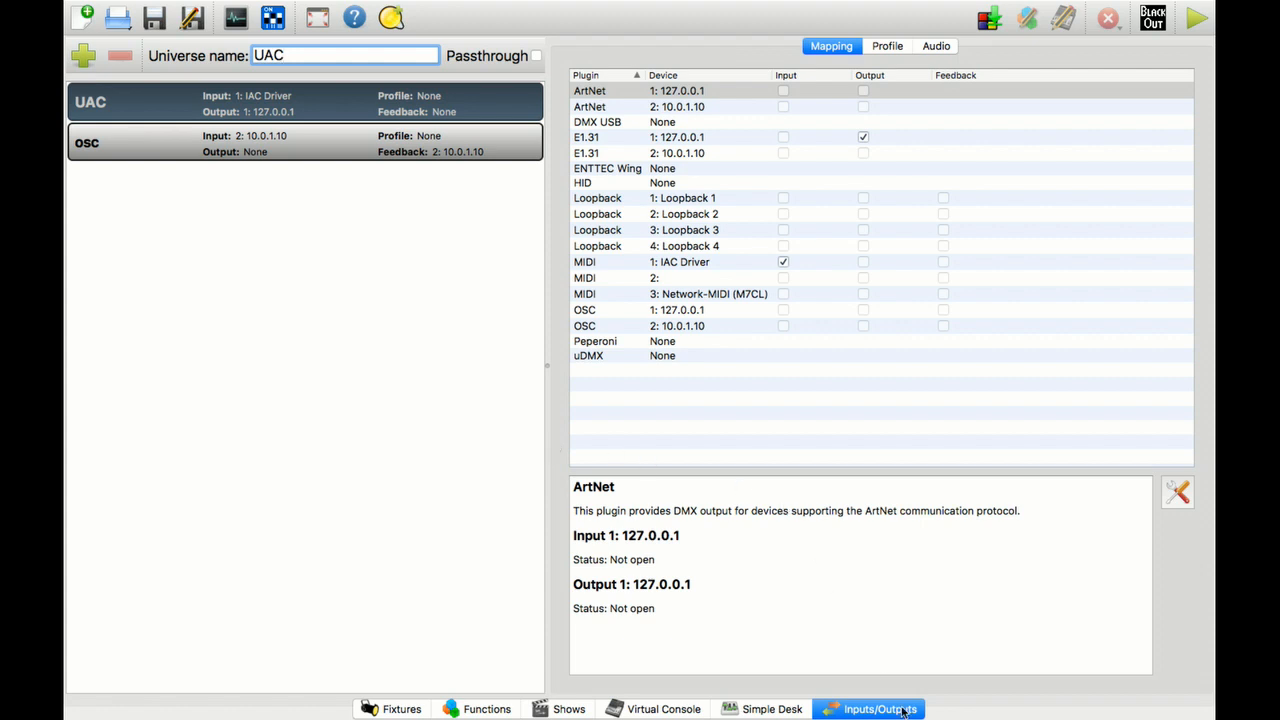
mouse_move(796, 212)
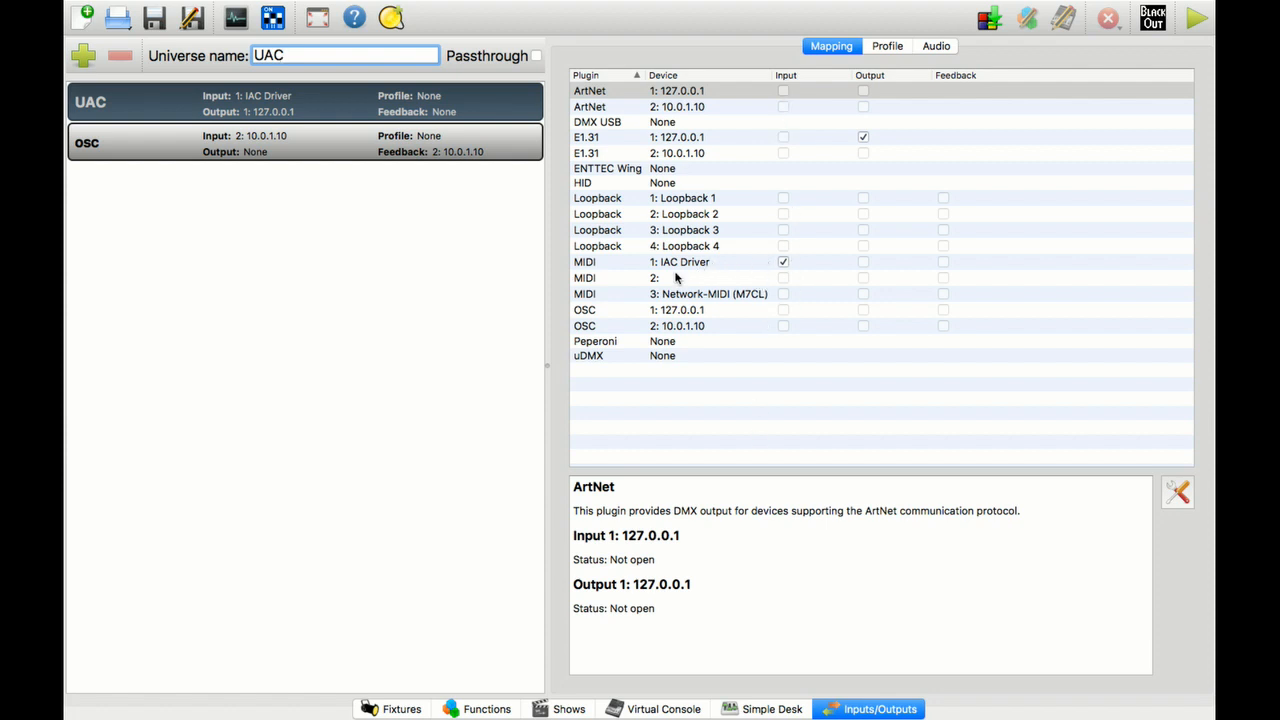
mouse_move(726, 264)
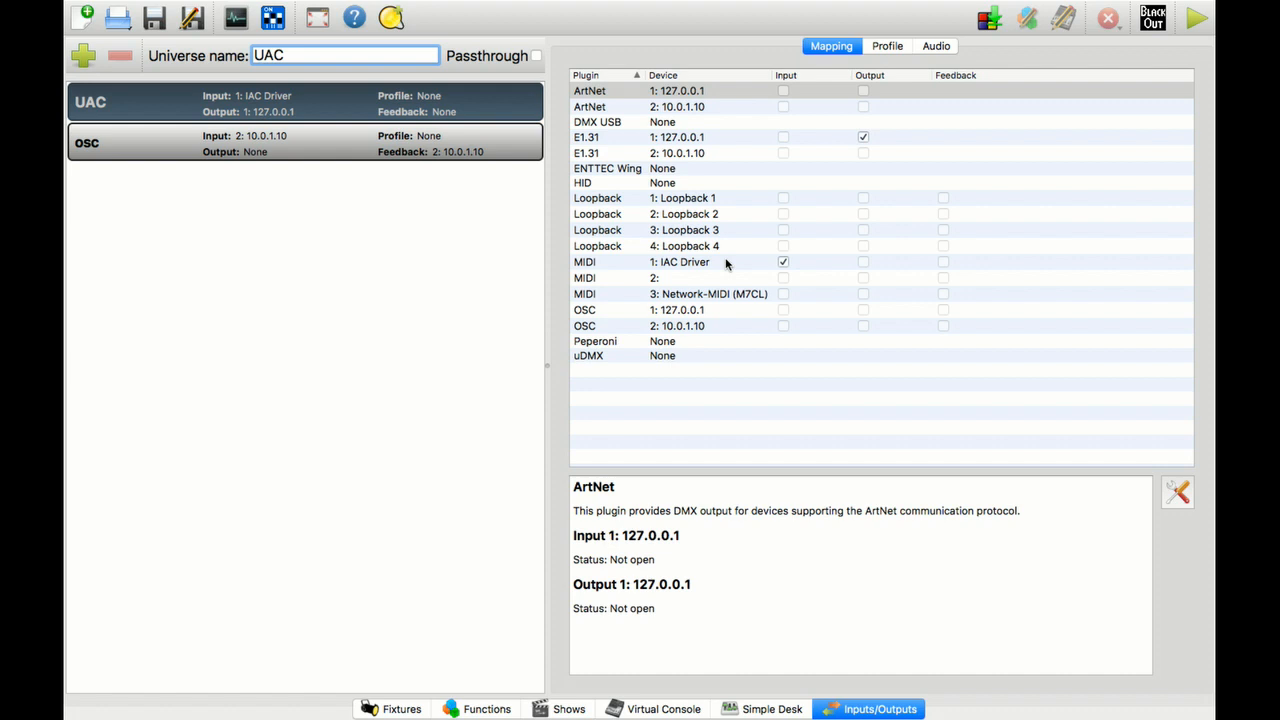
mouse_move(672, 250)
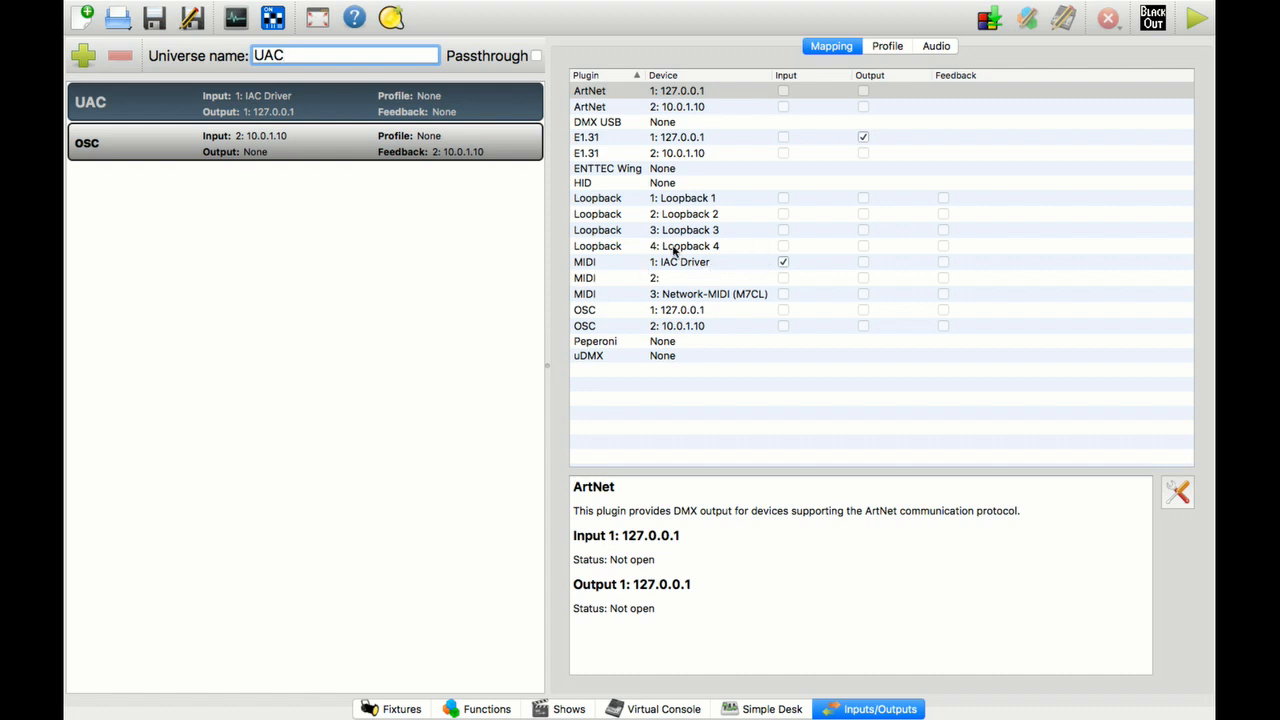
- Toggle the universe's IAC Driver MIDI input off and on twice, leaving it enabled
click(784, 262)
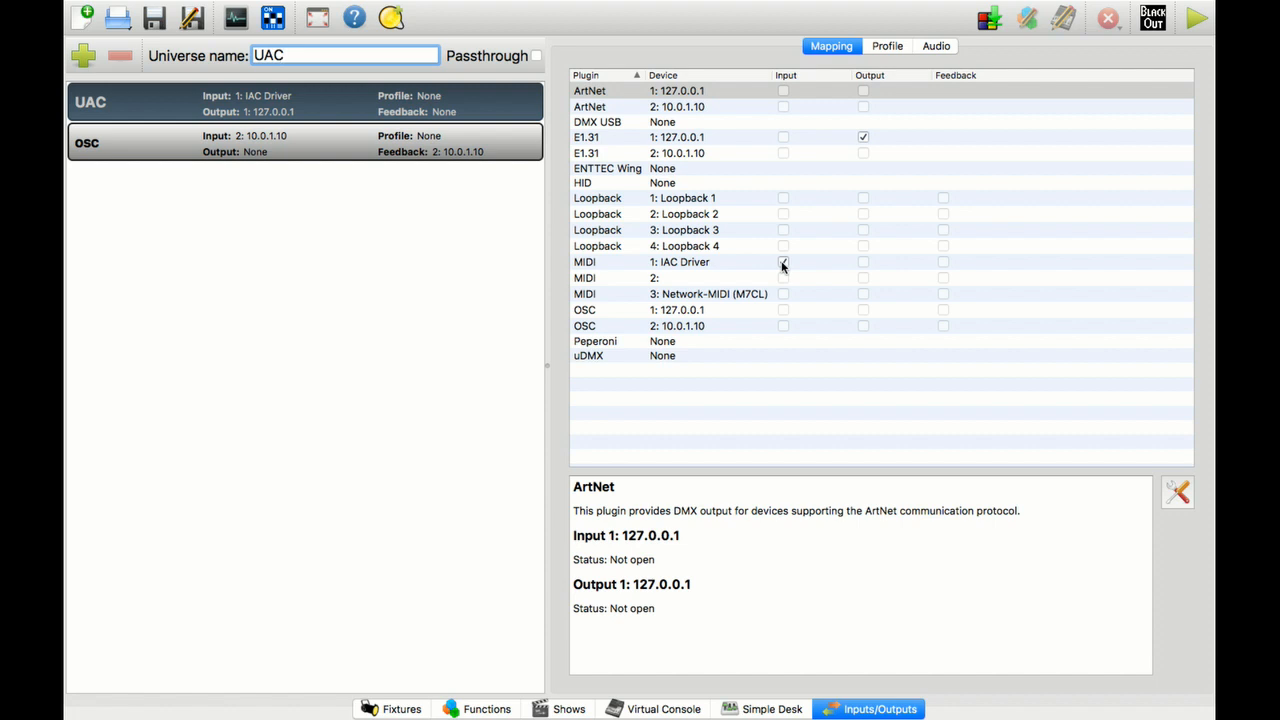
click(784, 262)
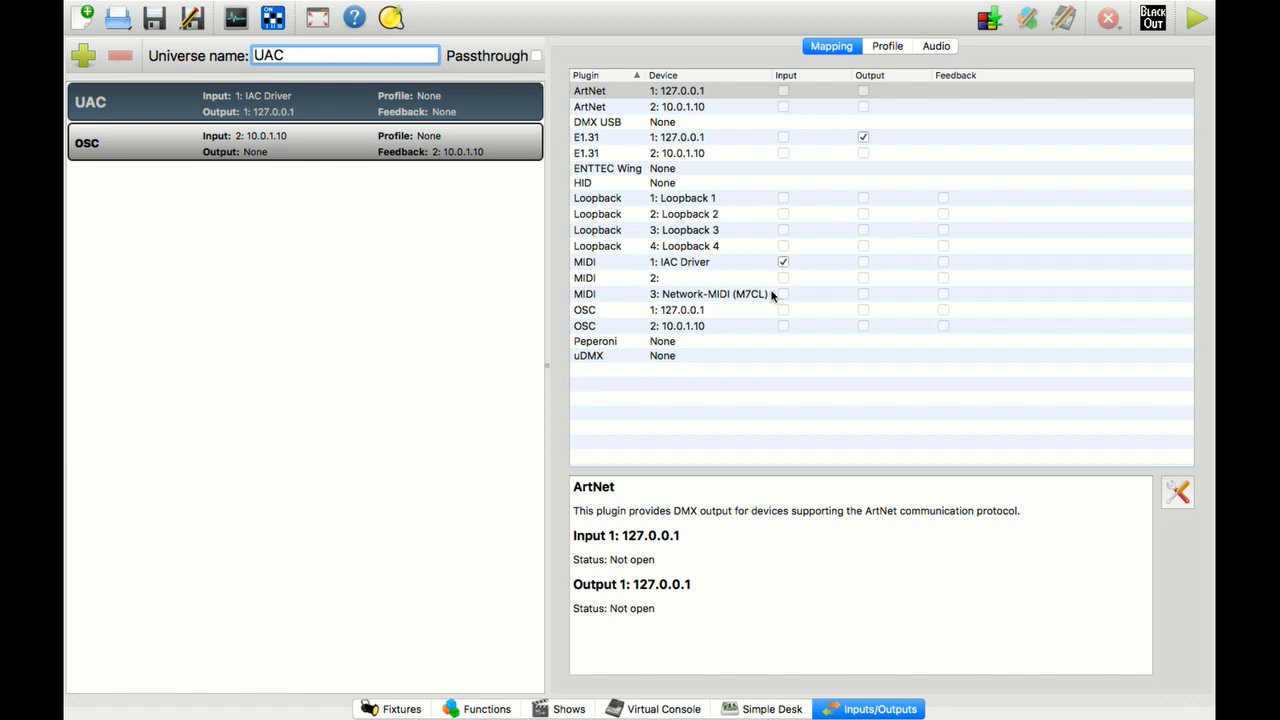
click(784, 262)
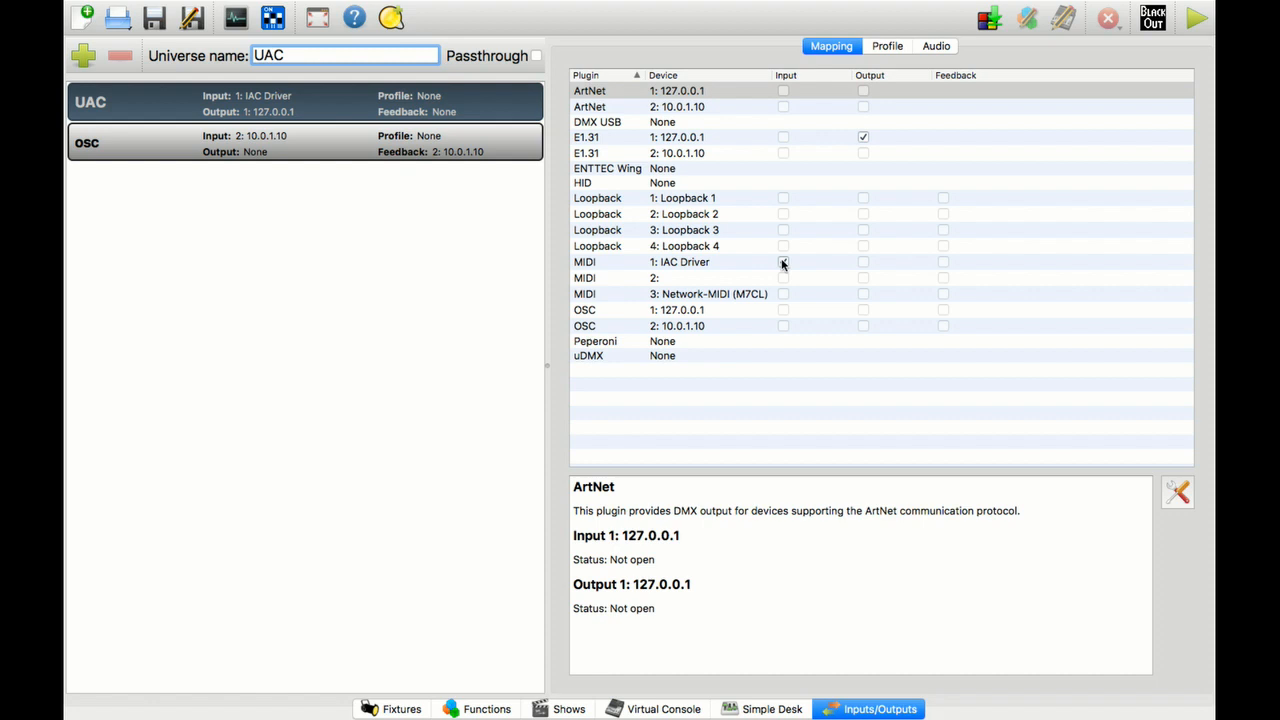
click(784, 262)
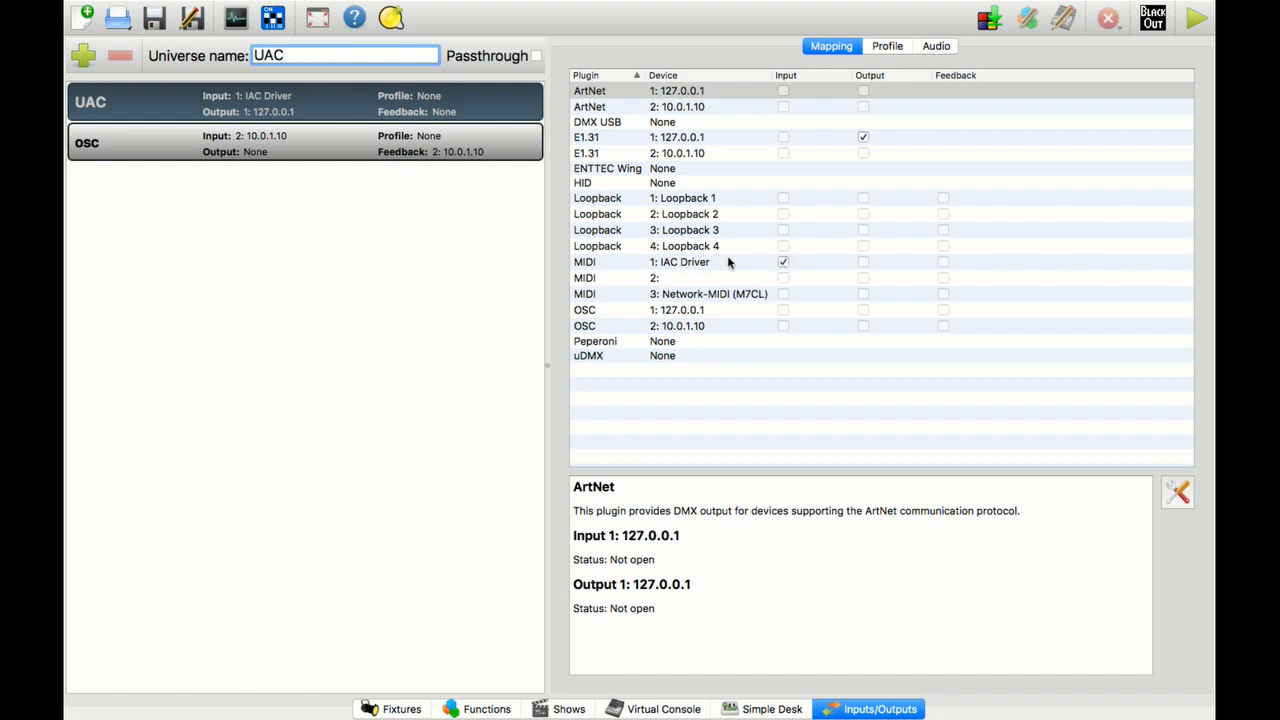
mouse_move(712, 422)
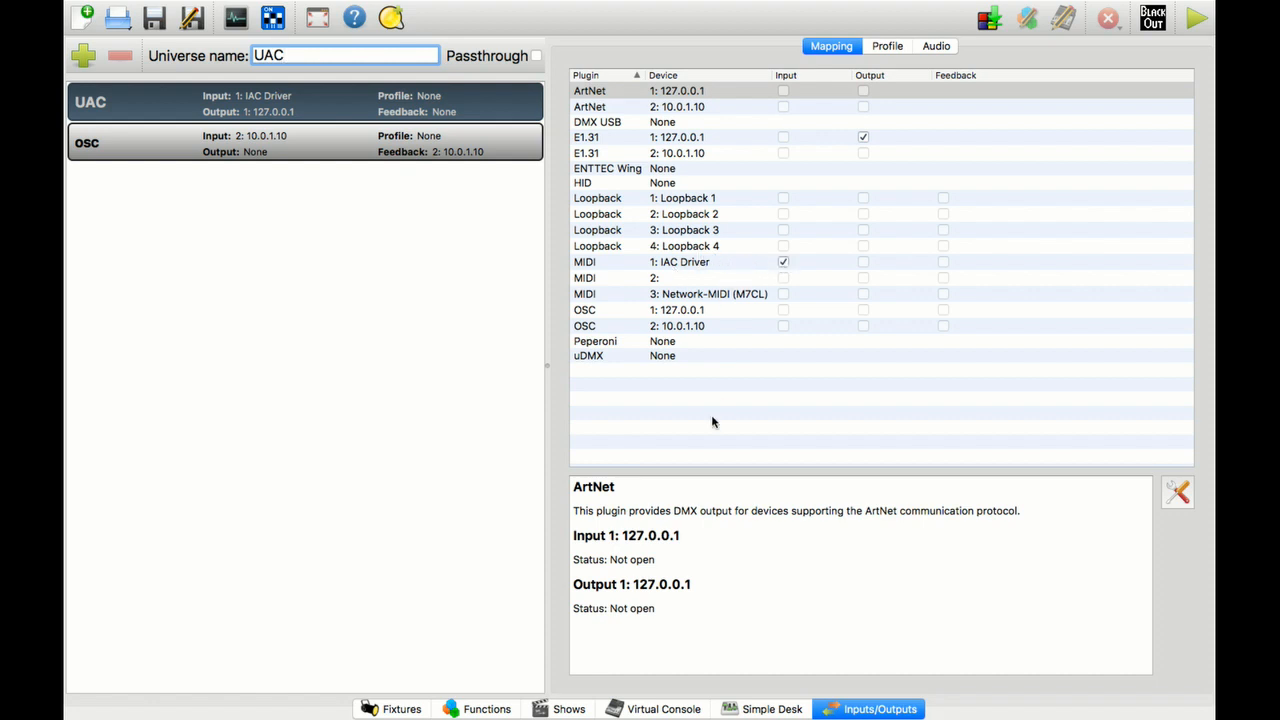
mouse_move(462, 708)
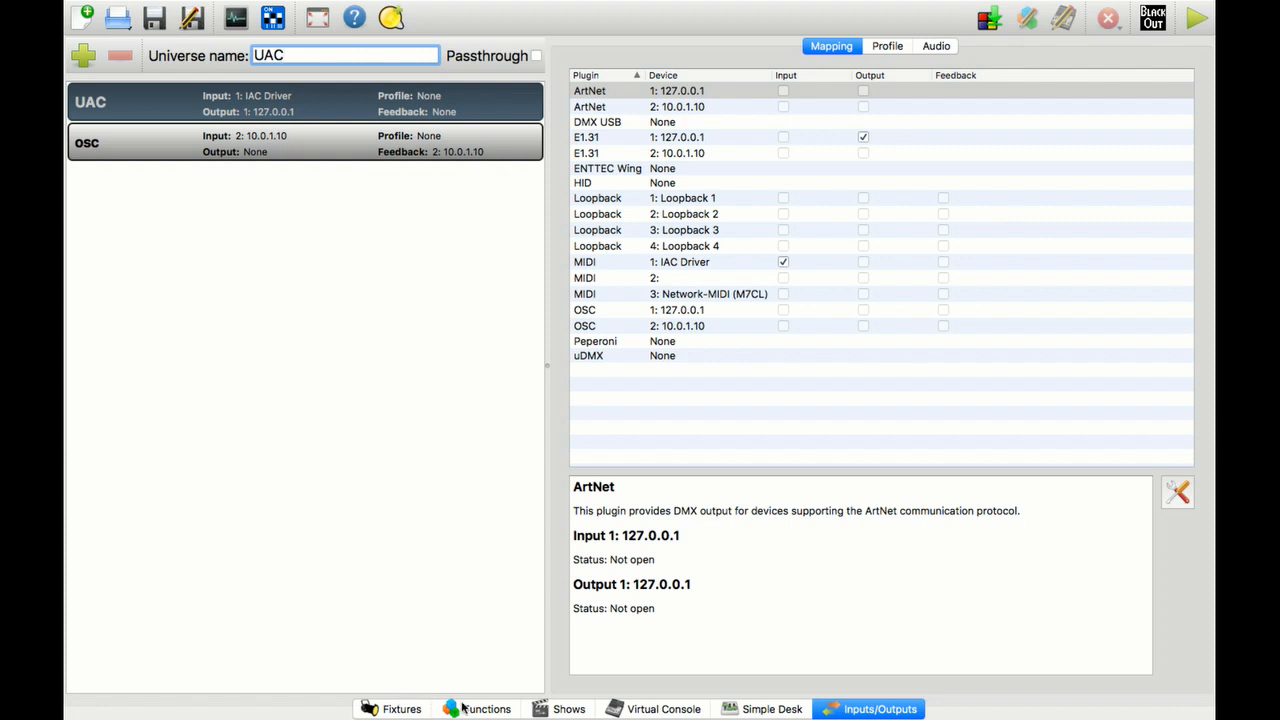
- Review Scene 2 and Scene 1 in the functions list, checking Scene 1's 3-second fade timing
click(486, 708)
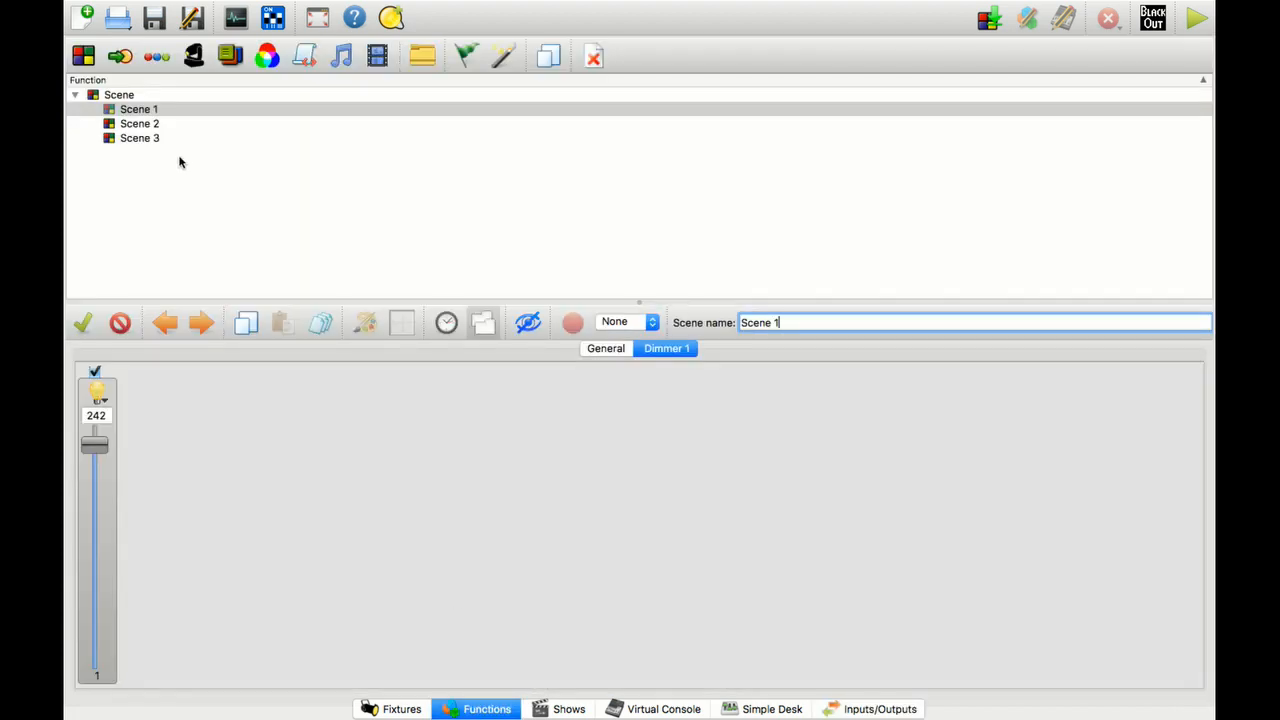
click(140, 124)
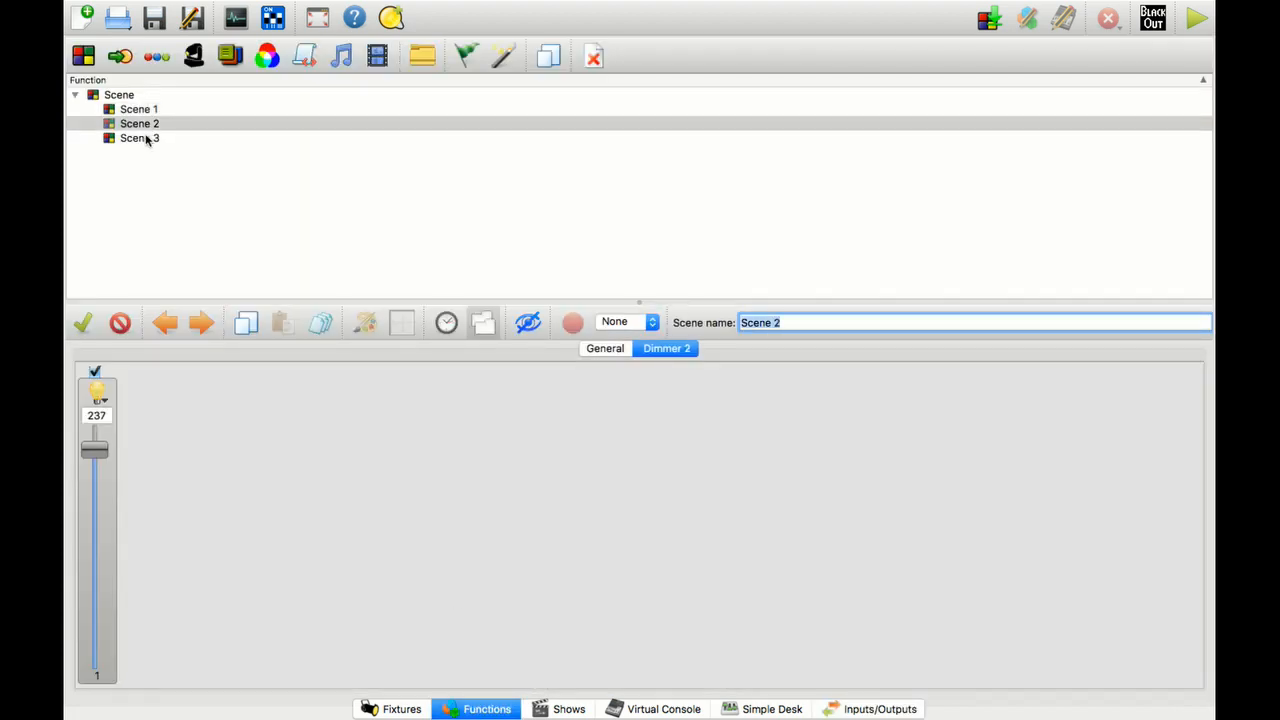
click(140, 108)
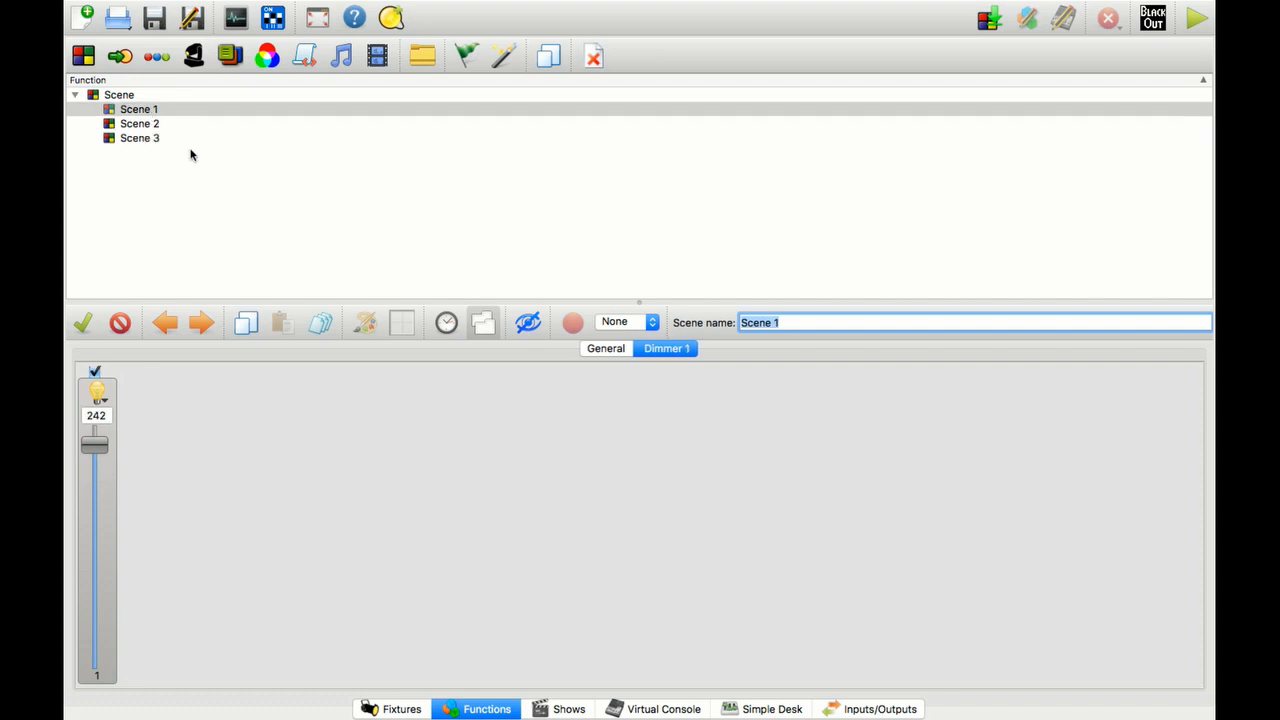
mouse_move(446, 322)
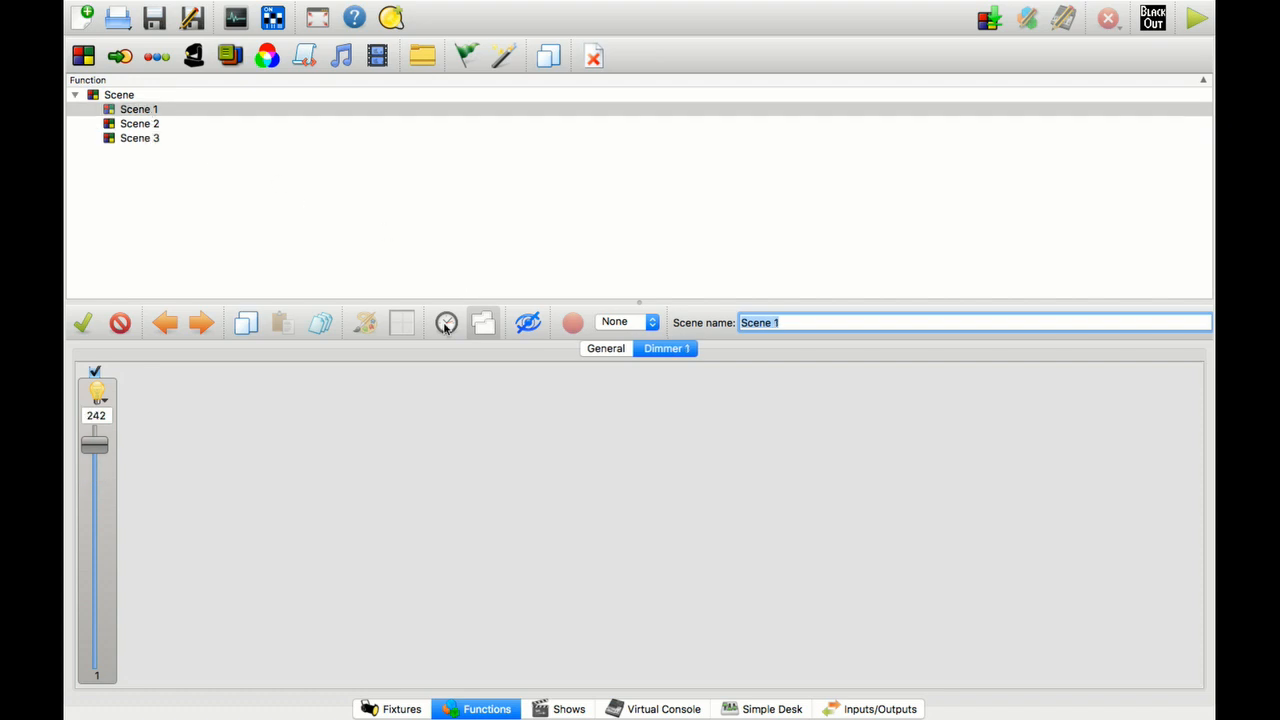
click(446, 322)
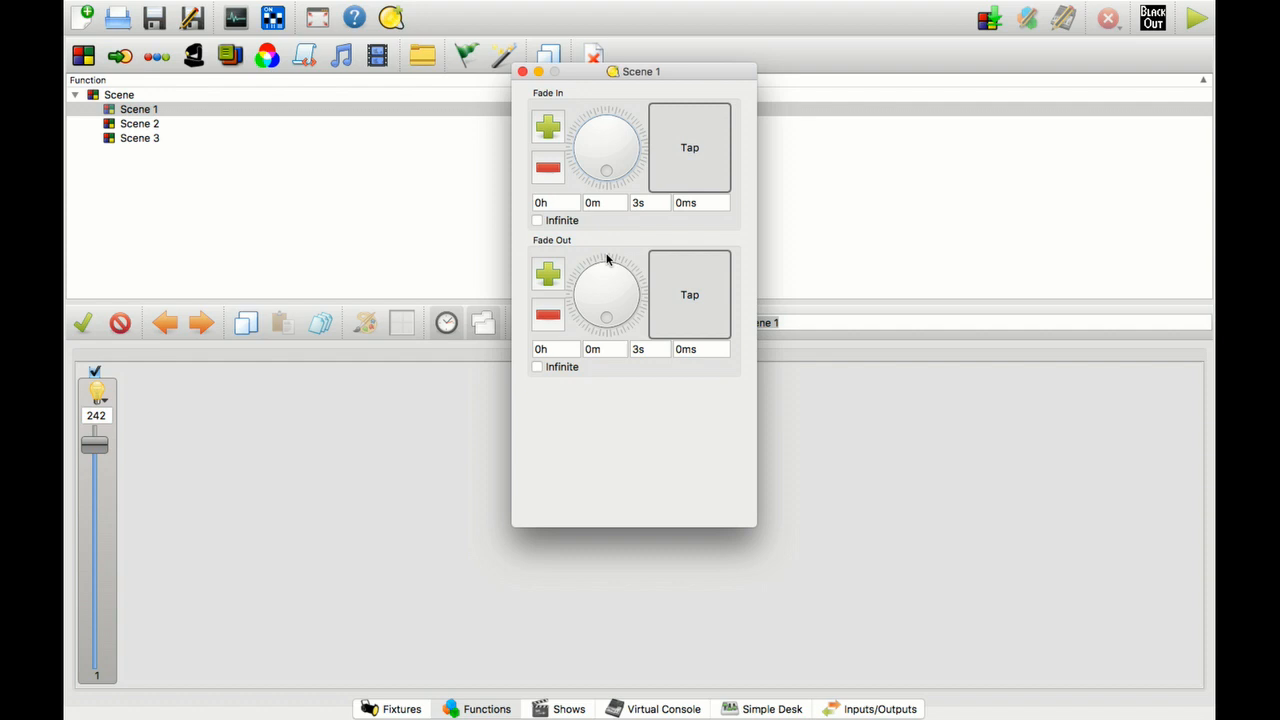
click(520, 72)
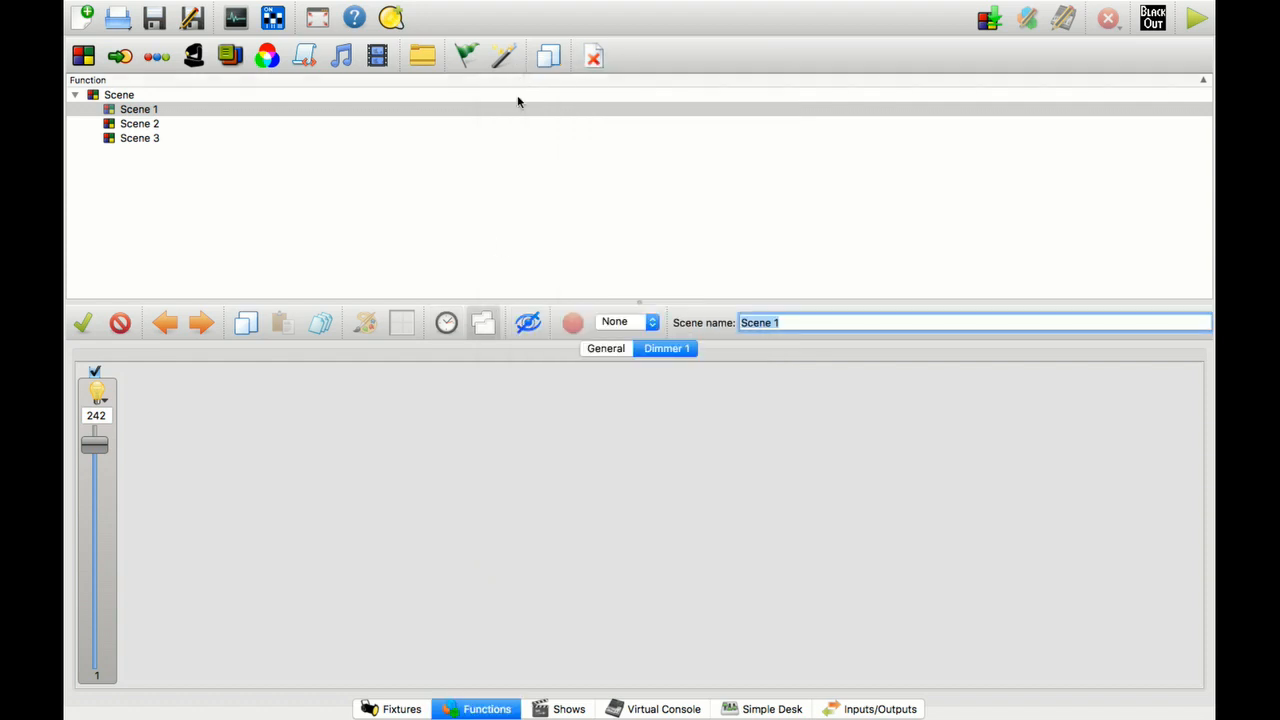
mouse_move(500, 252)
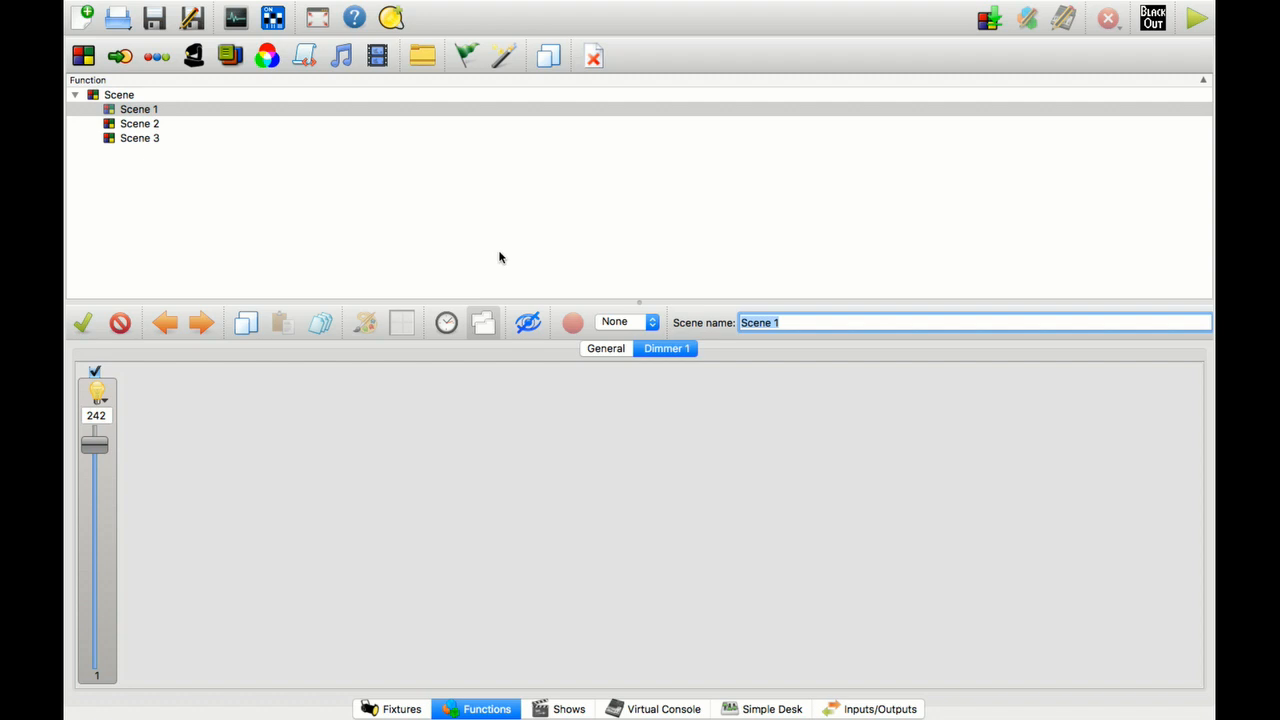
mouse_move(624, 612)
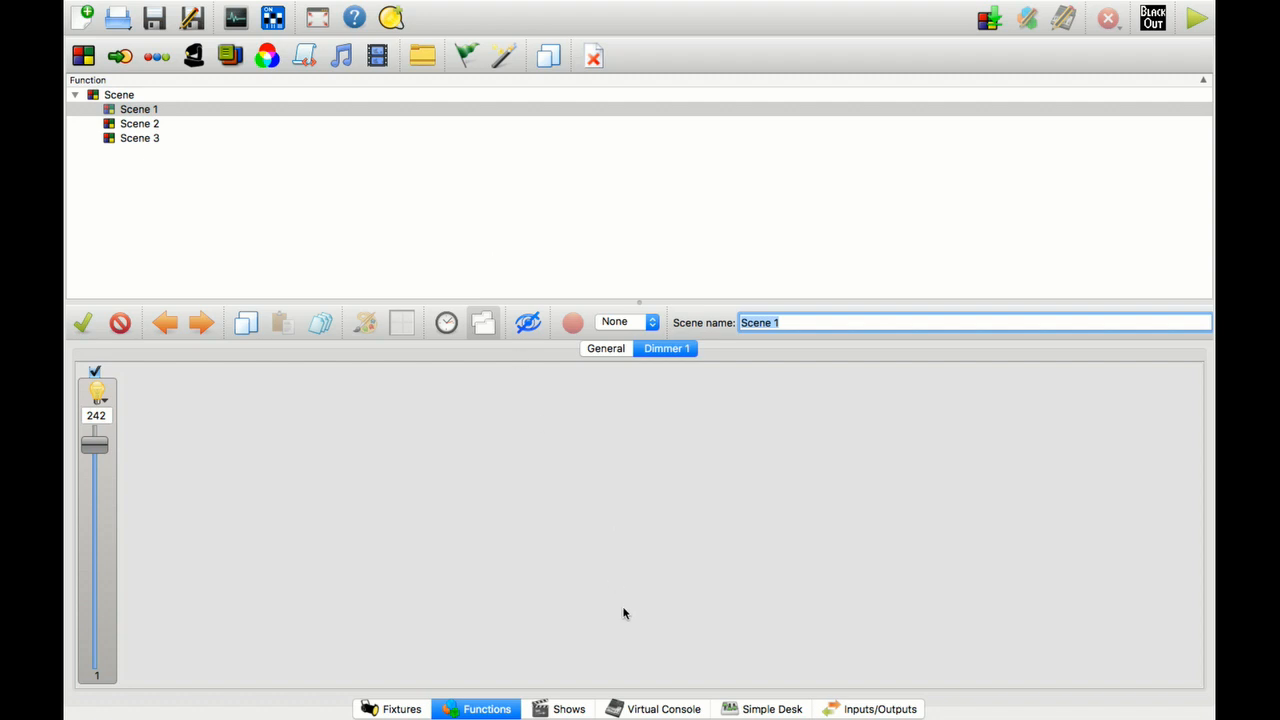
mouse_move(660, 708)
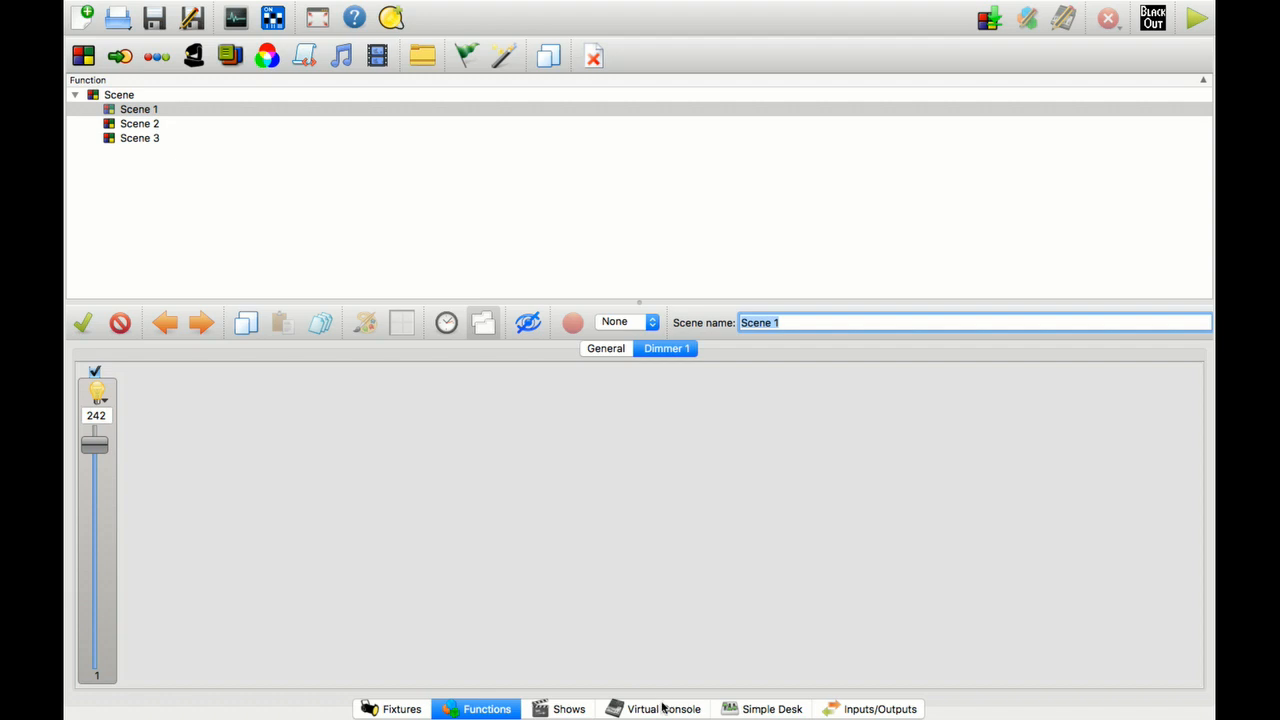
- Add a solo frame to the virtual console and resize it to a small square
click(652, 708)
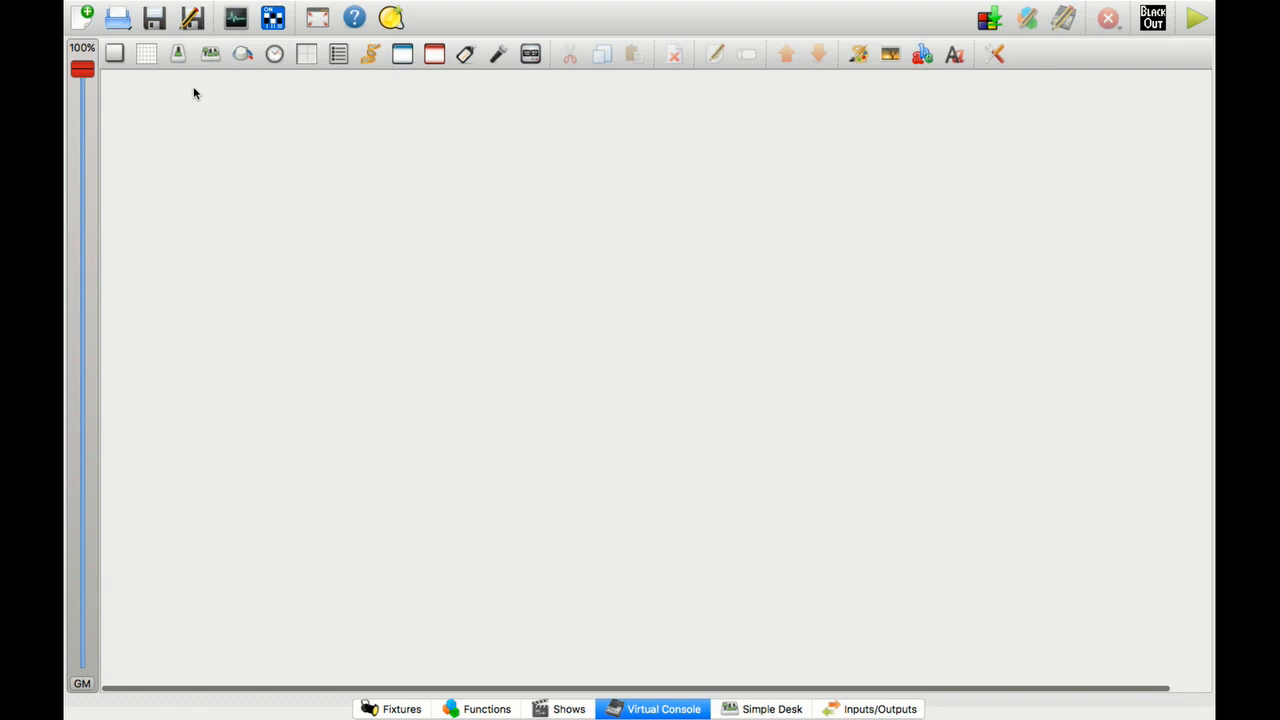
mouse_move(256, 148)
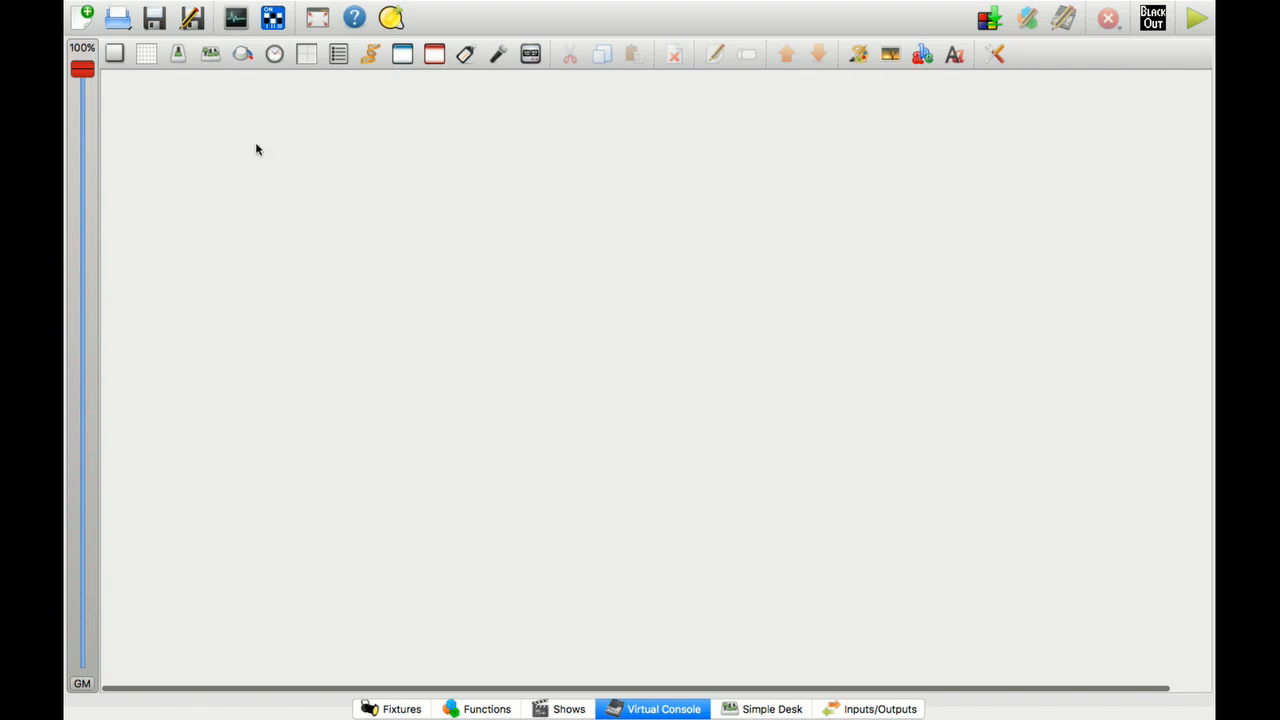
mouse_move(434, 62)
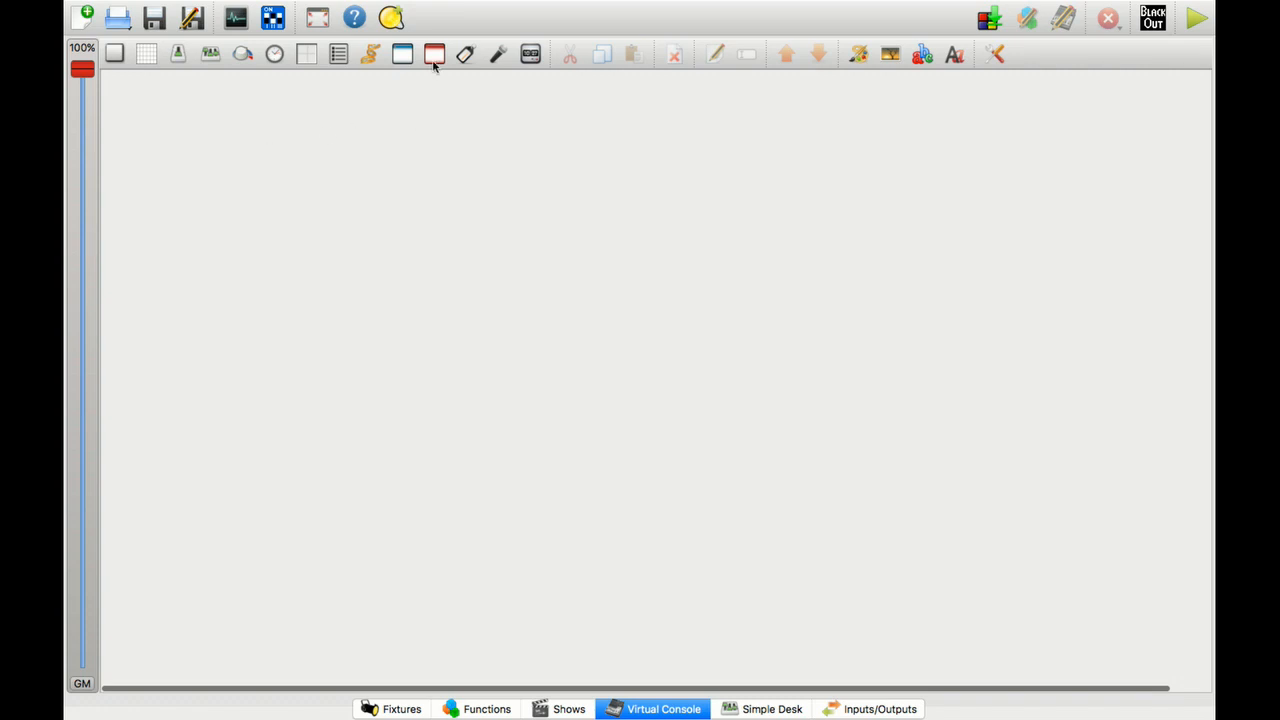
click(434, 54)
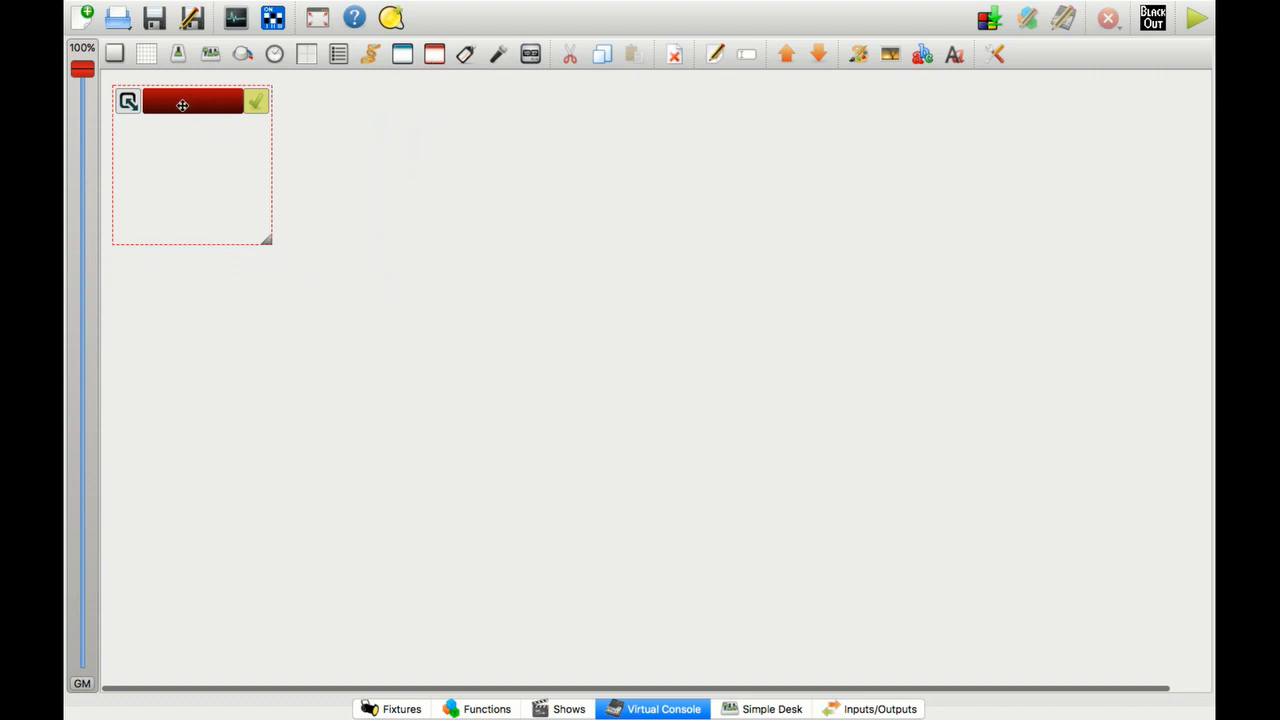
mouse_move(268, 240)
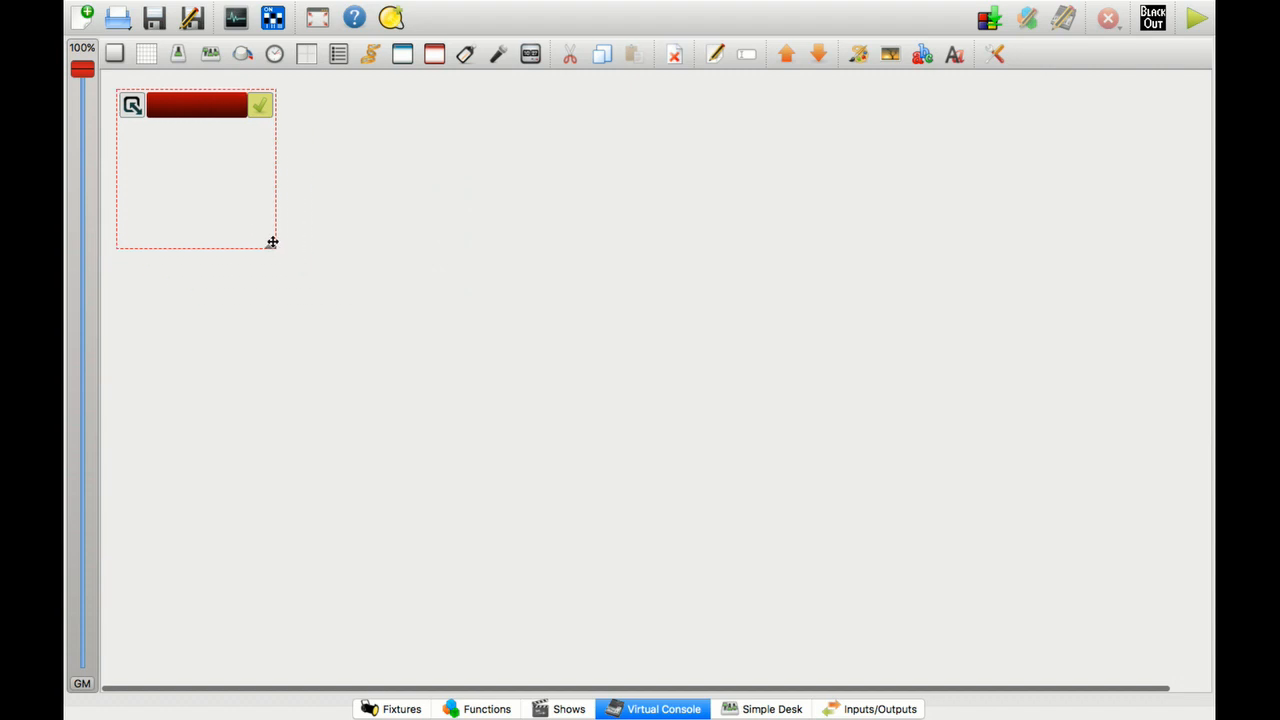
drag(272, 242, 268, 232)
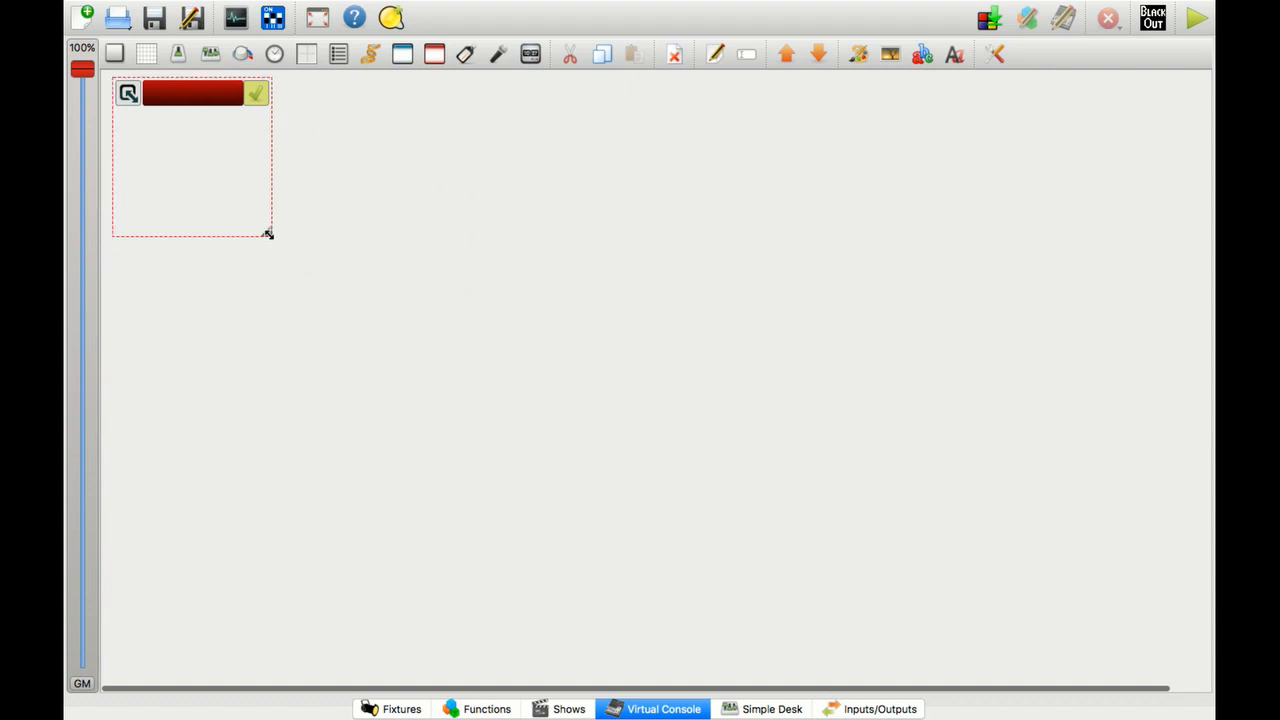
drag(268, 232, 356, 336)
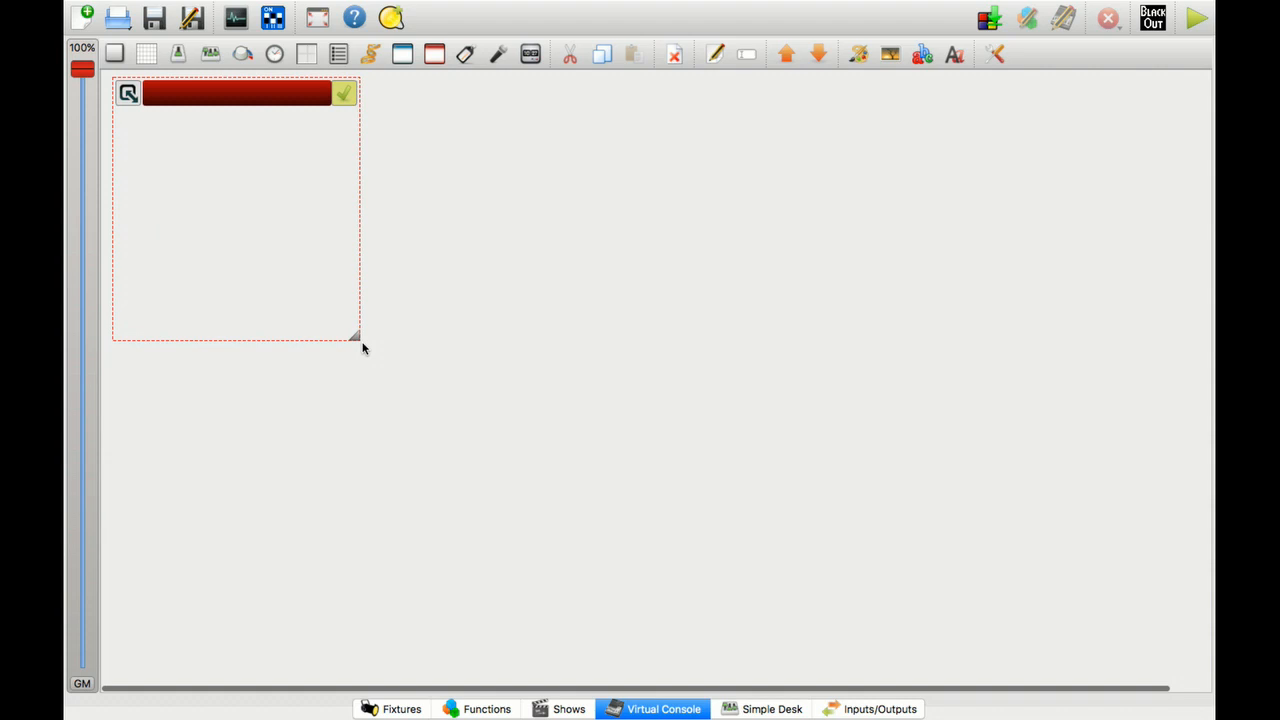
mouse_move(208, 156)
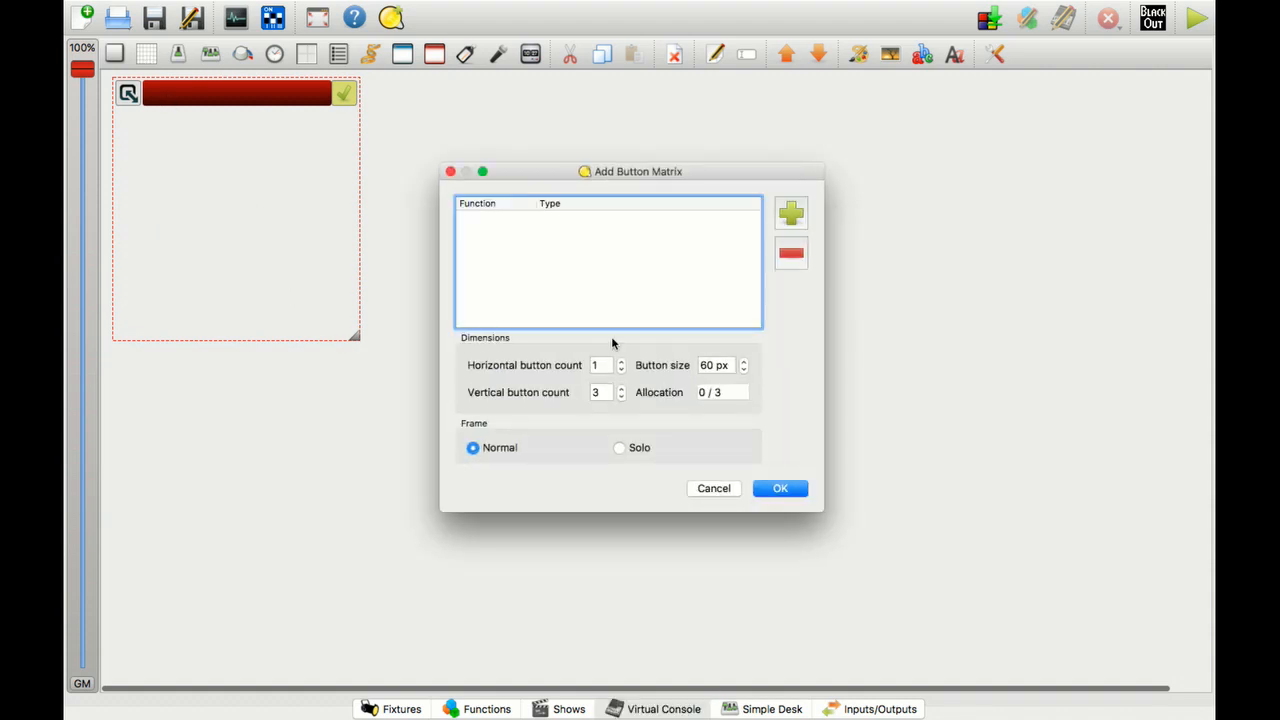
mouse_move(604, 364)
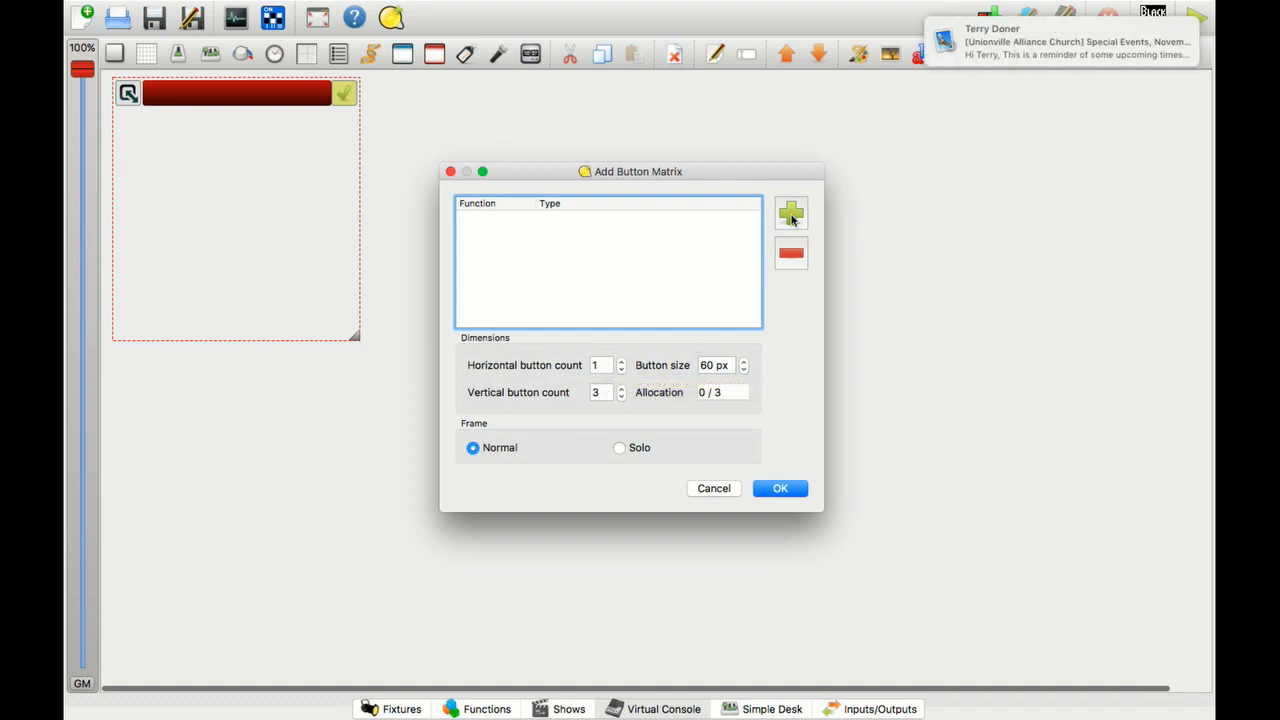
- Create a button matrix holding Scene 1, Scene 2 and Scene 3
click(792, 212)
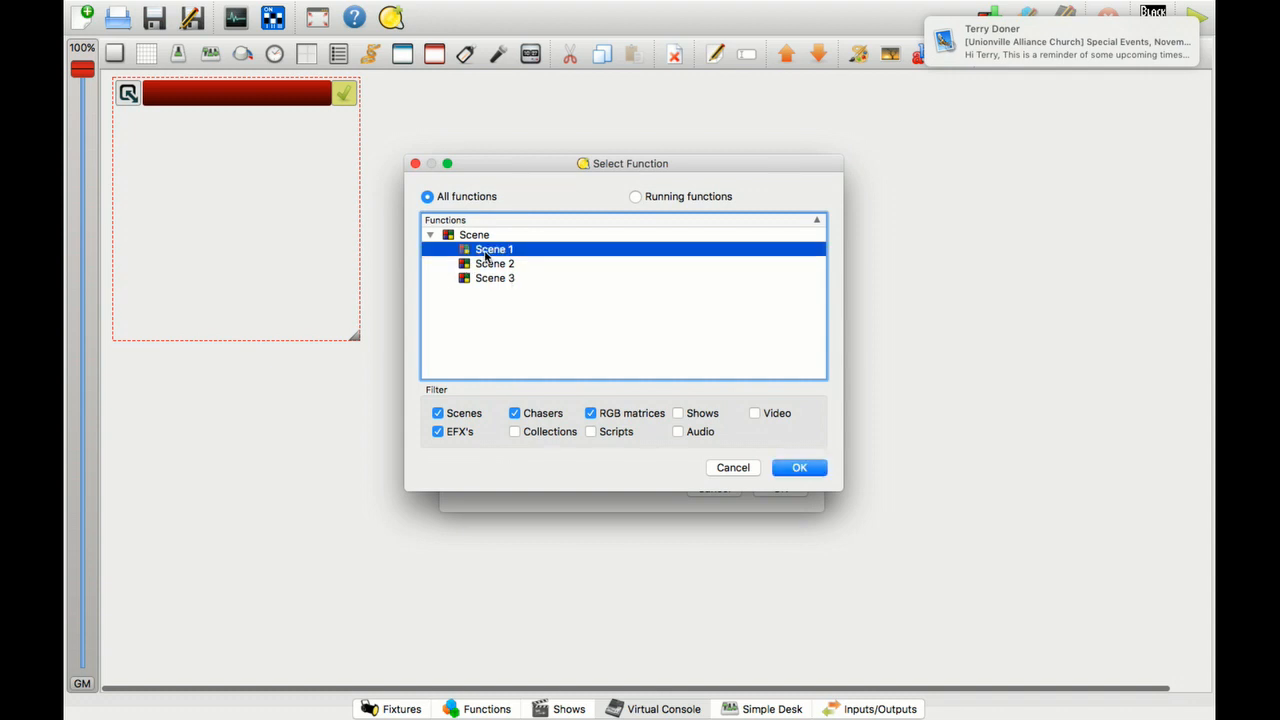
click(496, 278)
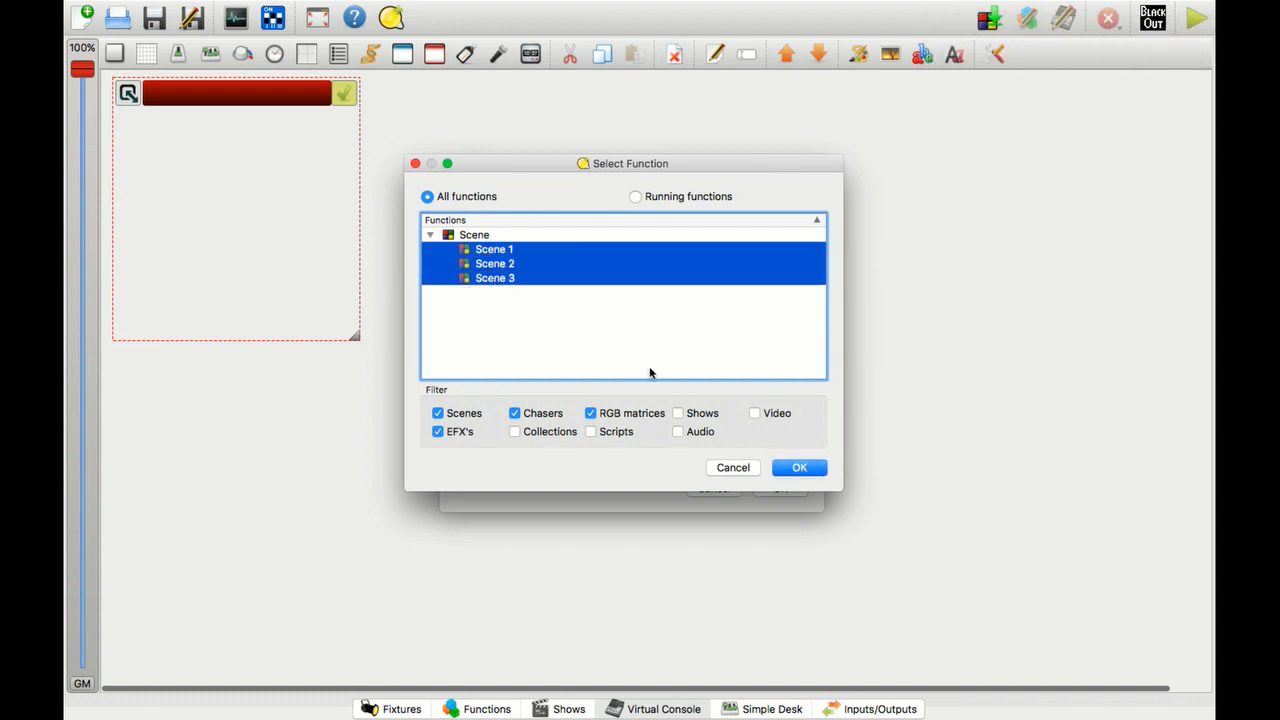
click(800, 468)
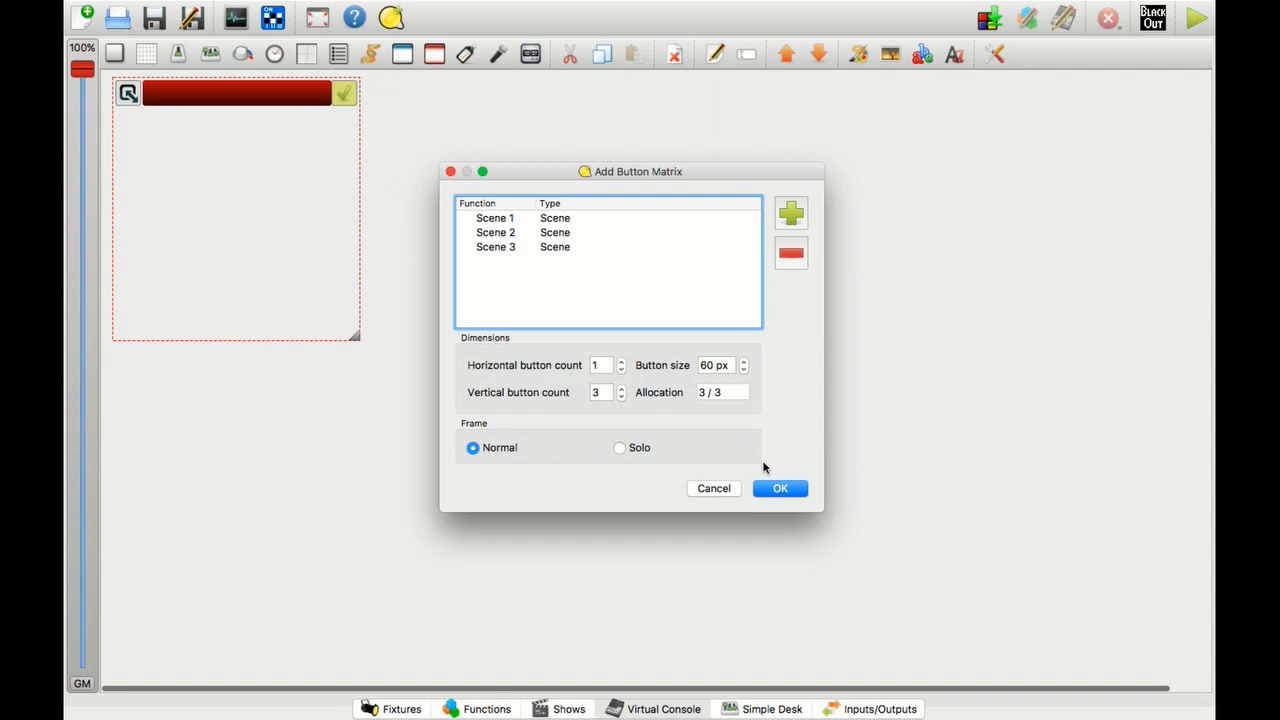
click(780, 488)
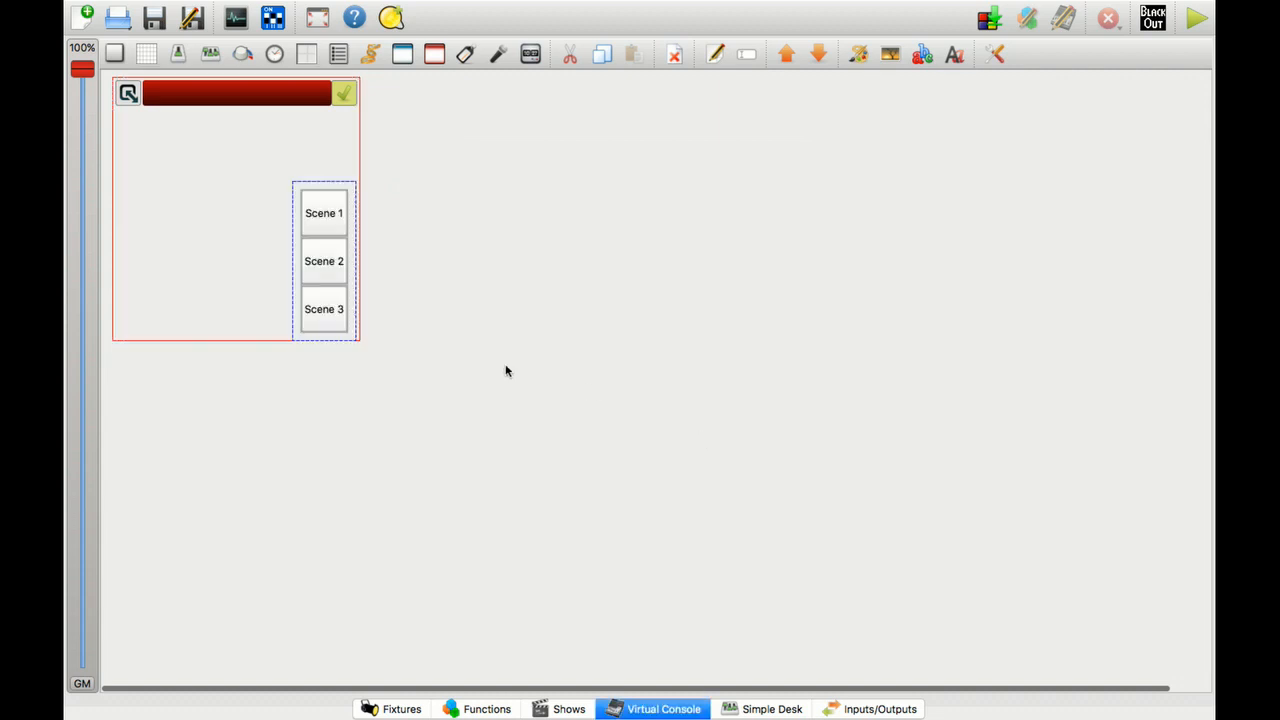
mouse_move(298, 192)
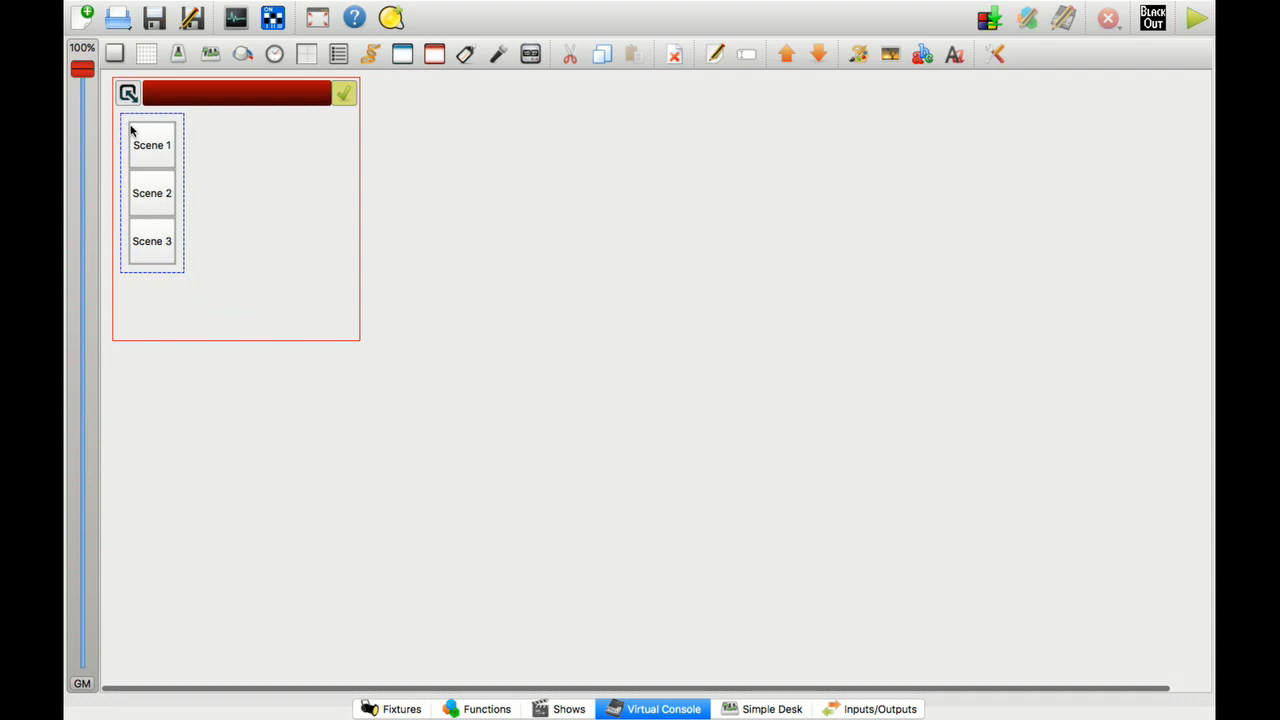
mouse_move(308, 136)
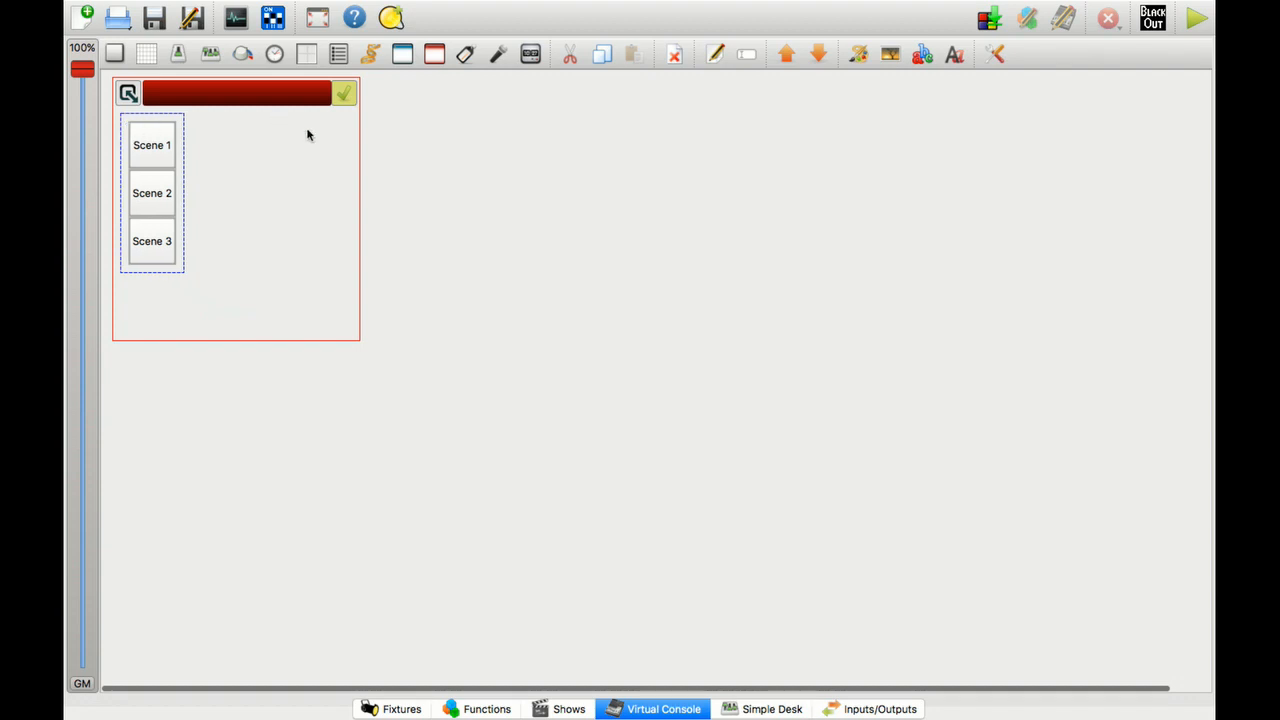
mouse_move(406, 160)
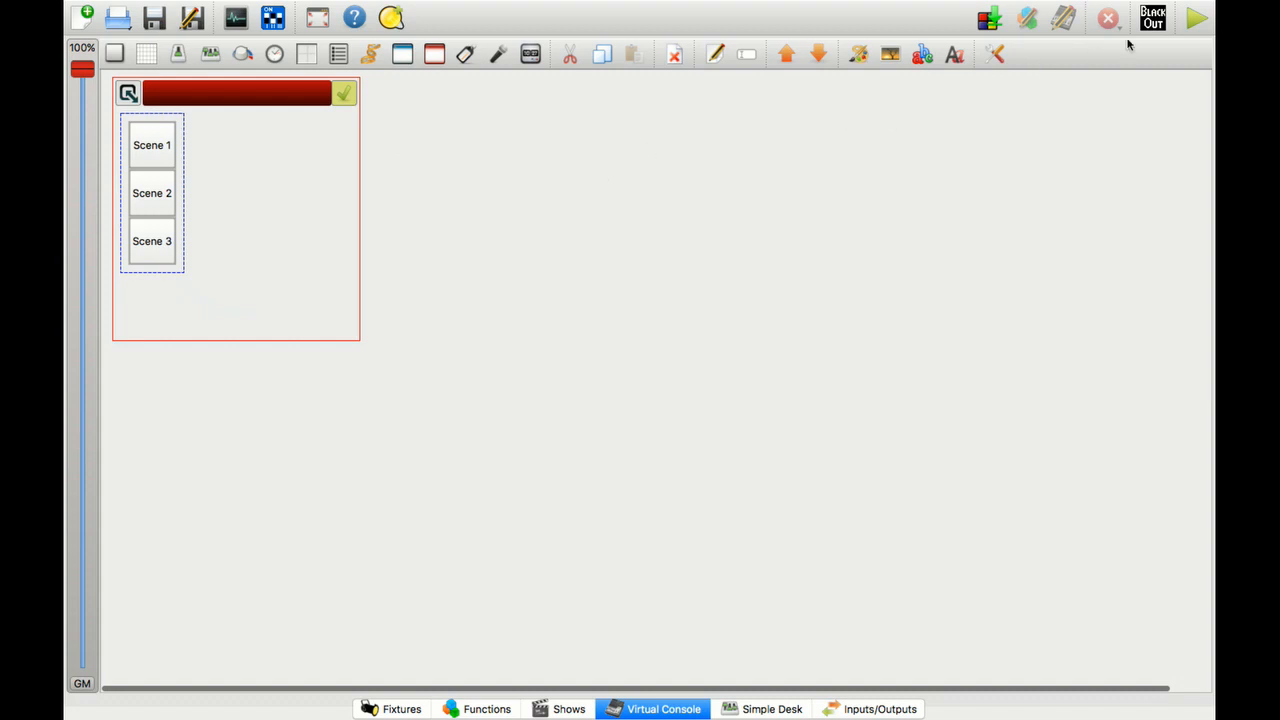
- Run the console live and trigger Scene 1, Scene 2, Scene 3, then Scene 2 again
click(1196, 18)
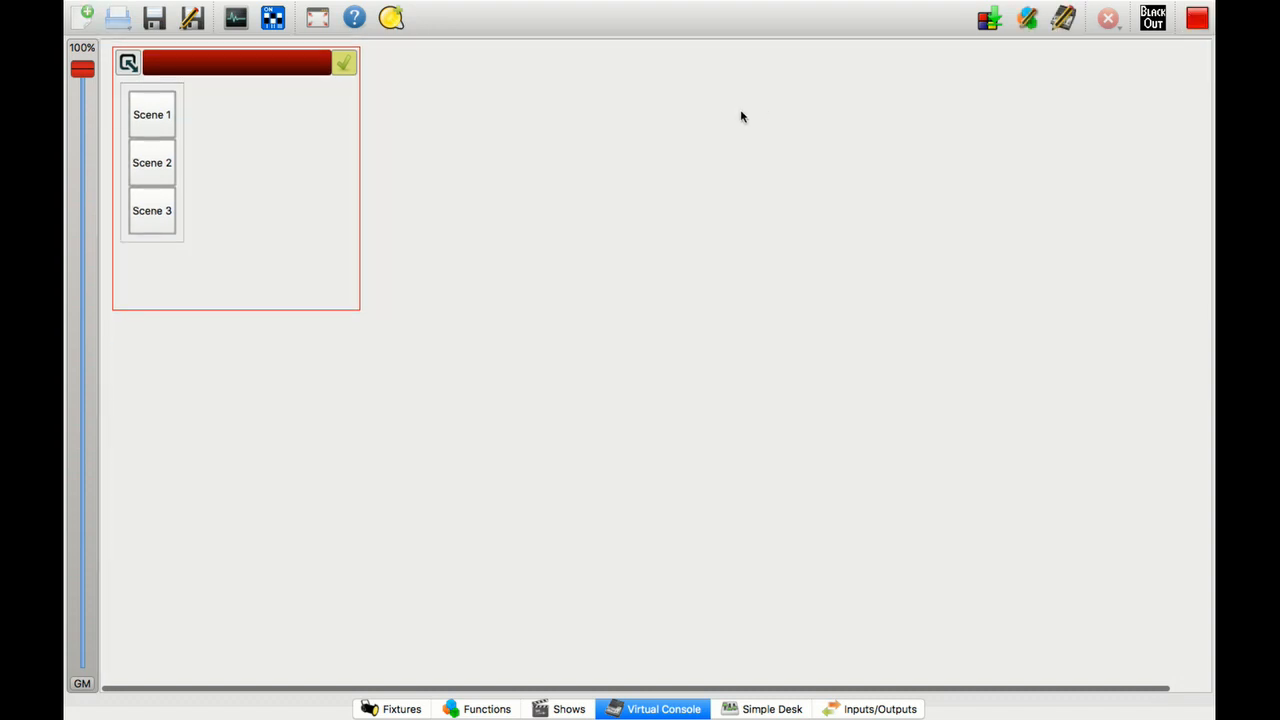
mouse_move(406, 198)
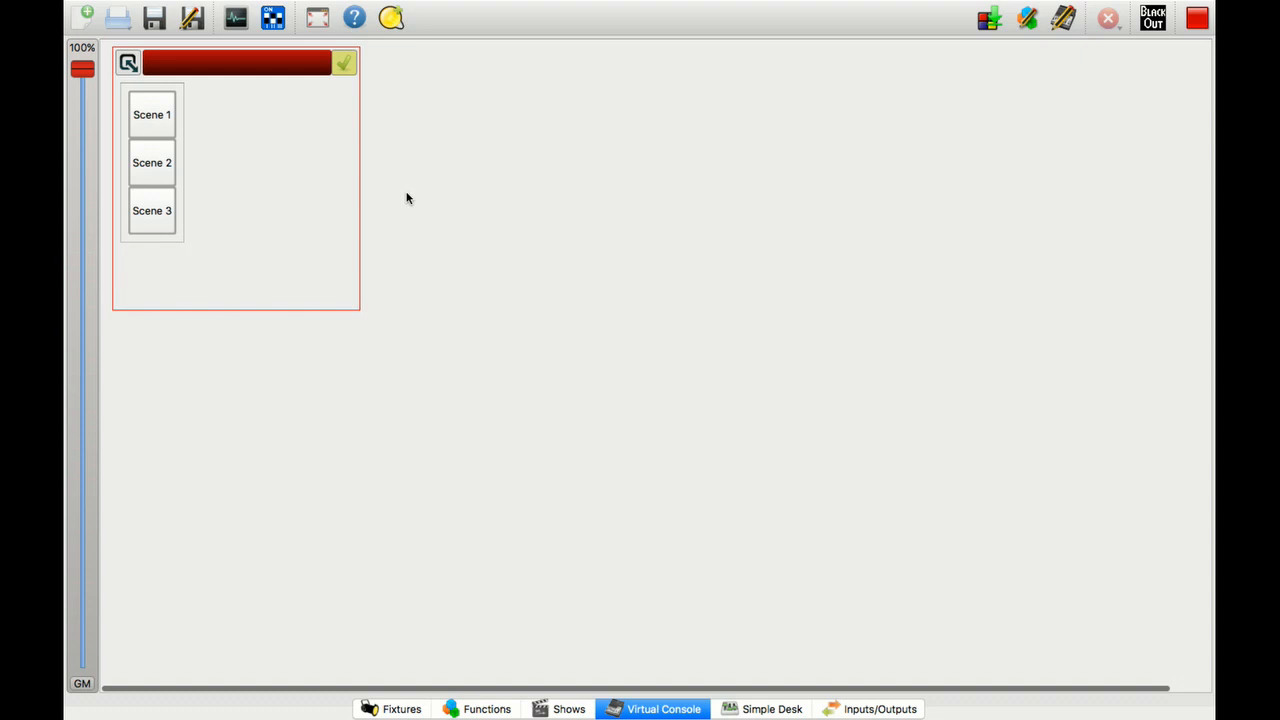
mouse_move(634, 92)
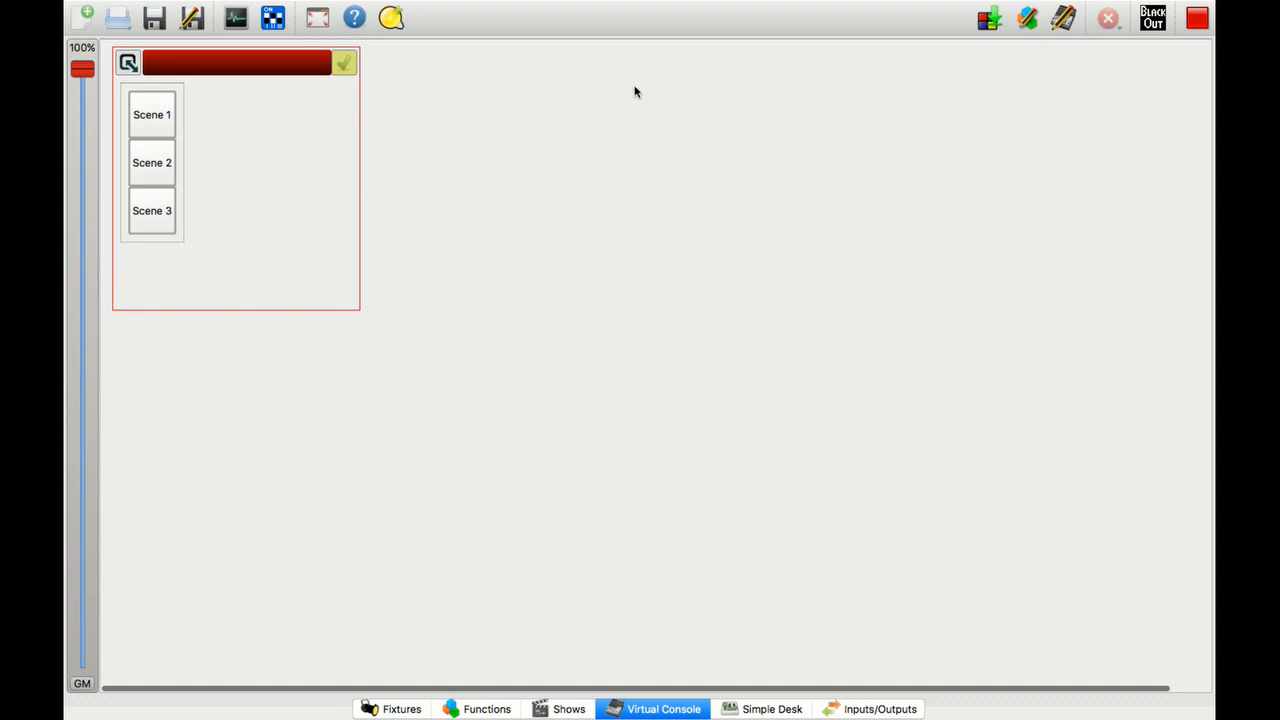
mouse_move(612, 232)
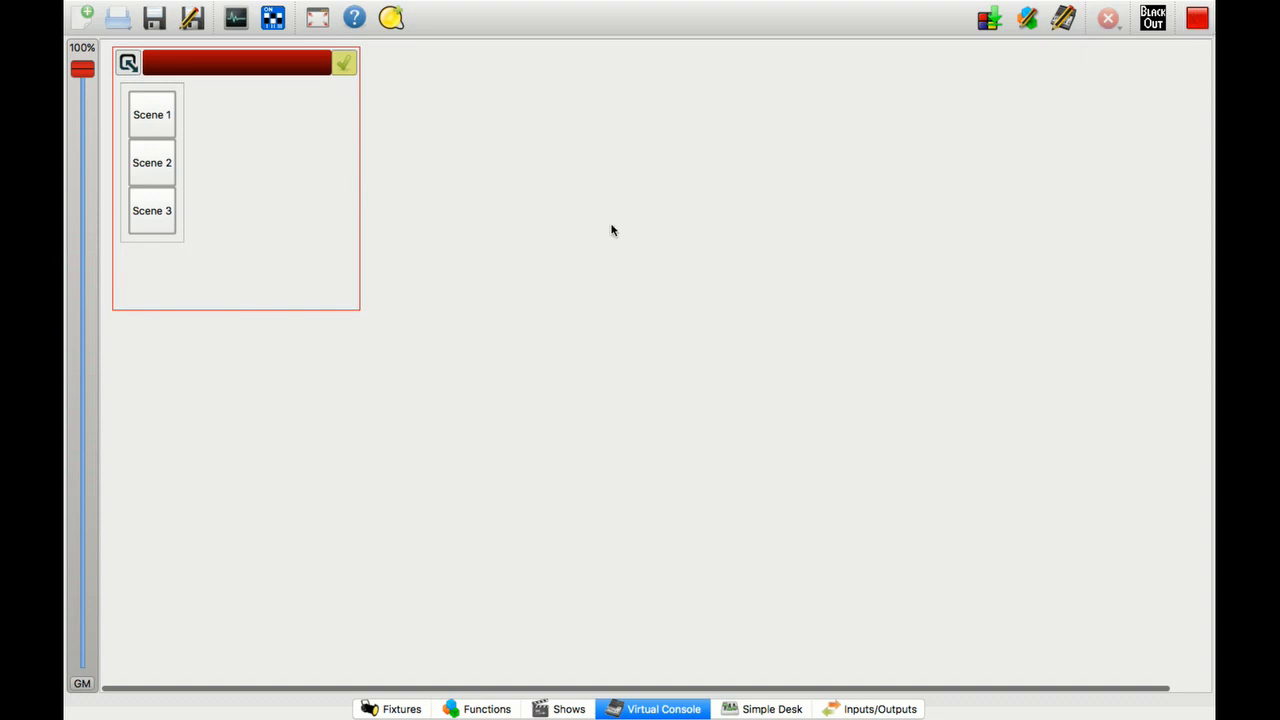
mouse_move(152, 112)
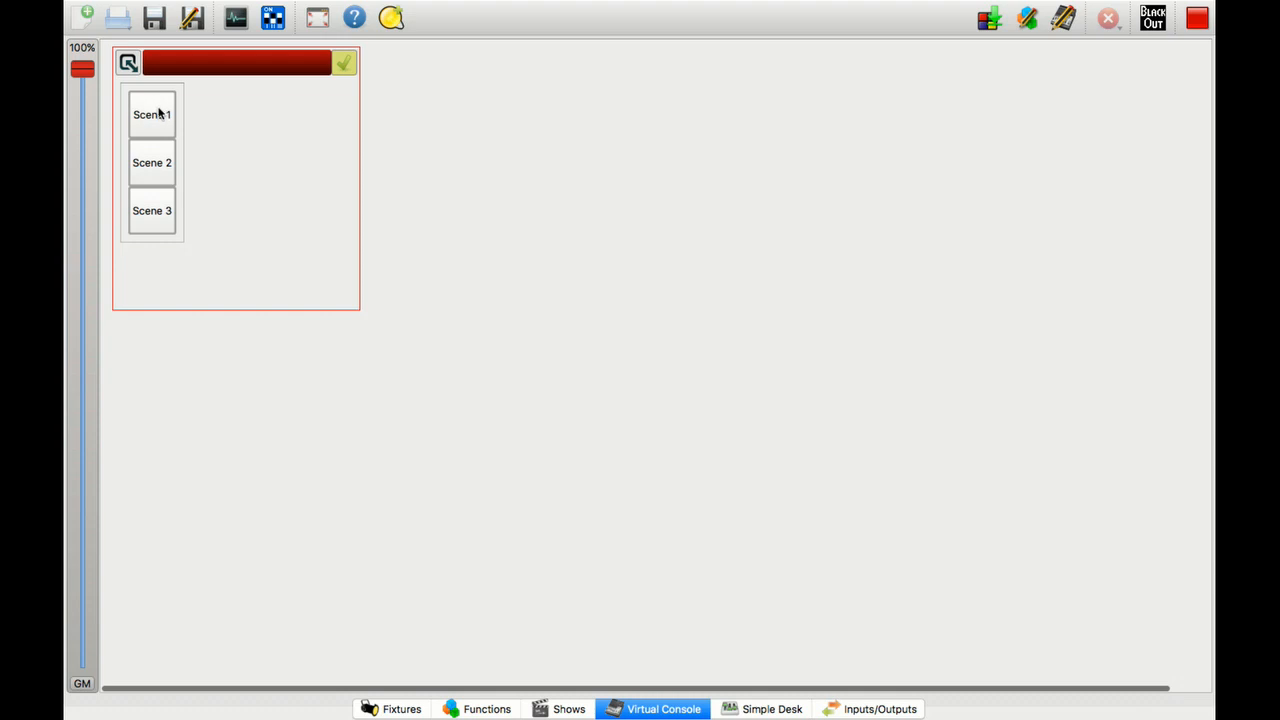
click(152, 114)
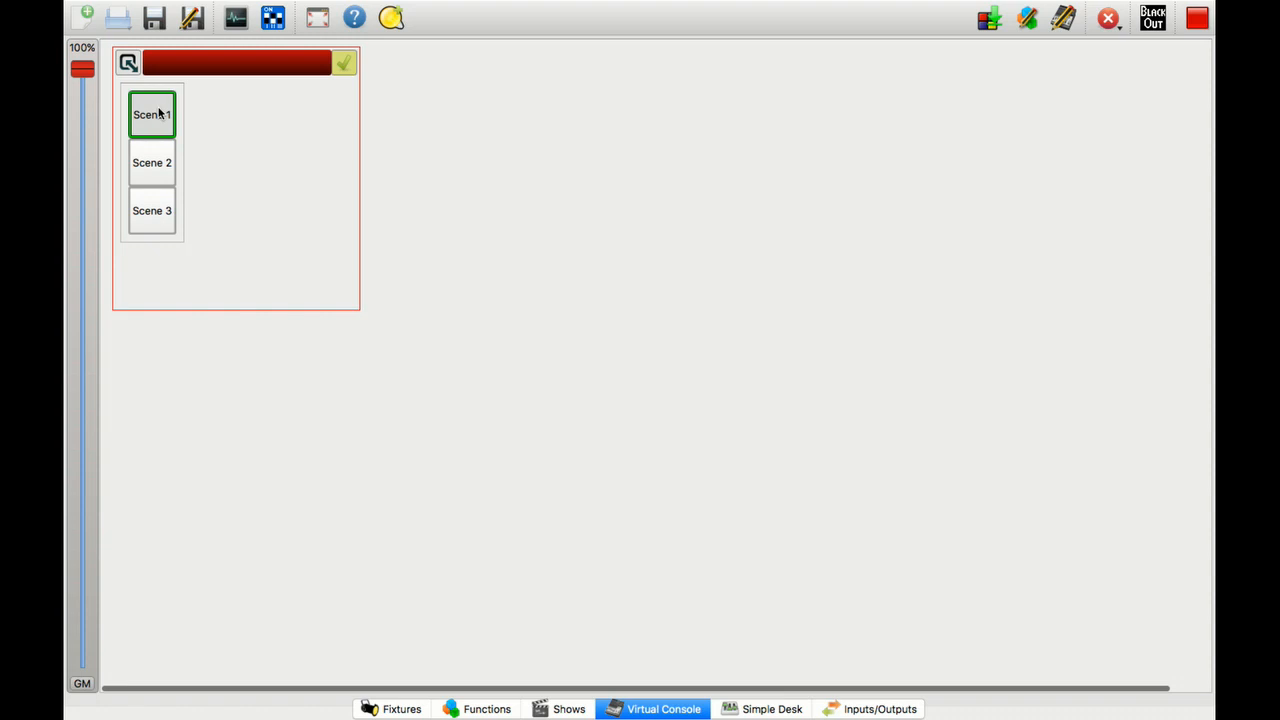
mouse_move(152, 162)
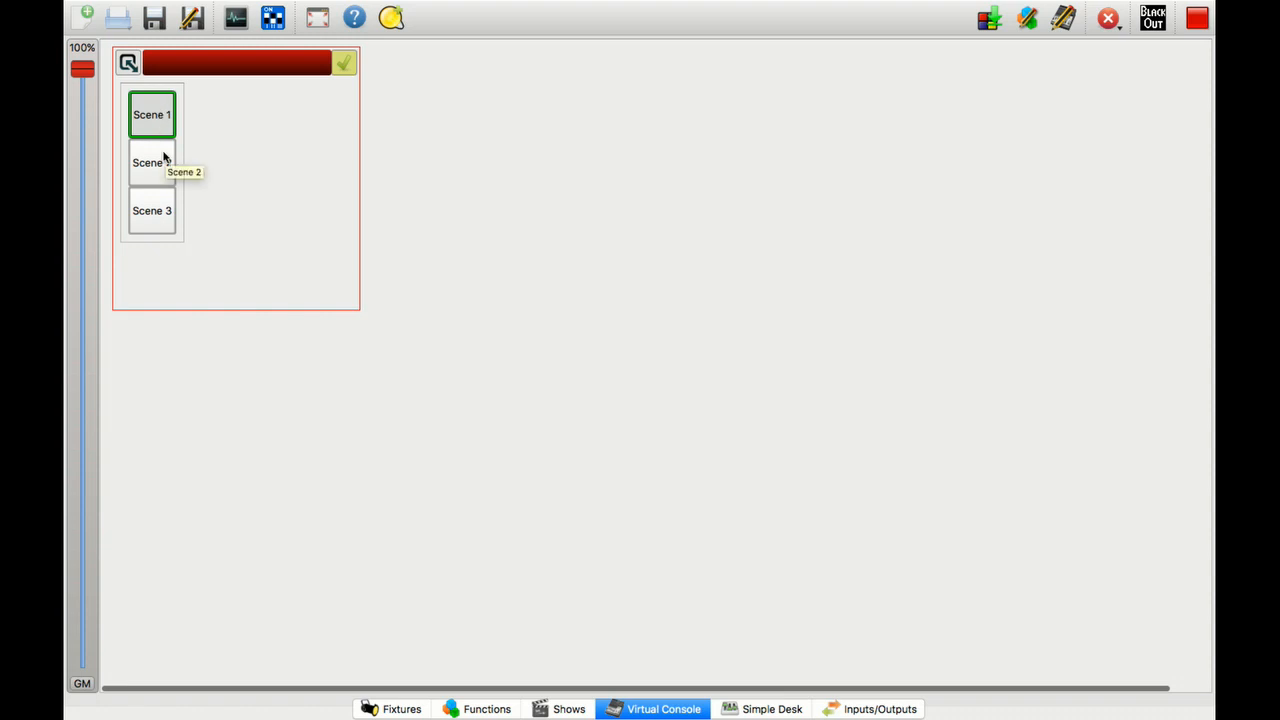
click(152, 162)
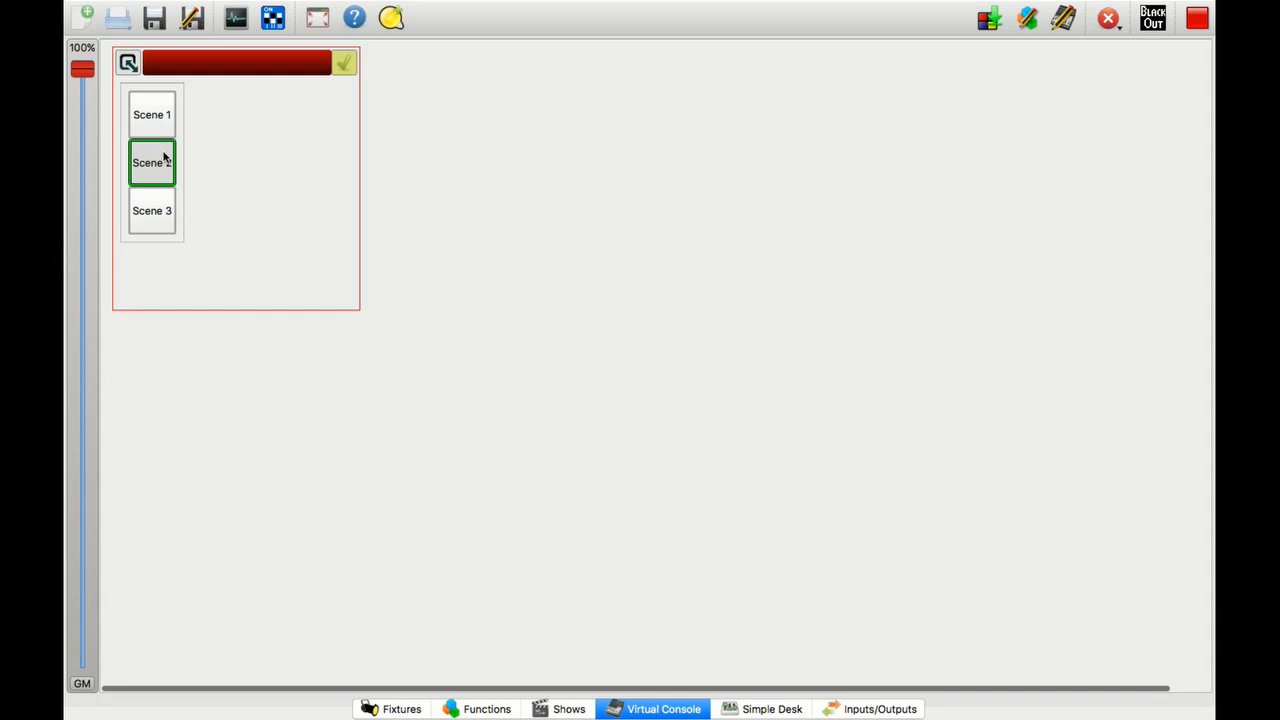
click(152, 210)
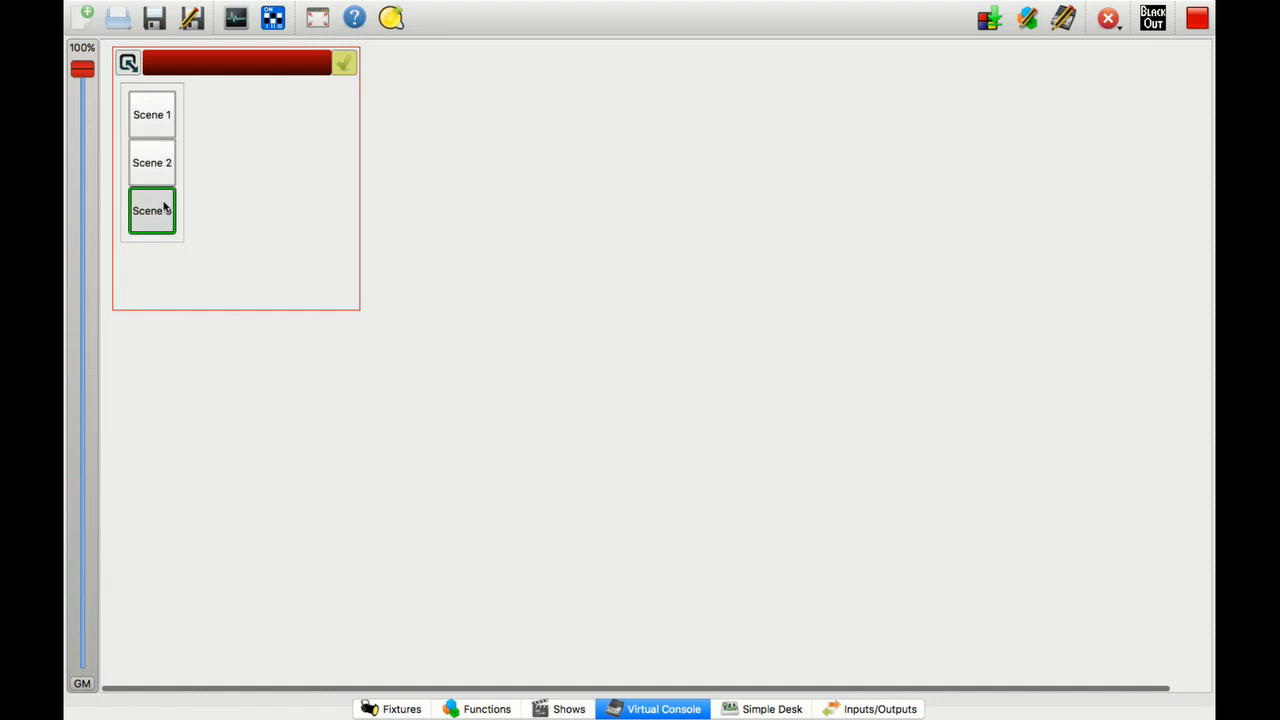
click(152, 162)
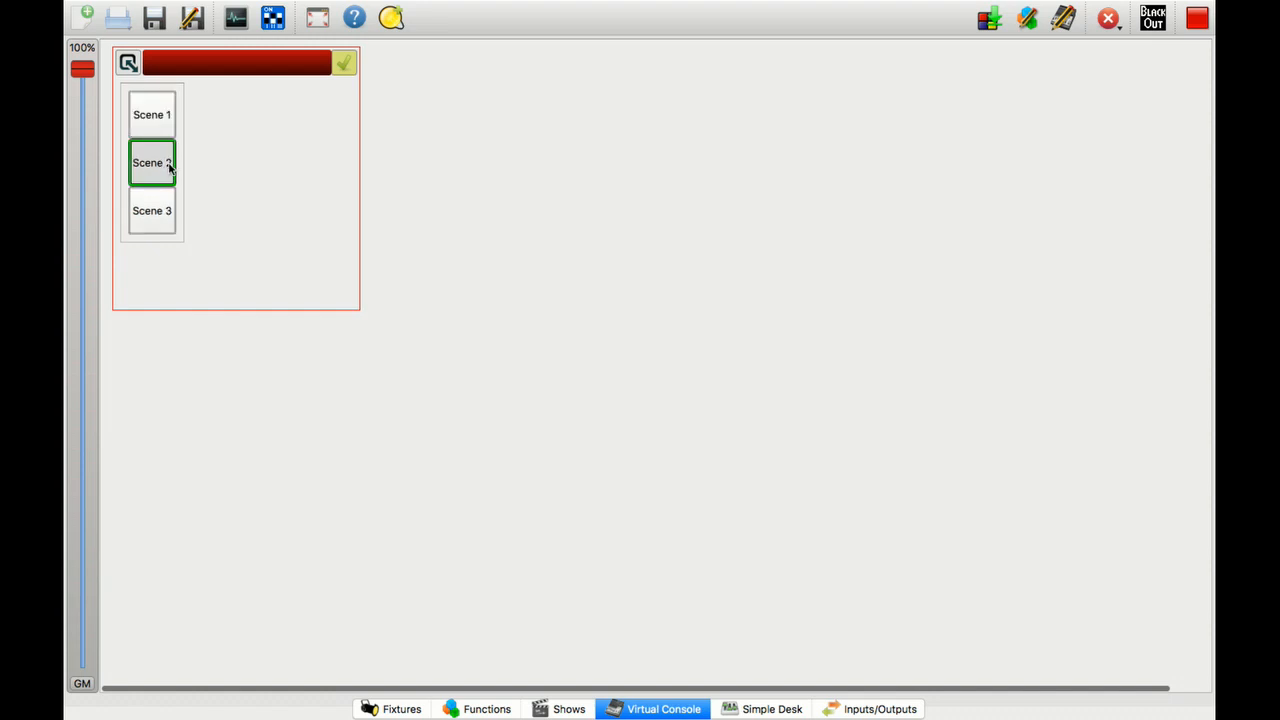
mouse_move(152, 162)
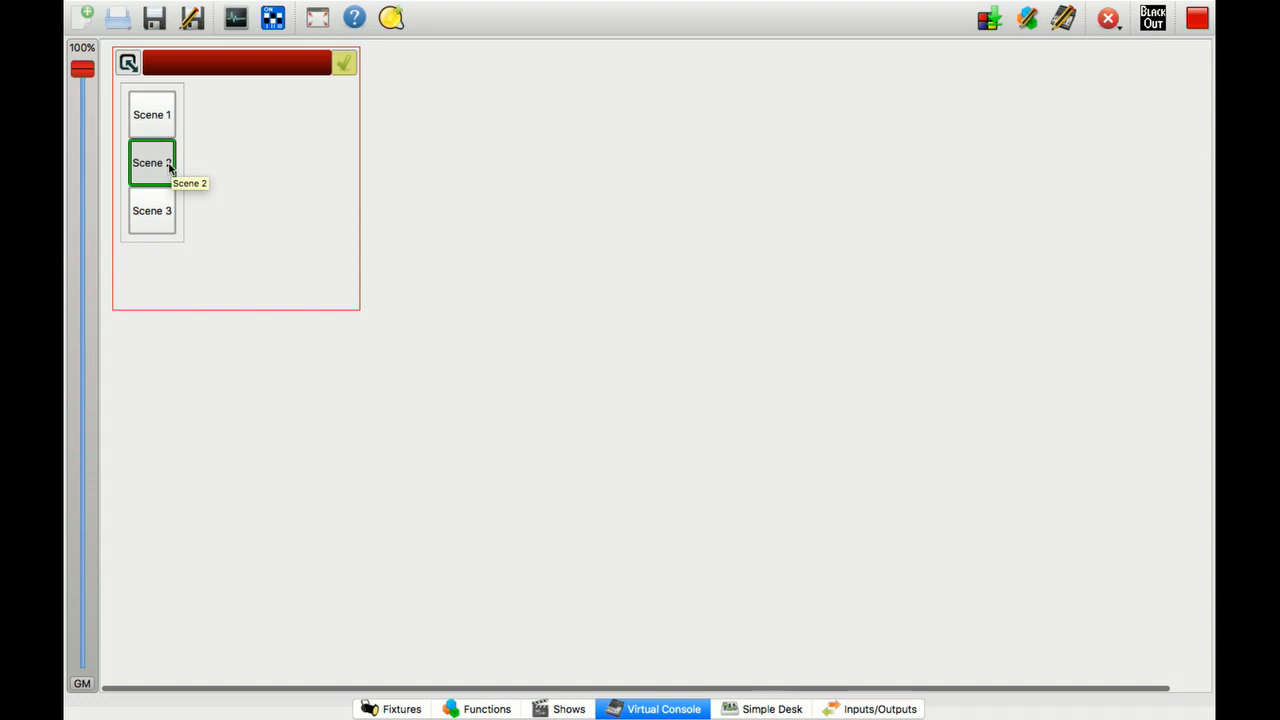
mouse_move(1148, 28)
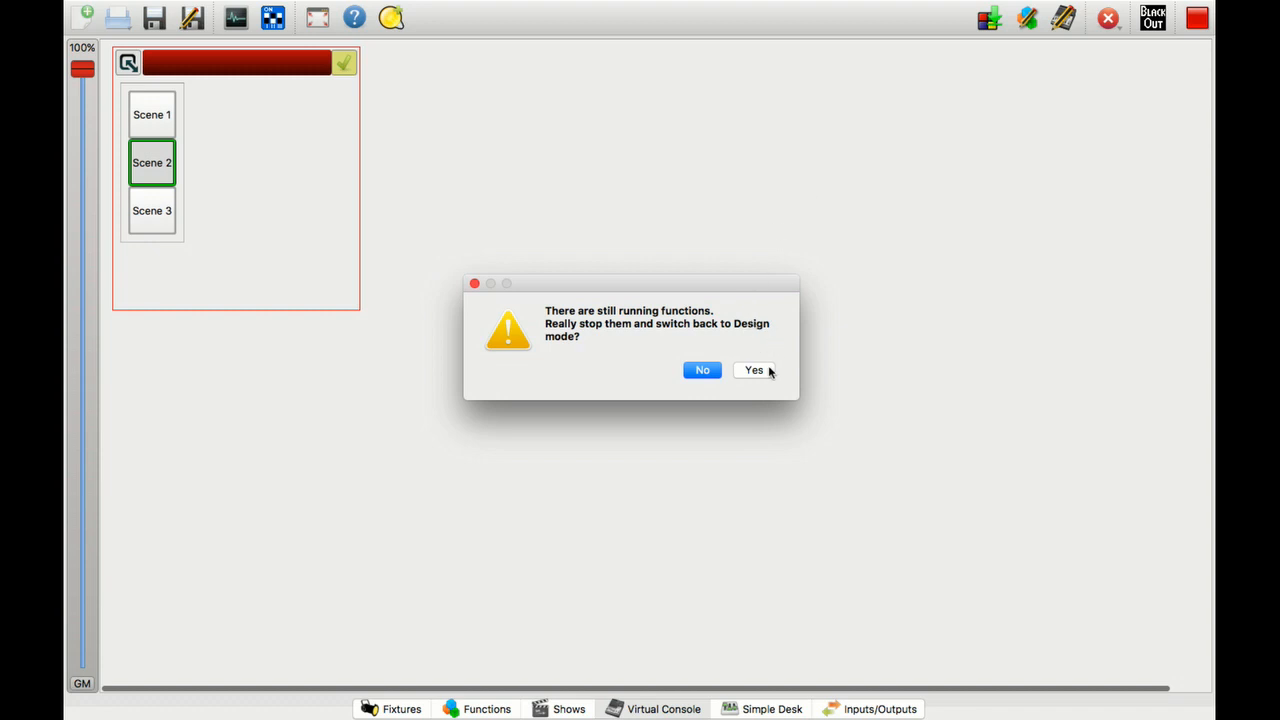
- Confirm stopping the running scenes to return to design mode
click(754, 370)
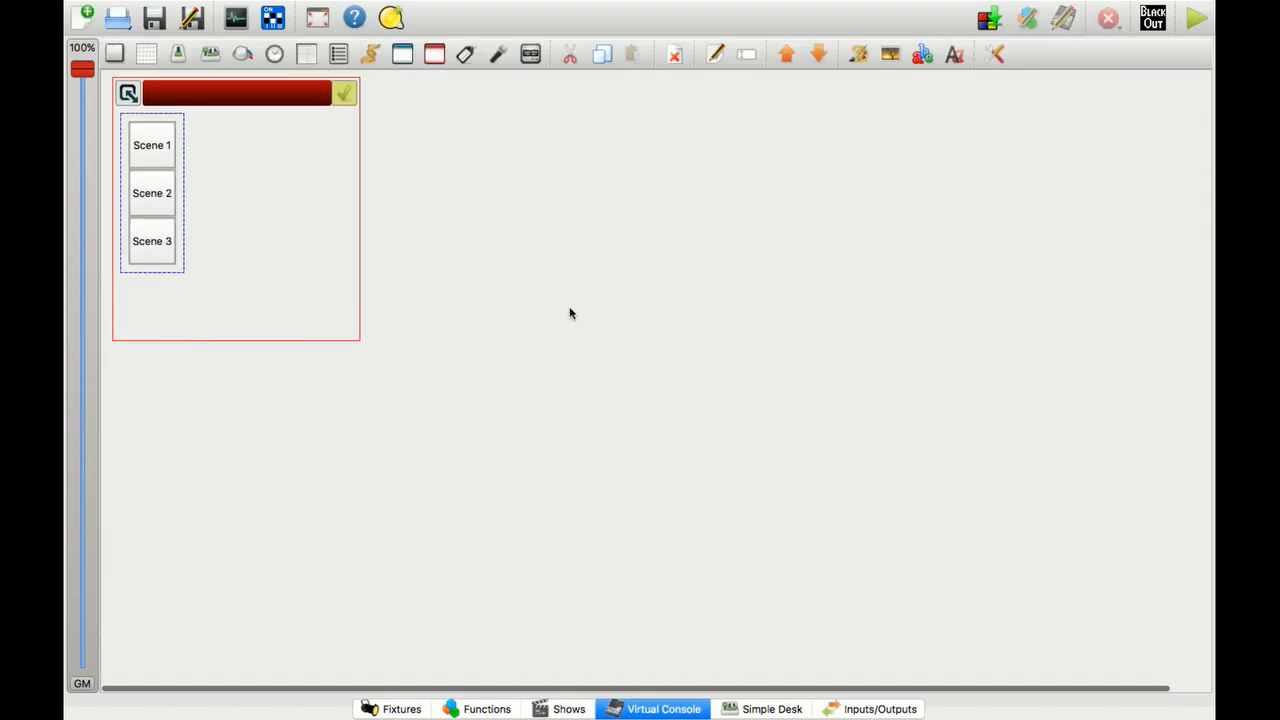
mouse_move(630, 374)
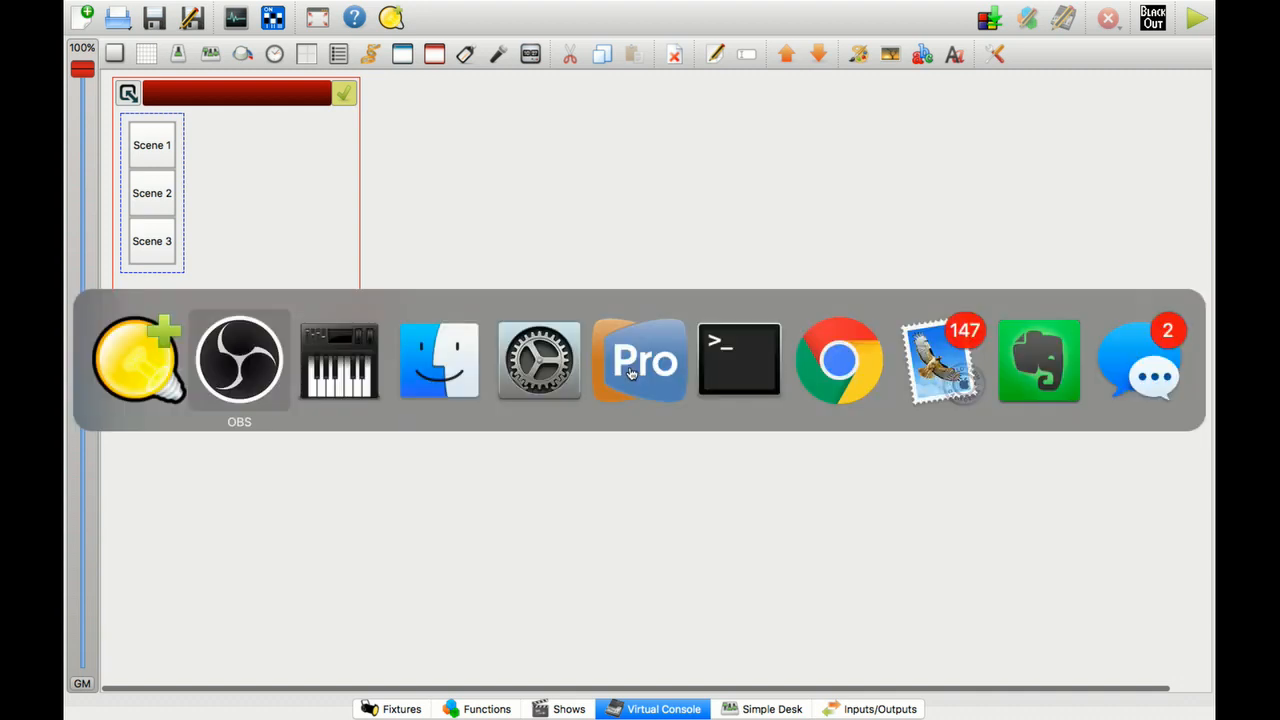
click(640, 360)
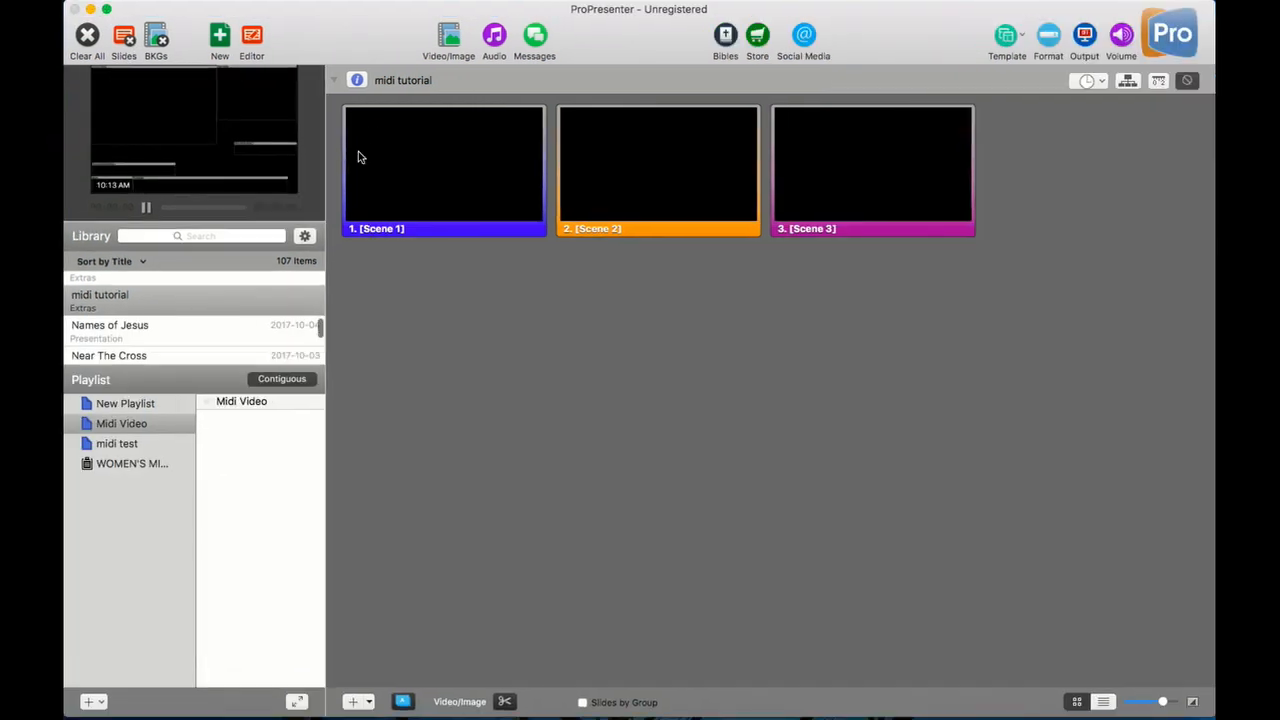
mouse_move(424, 216)
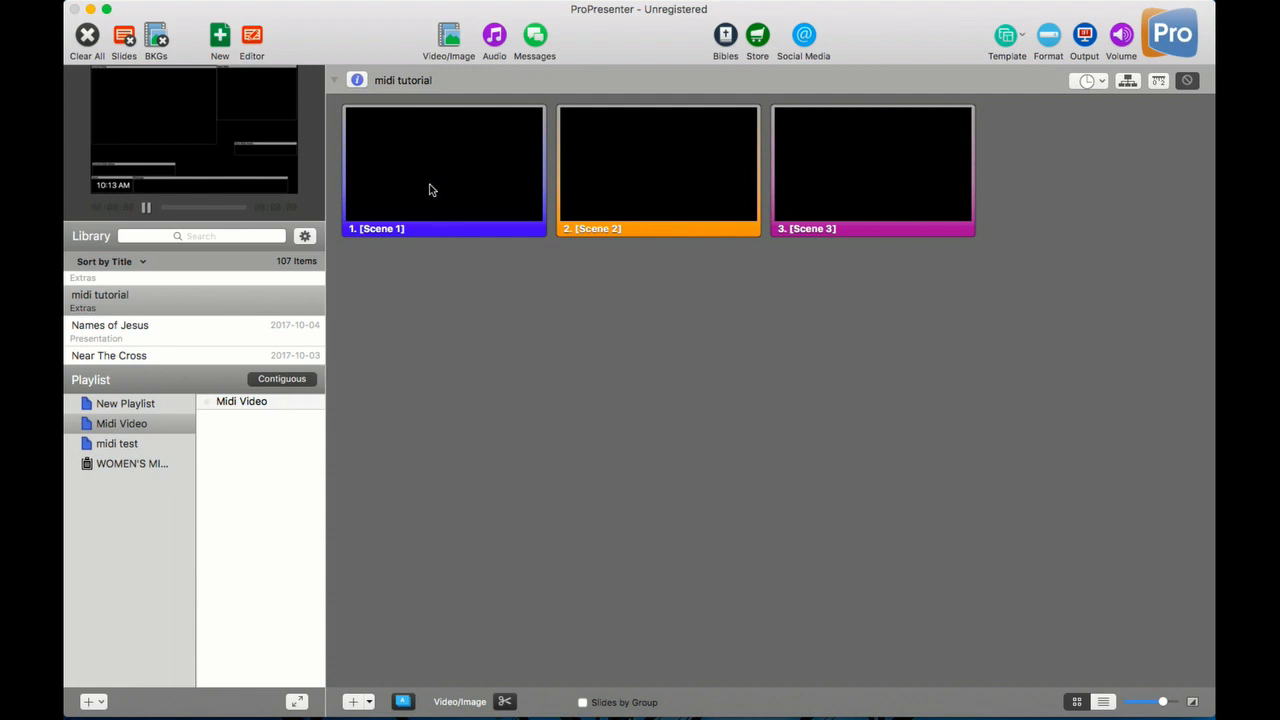
mouse_move(844, 200)
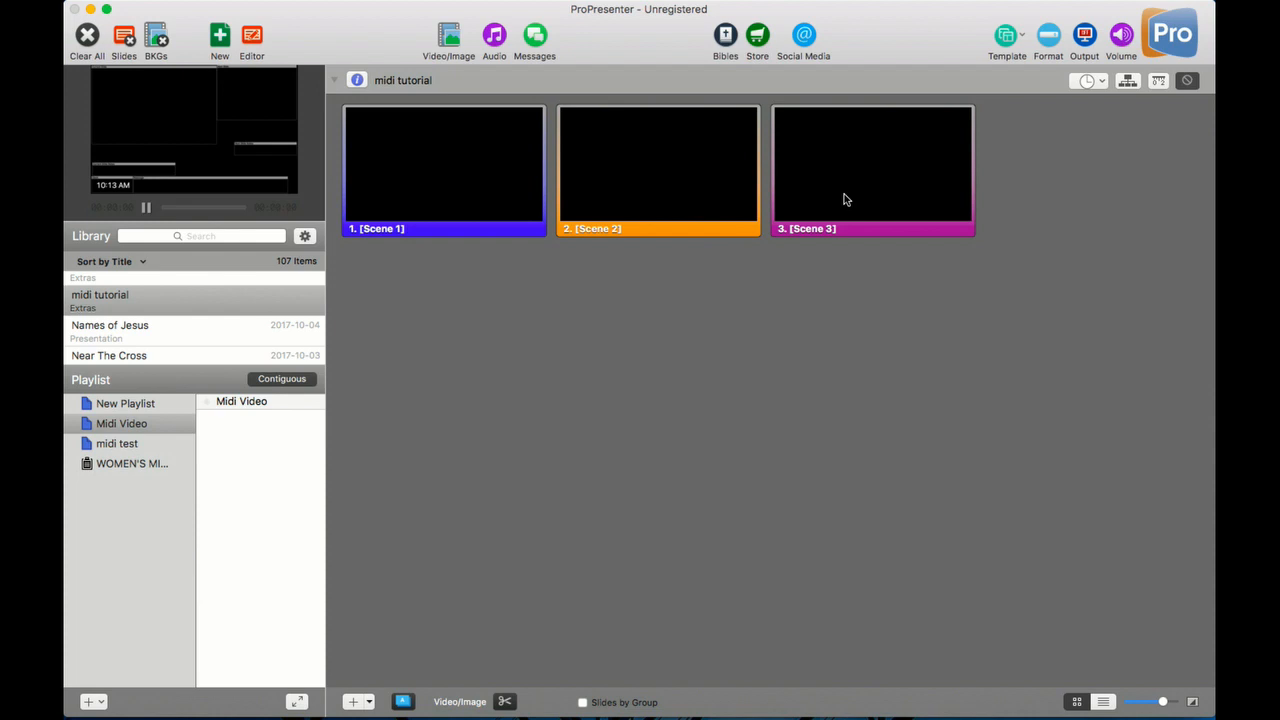
mouse_move(618, 180)
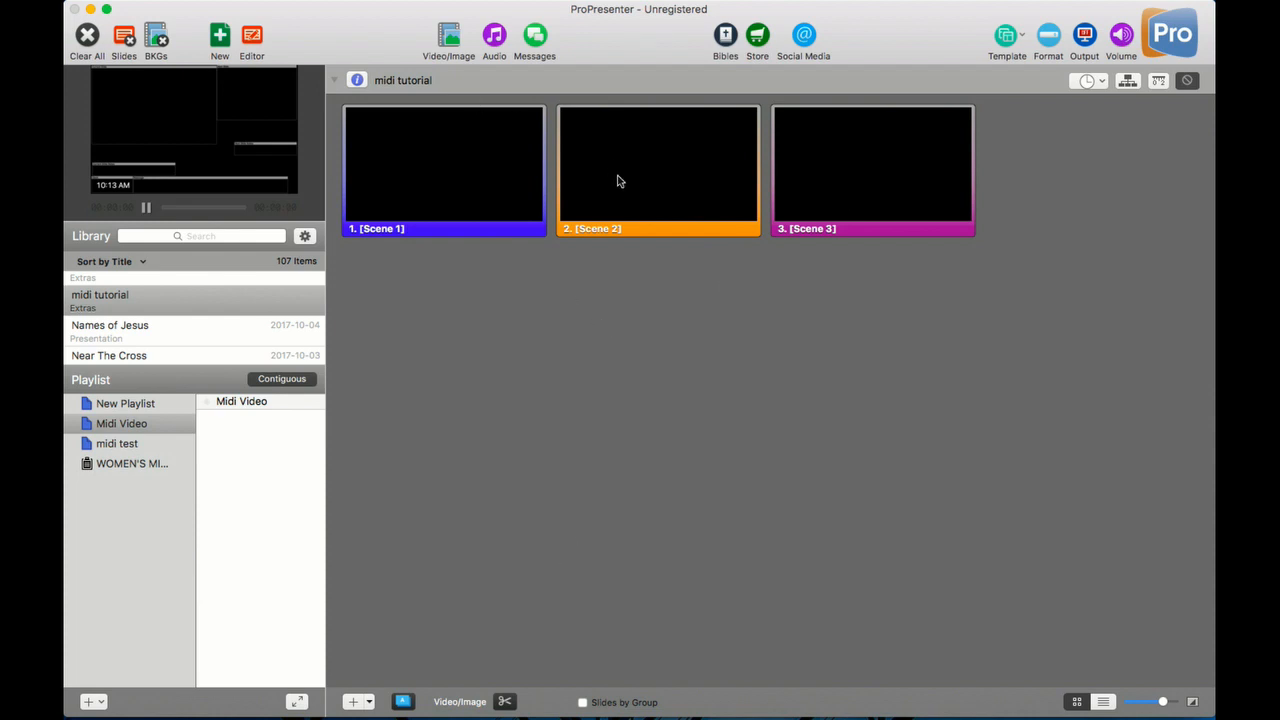
mouse_move(814, 188)
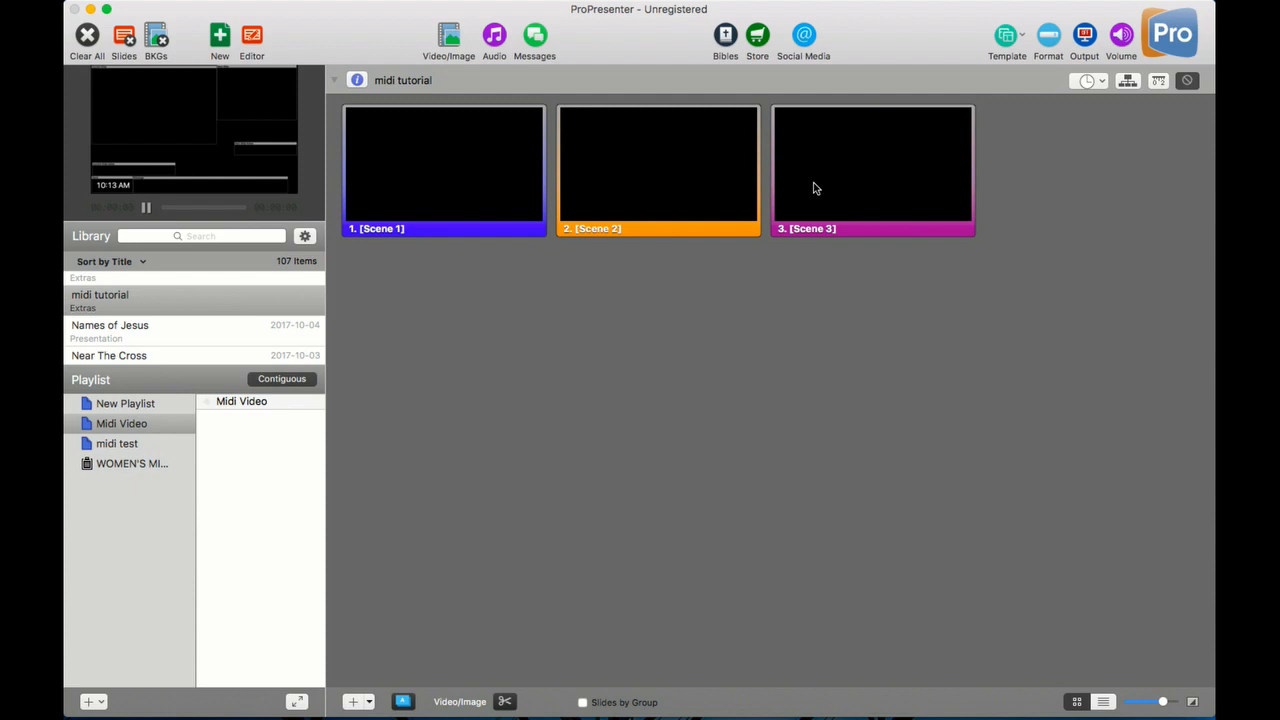
- Give the Scene 1 slide a MIDI Note On cue, channel 1, note C-2 (0), intensity 2
right_click(444, 168)
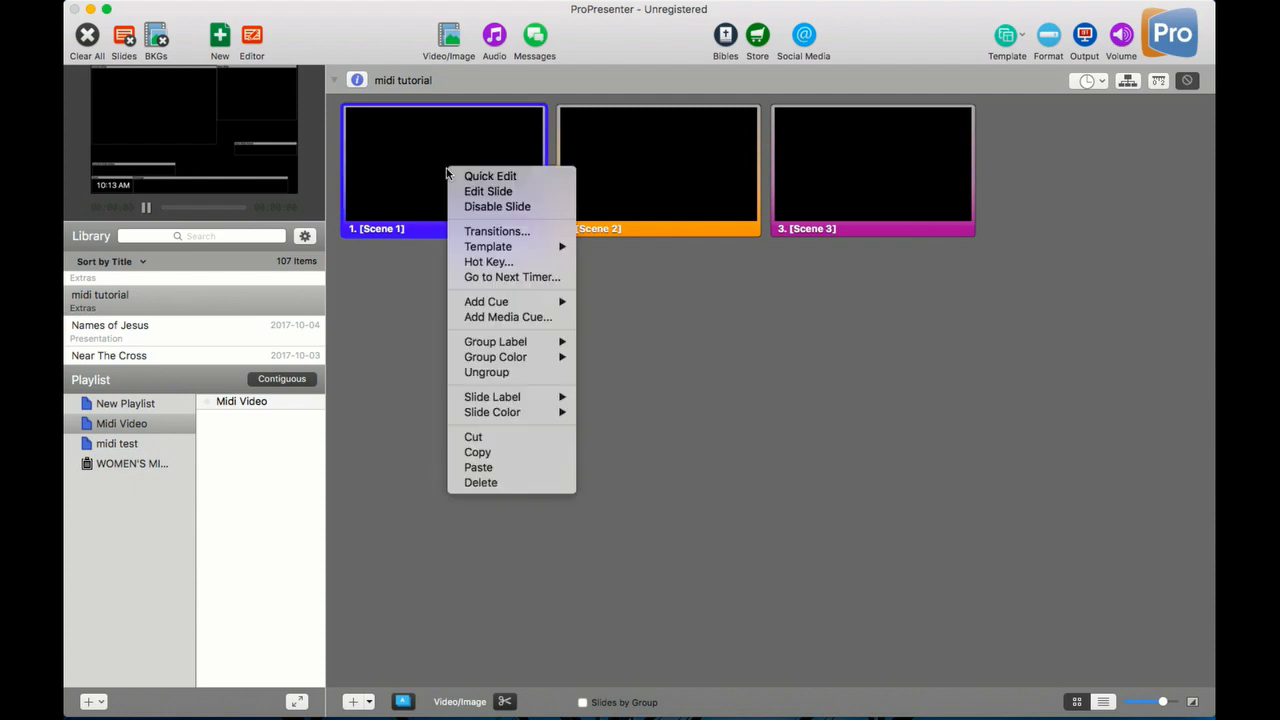
mouse_move(486, 300)
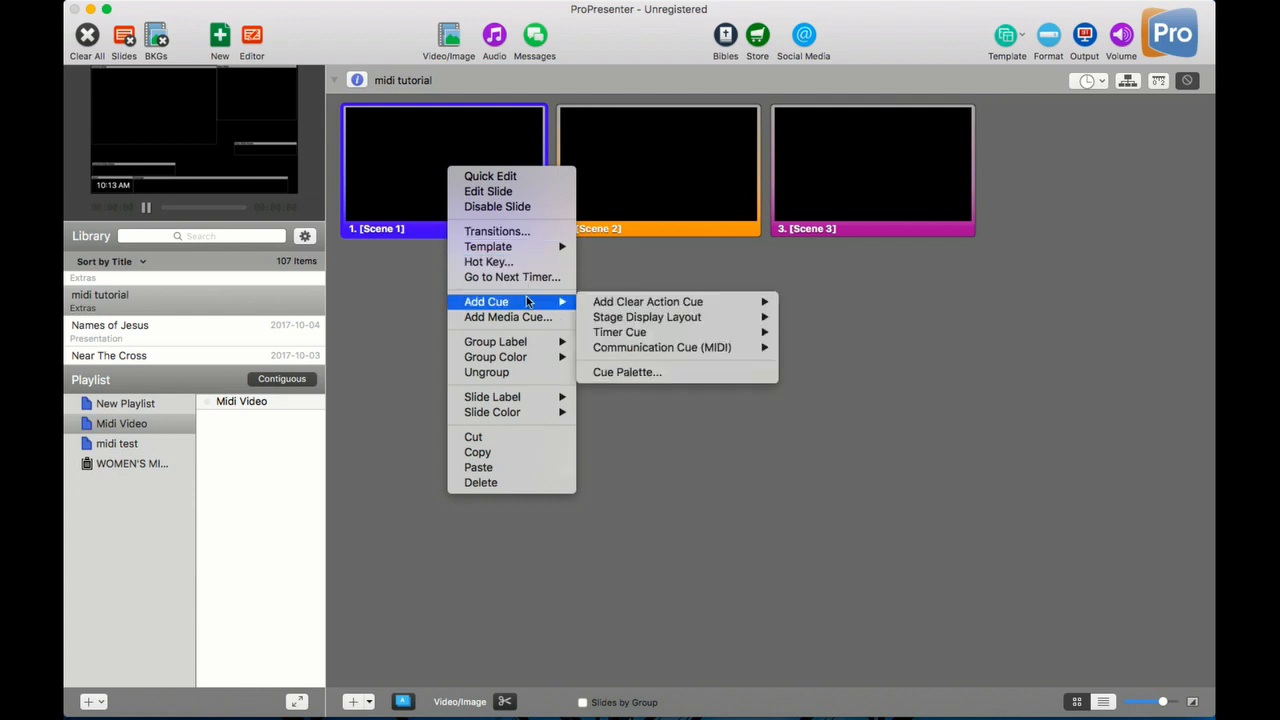
mouse_move(508, 316)
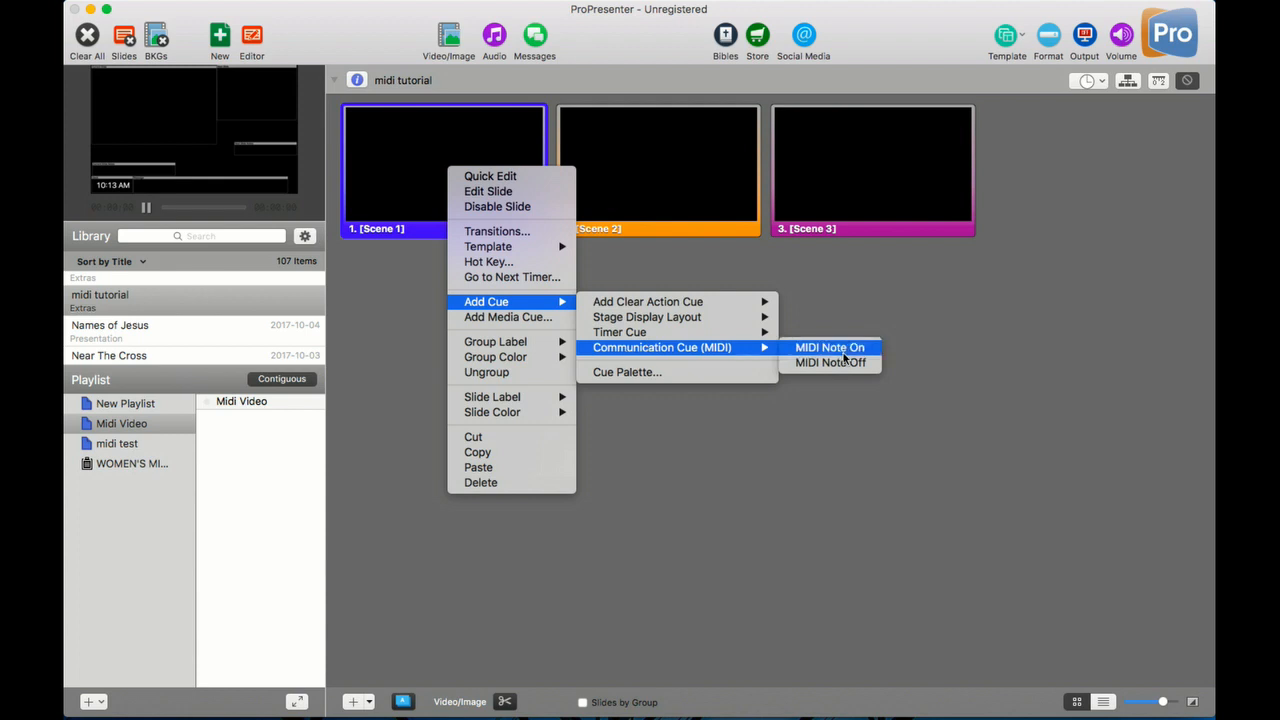
click(828, 348)
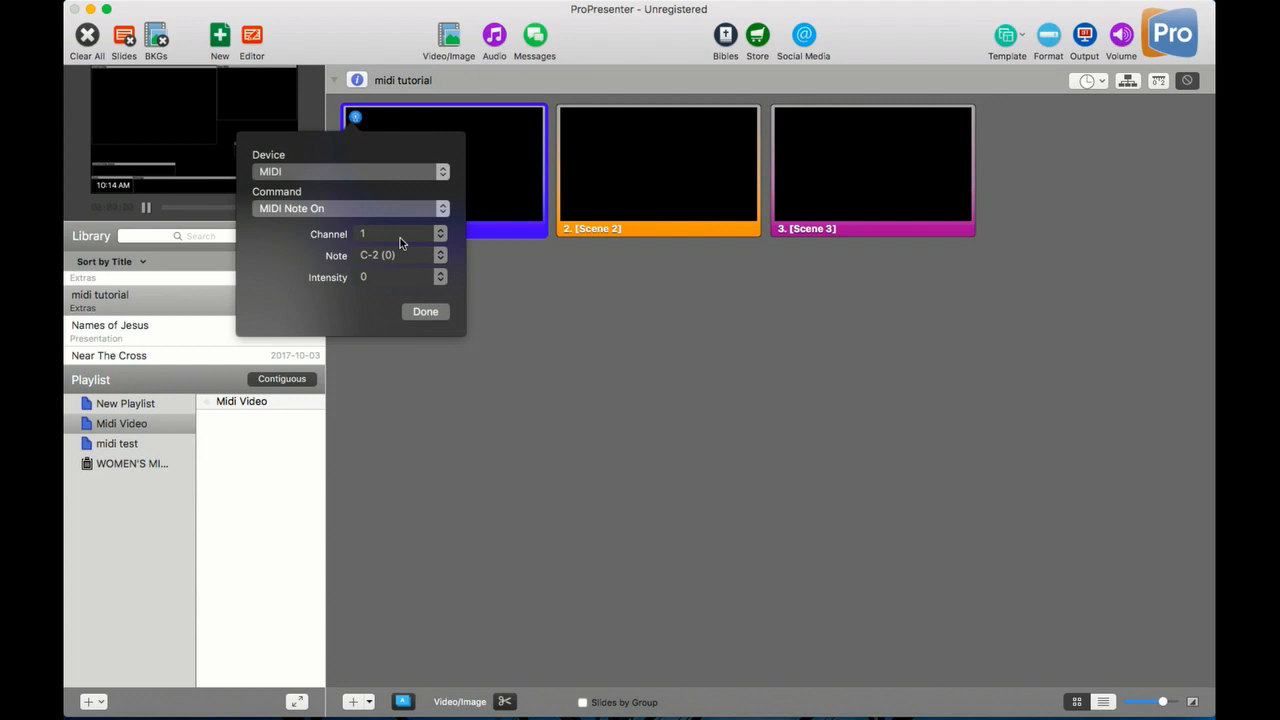
mouse_move(408, 256)
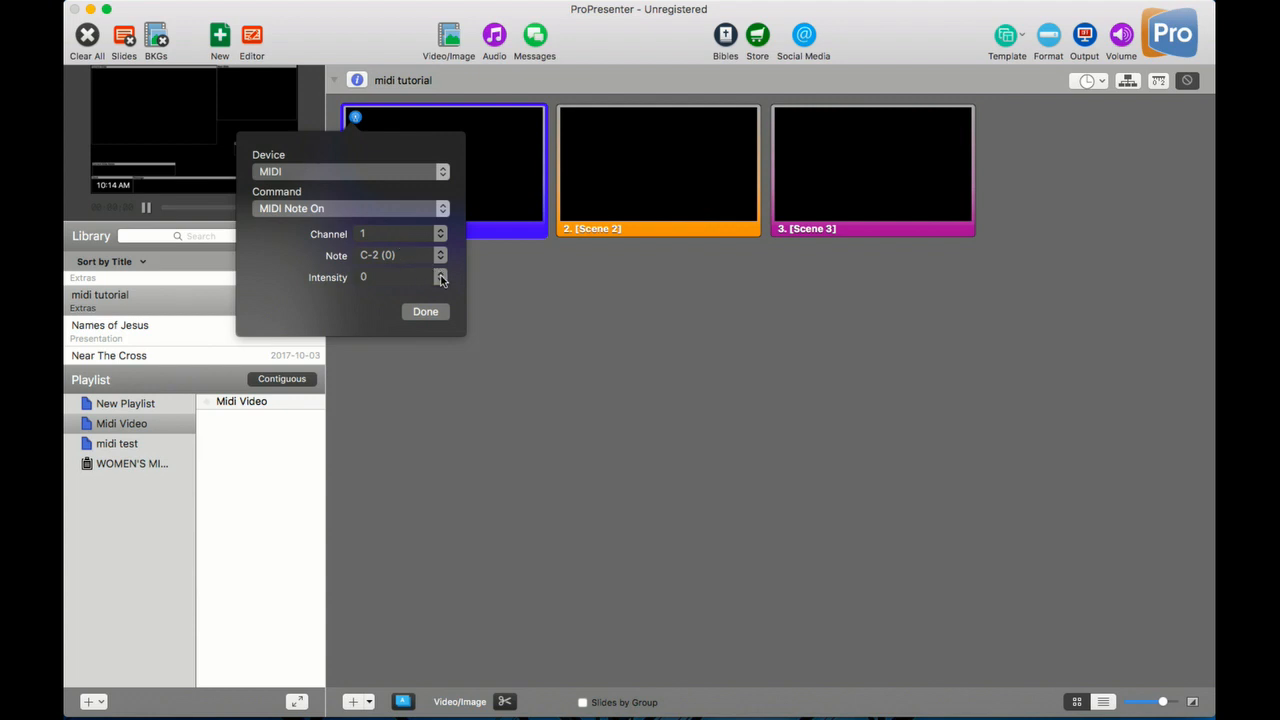
click(440, 274)
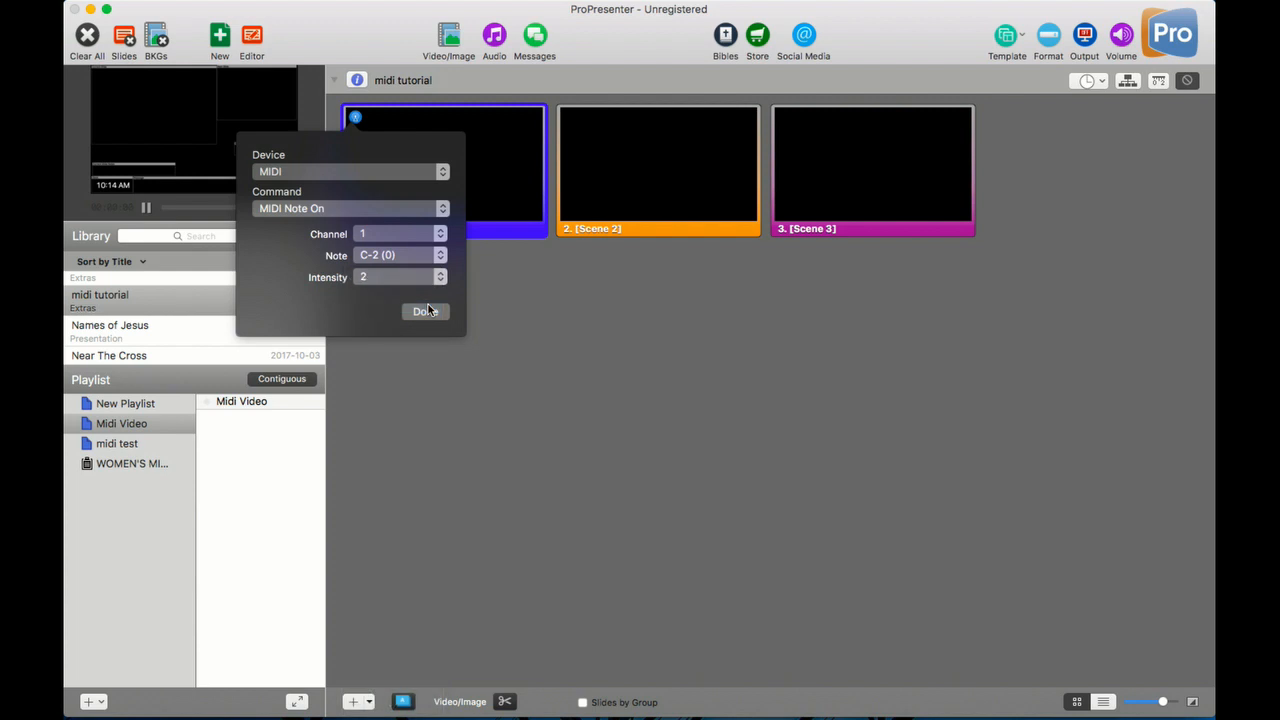
click(424, 312)
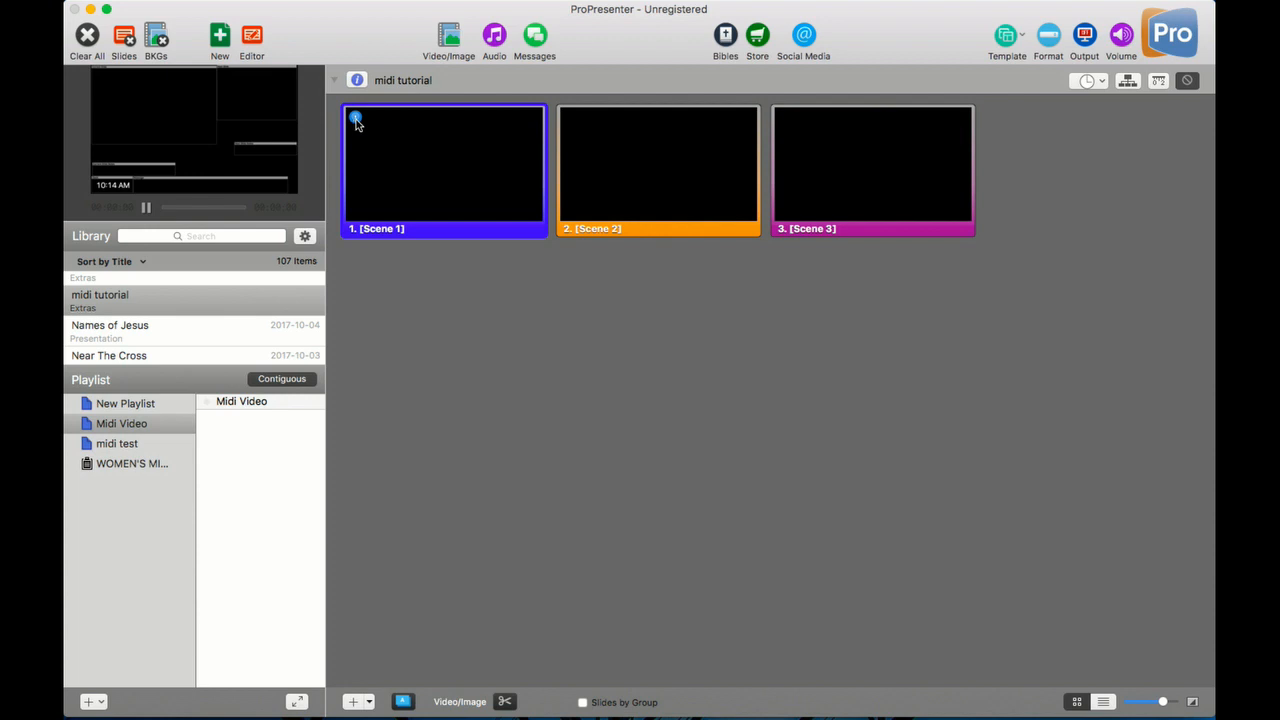
- Give the Scene 2 slide a MIDI Note On cue on channel 1 with the next note
right_click(658, 168)
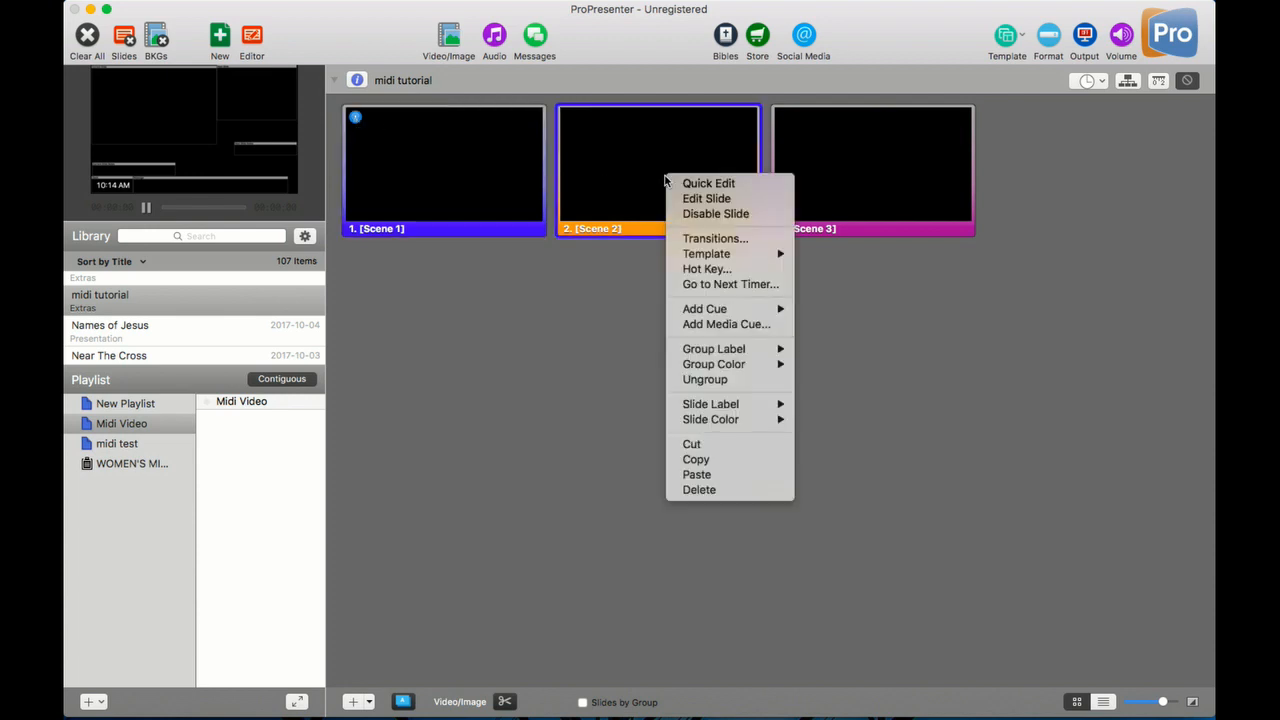
mouse_move(704, 308)
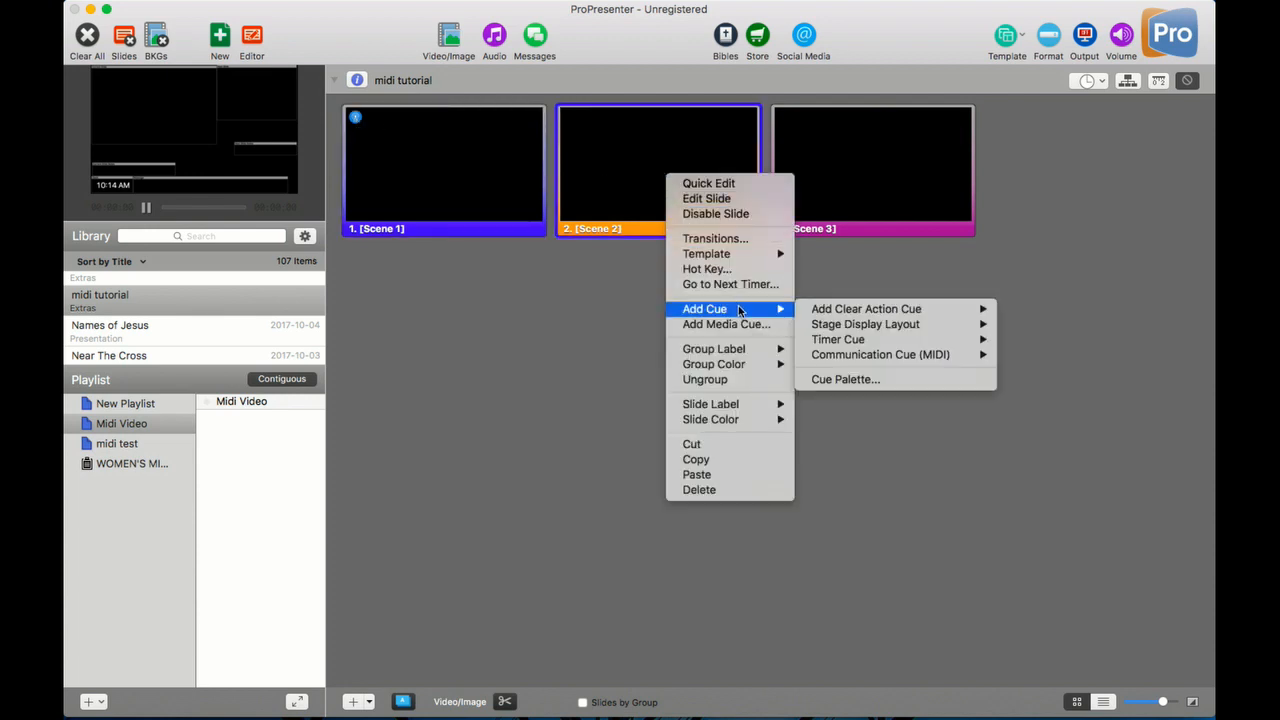
mouse_move(792, 304)
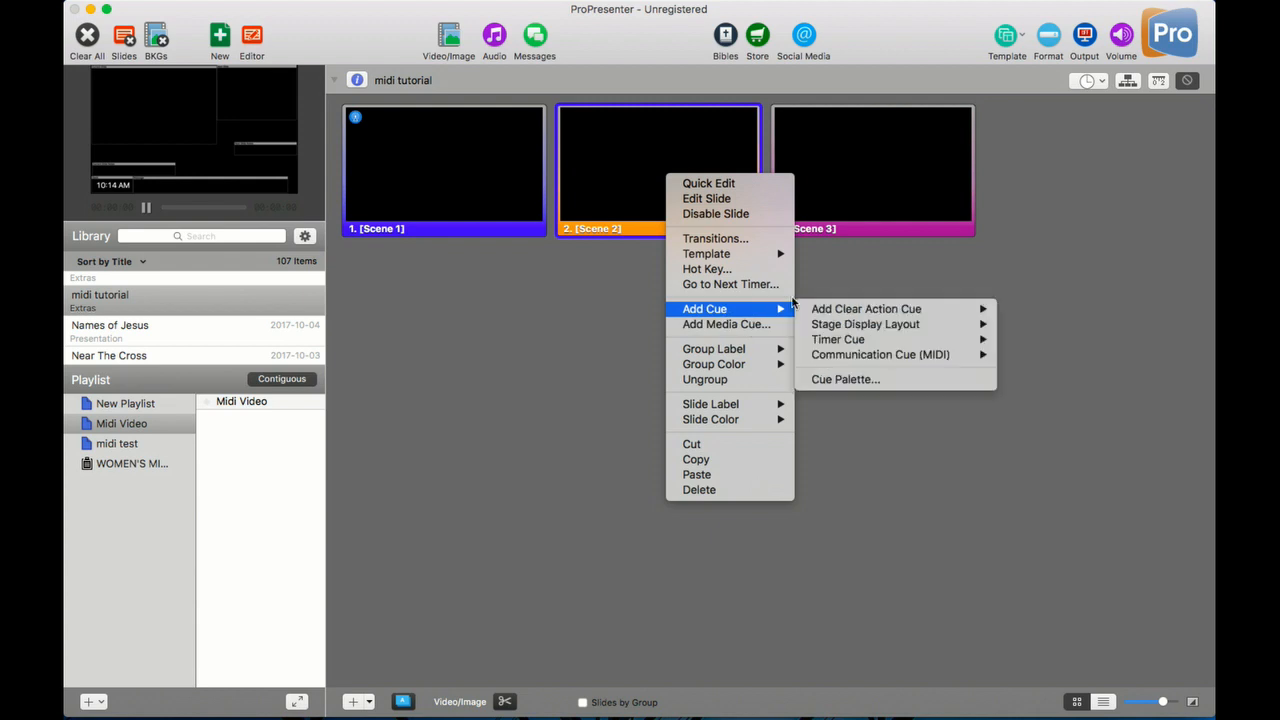
mouse_move(880, 354)
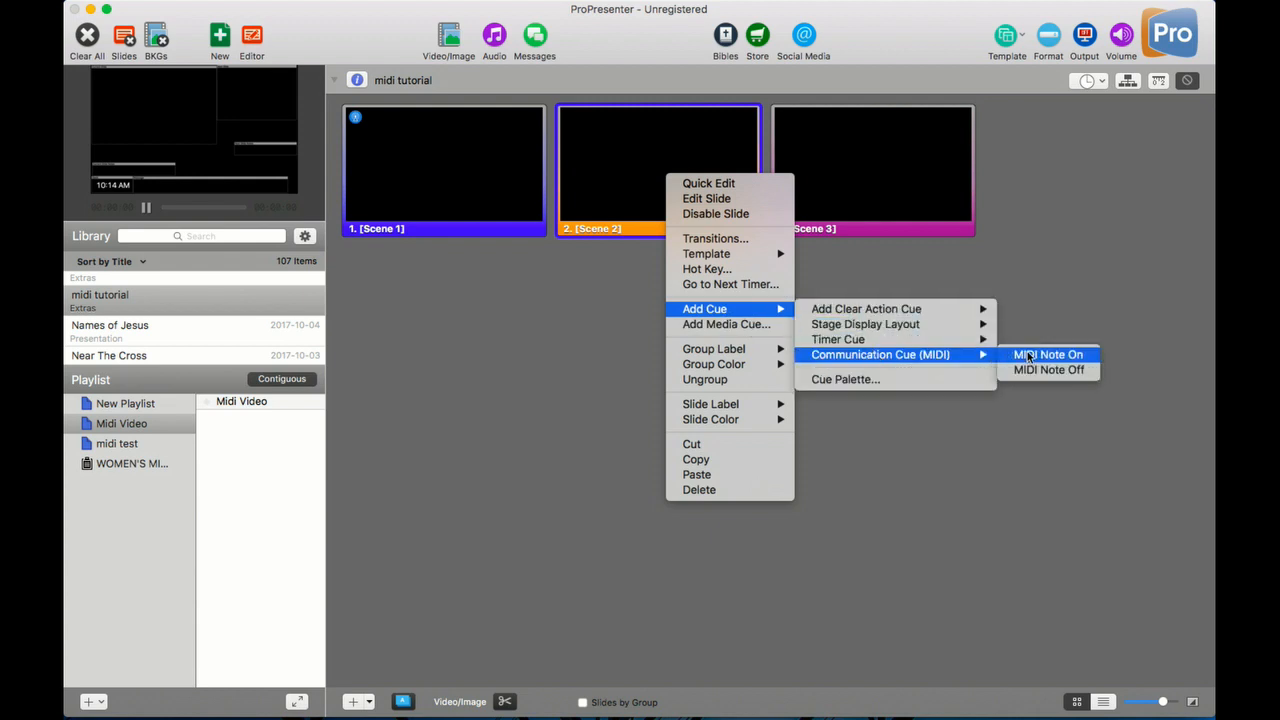
click(1048, 354)
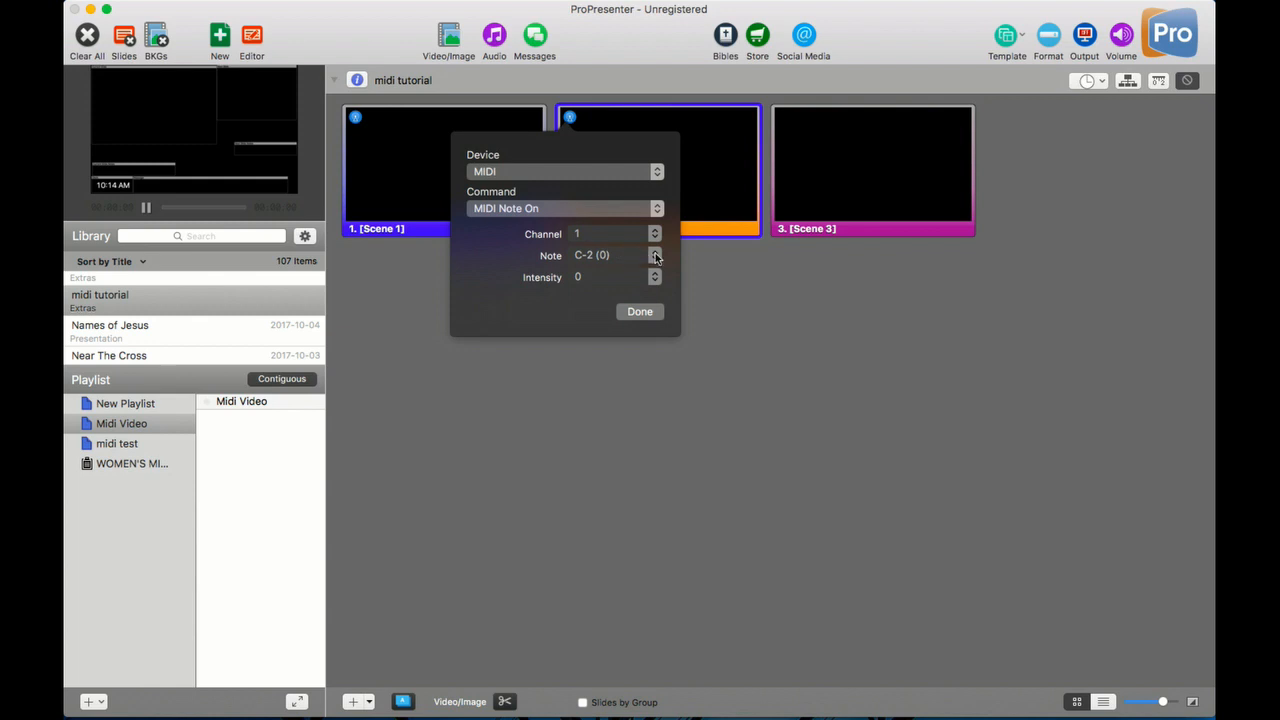
click(654, 256)
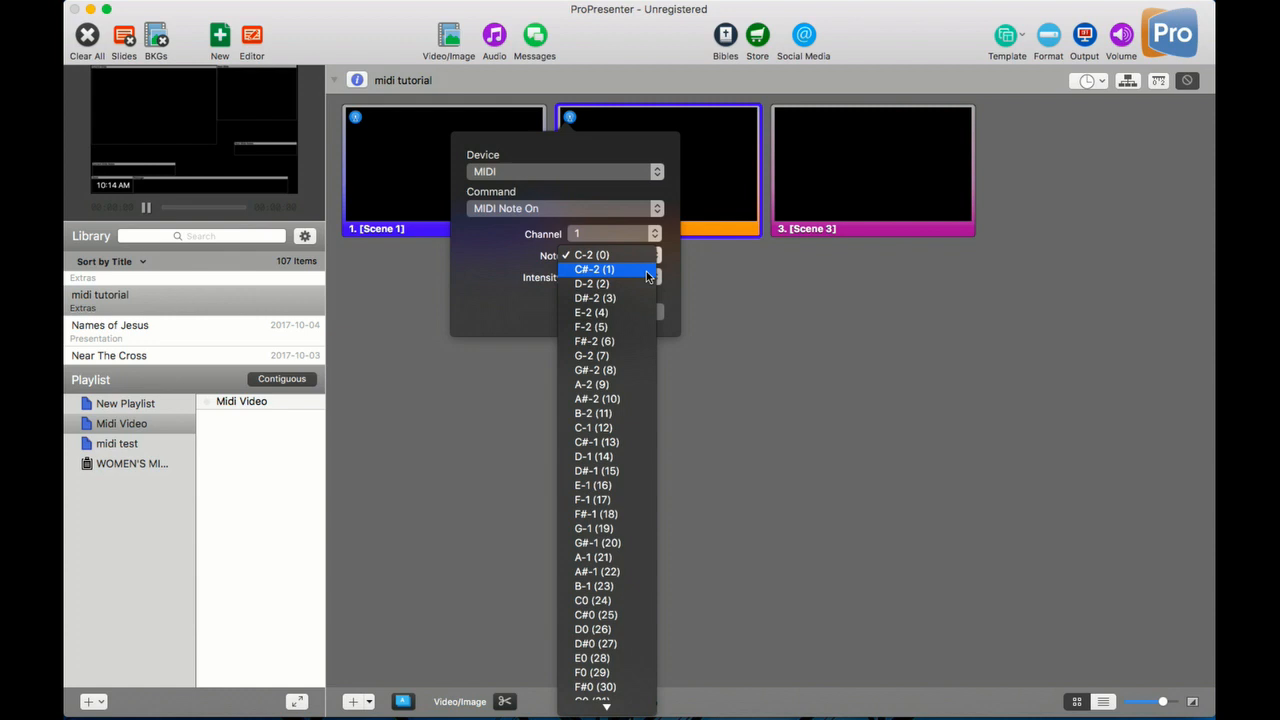
click(594, 268)
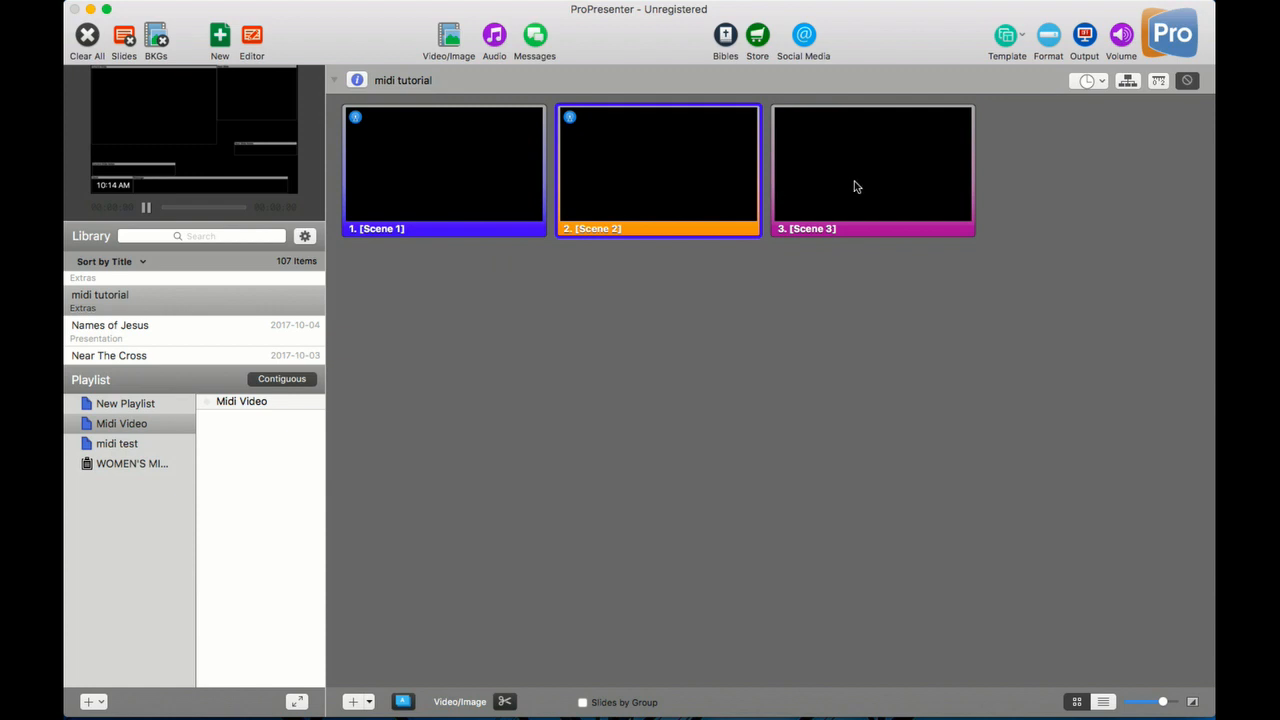
- Give the Scene 3 slide a MIDI Note On cue, note D-2 (2), intensity 3
right_click(872, 164)
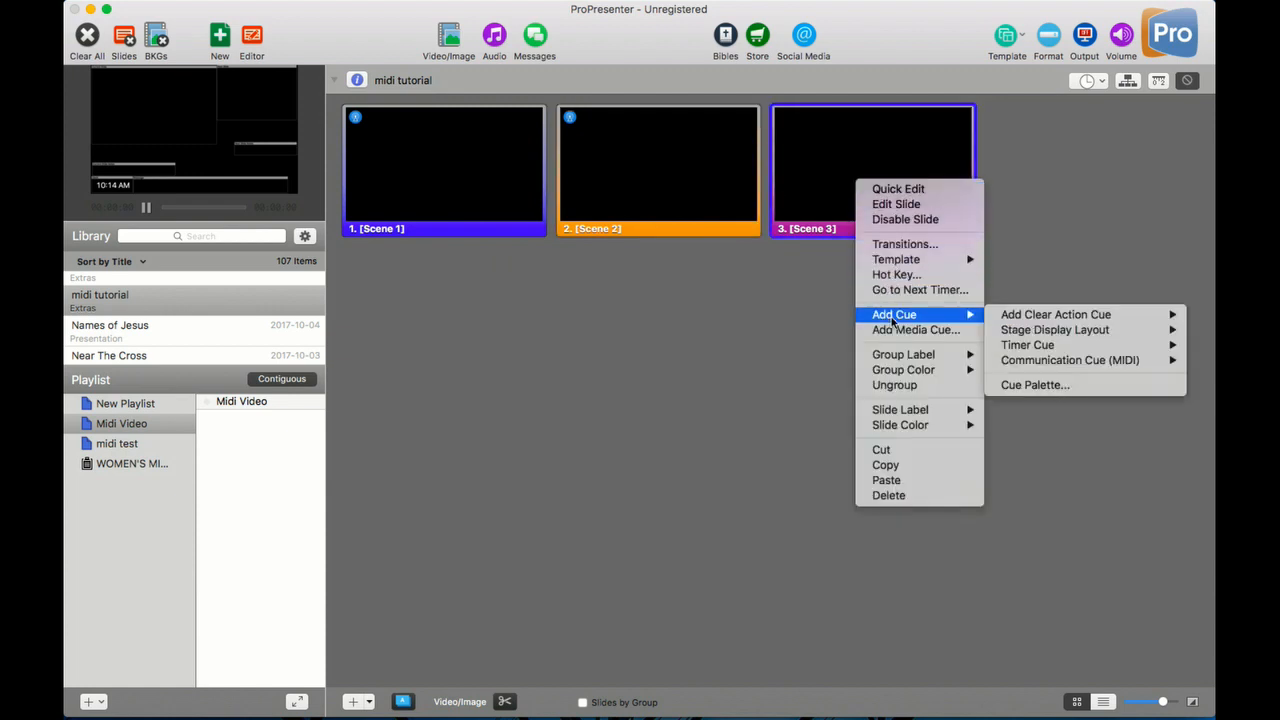
mouse_move(1068, 360)
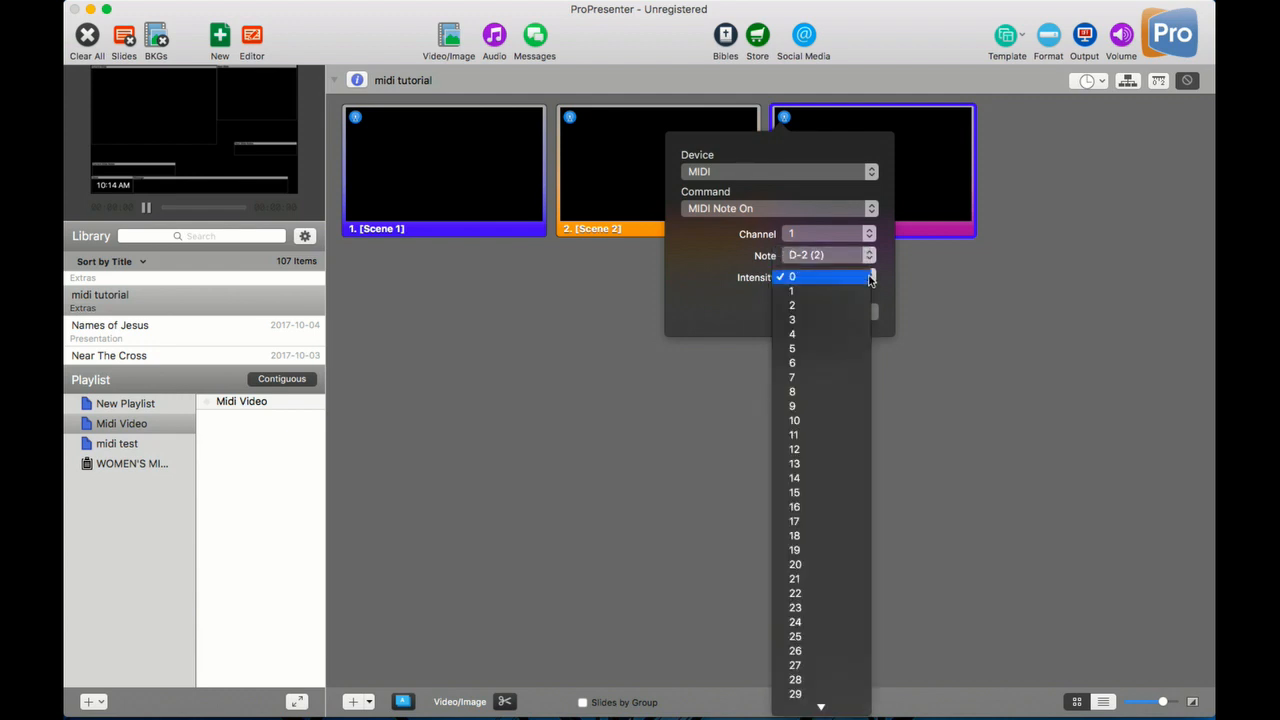
click(792, 320)
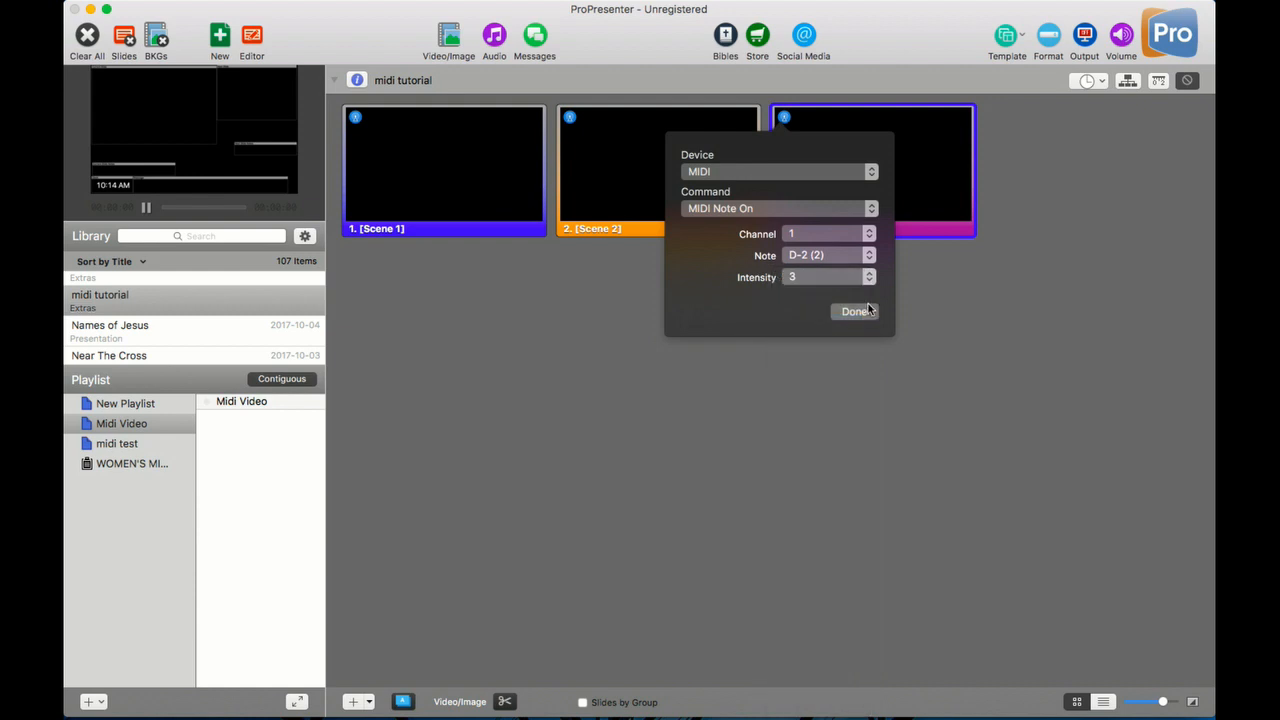
click(856, 312)
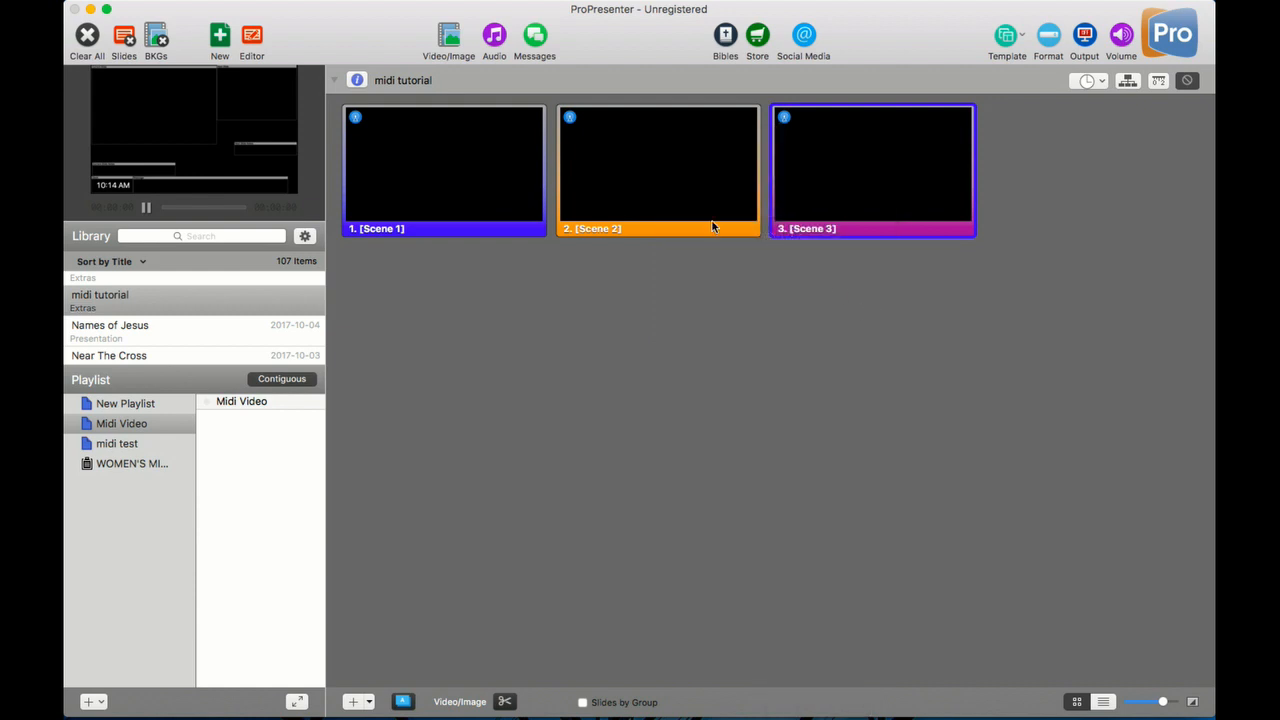
mouse_move(372, 150)
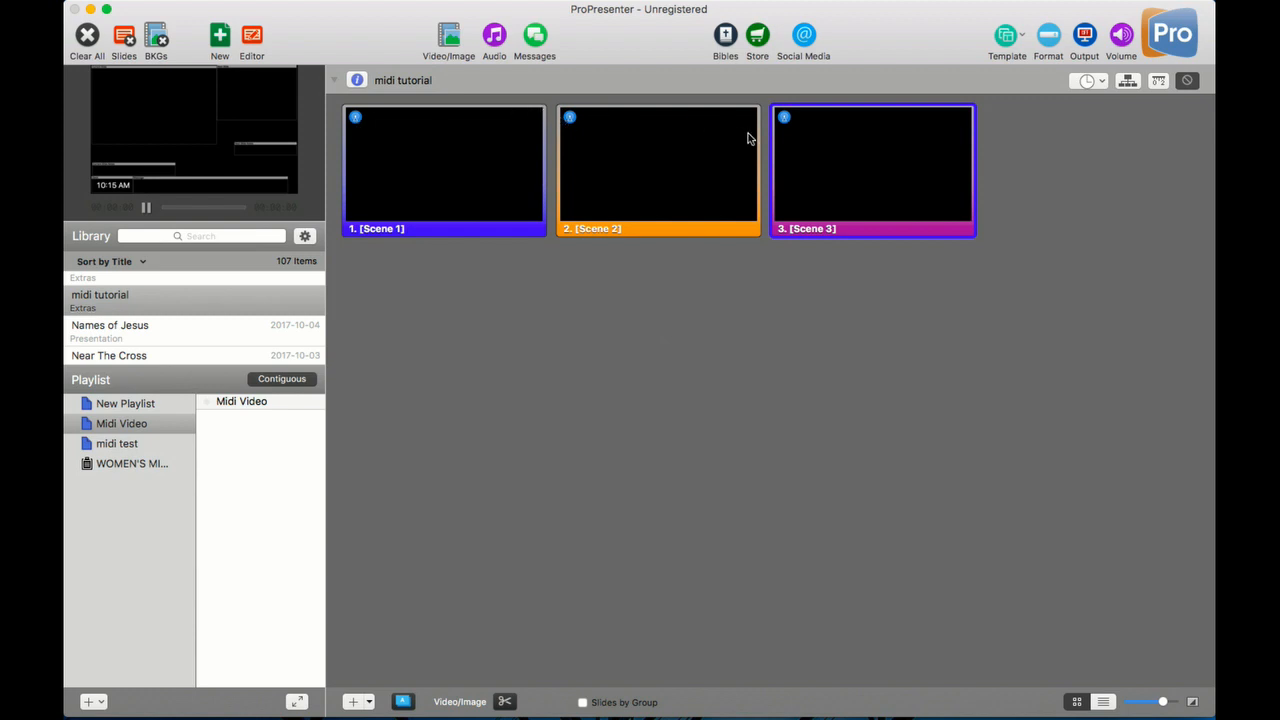
mouse_move(788, 128)
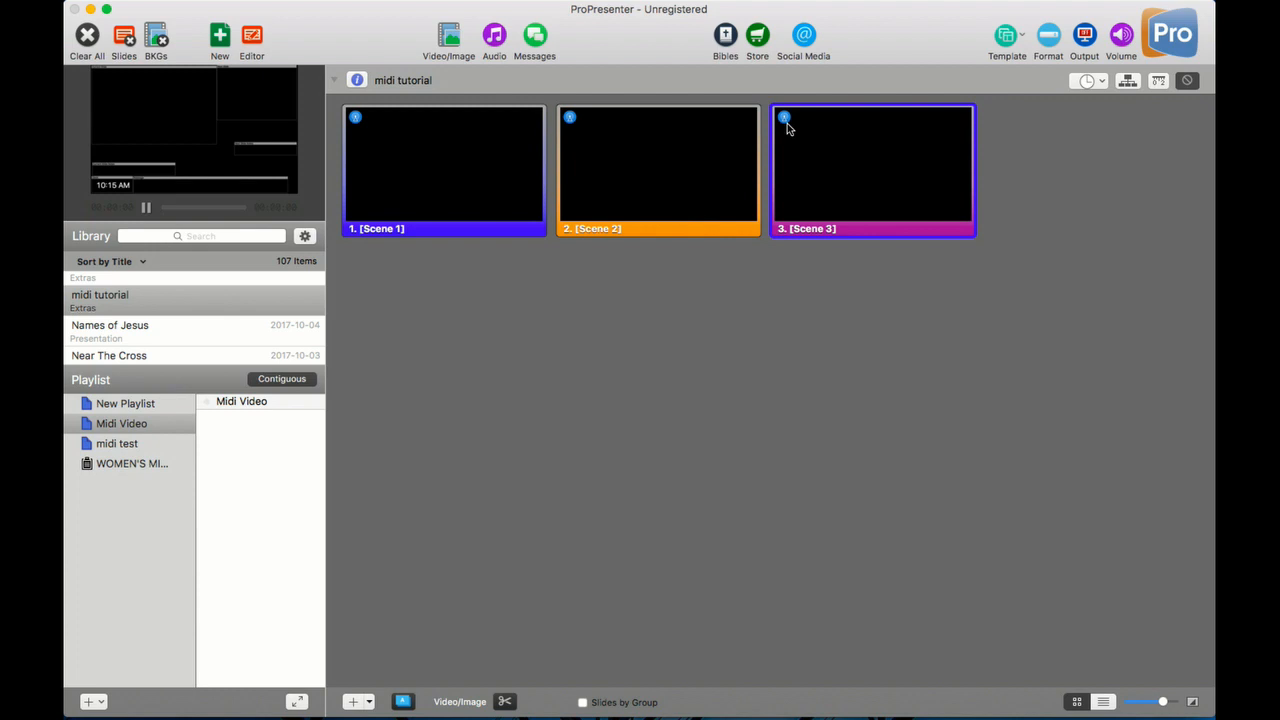
mouse_move(108, 8)
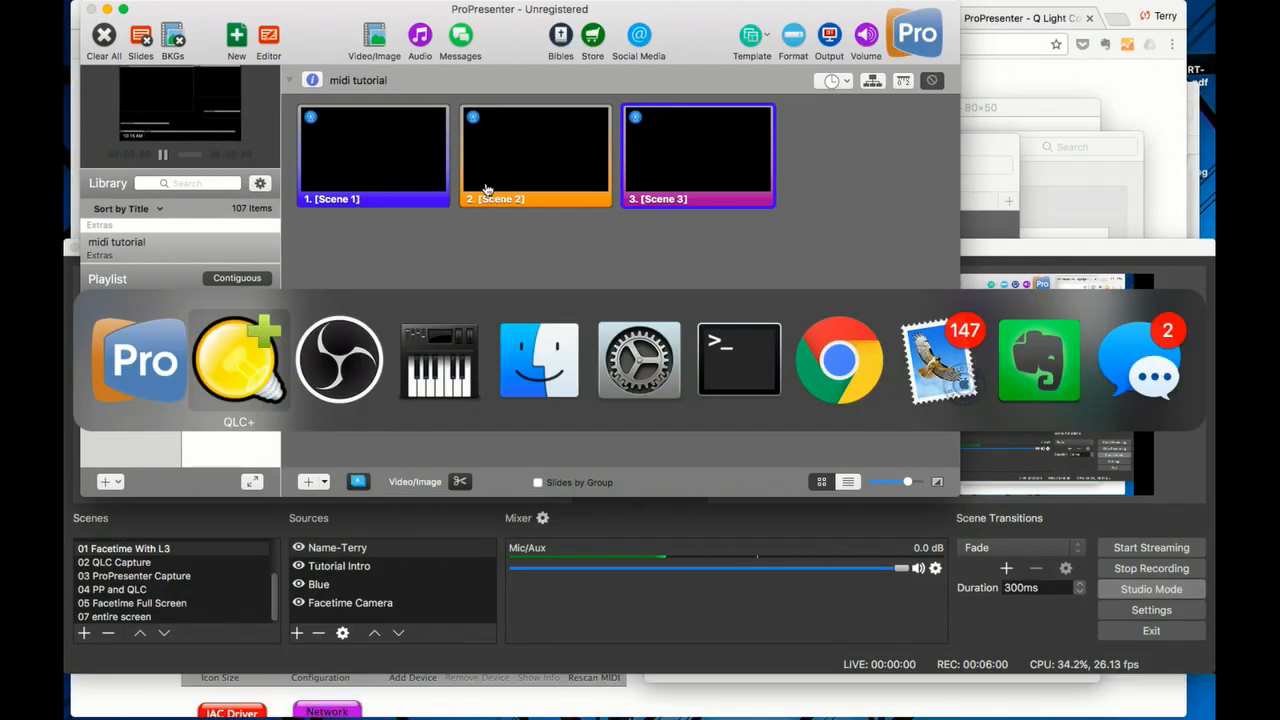
click(238, 360)
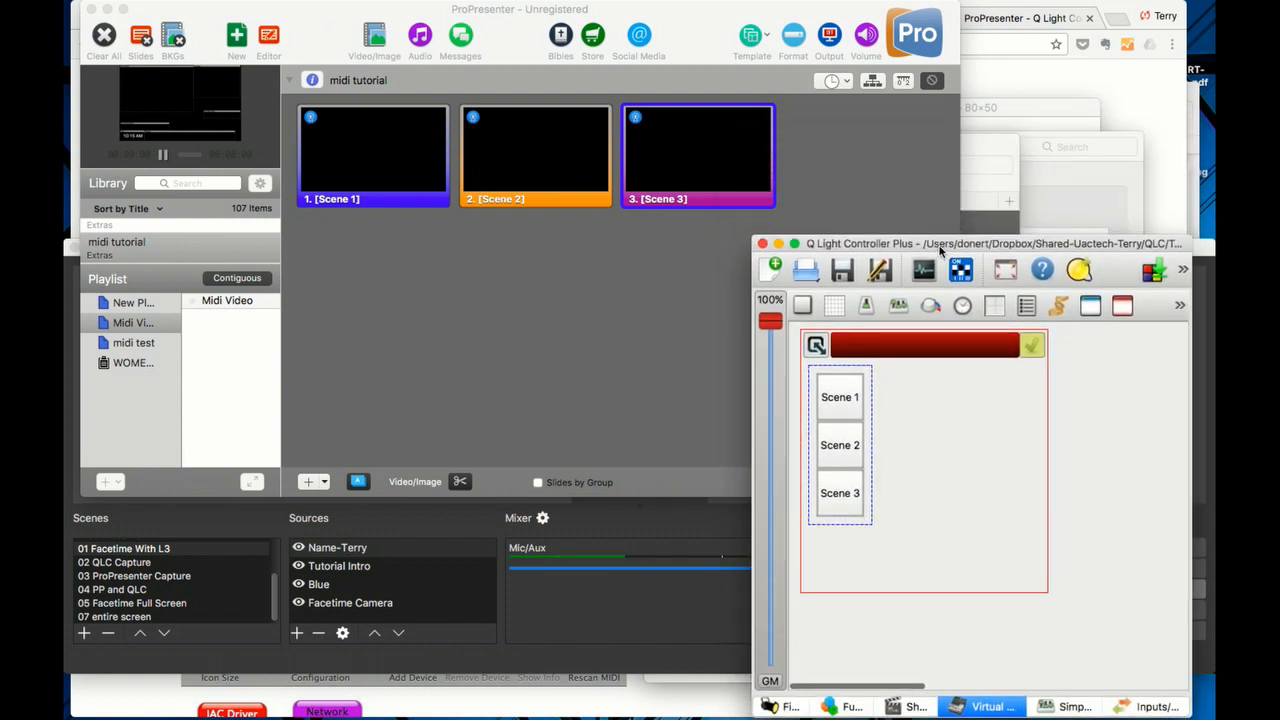
mouse_move(924, 386)
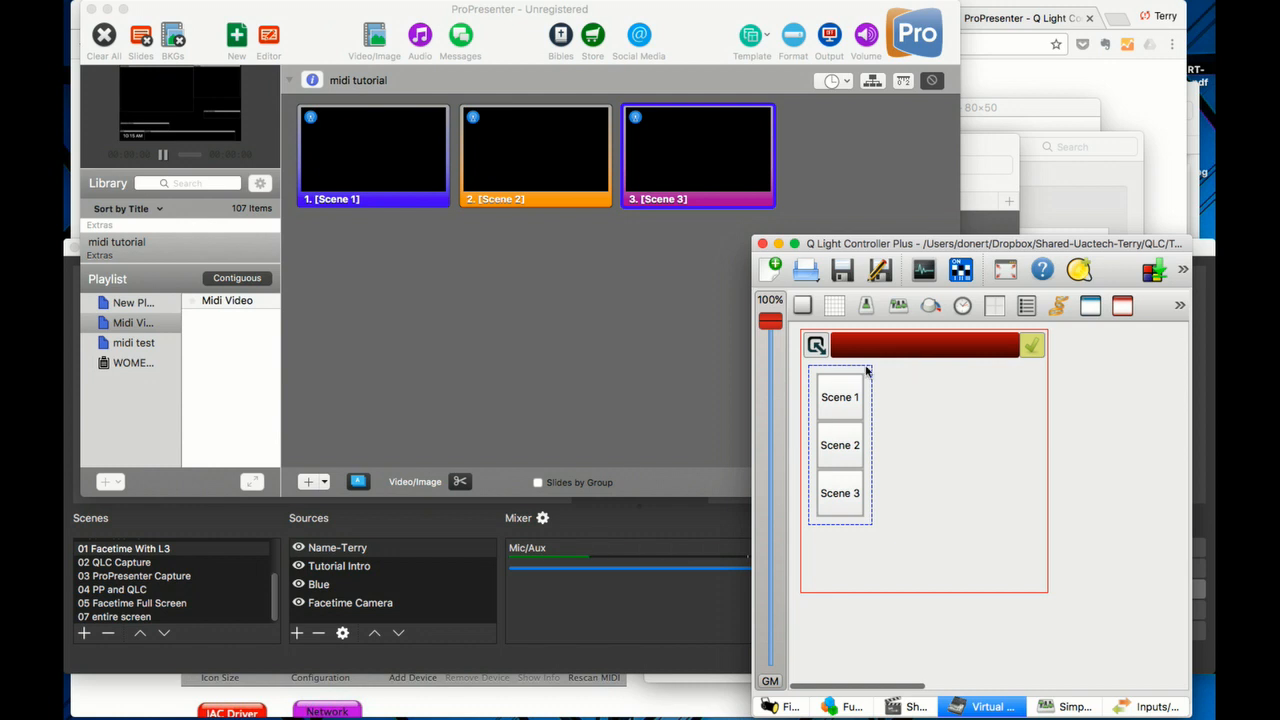
mouse_move(564, 264)
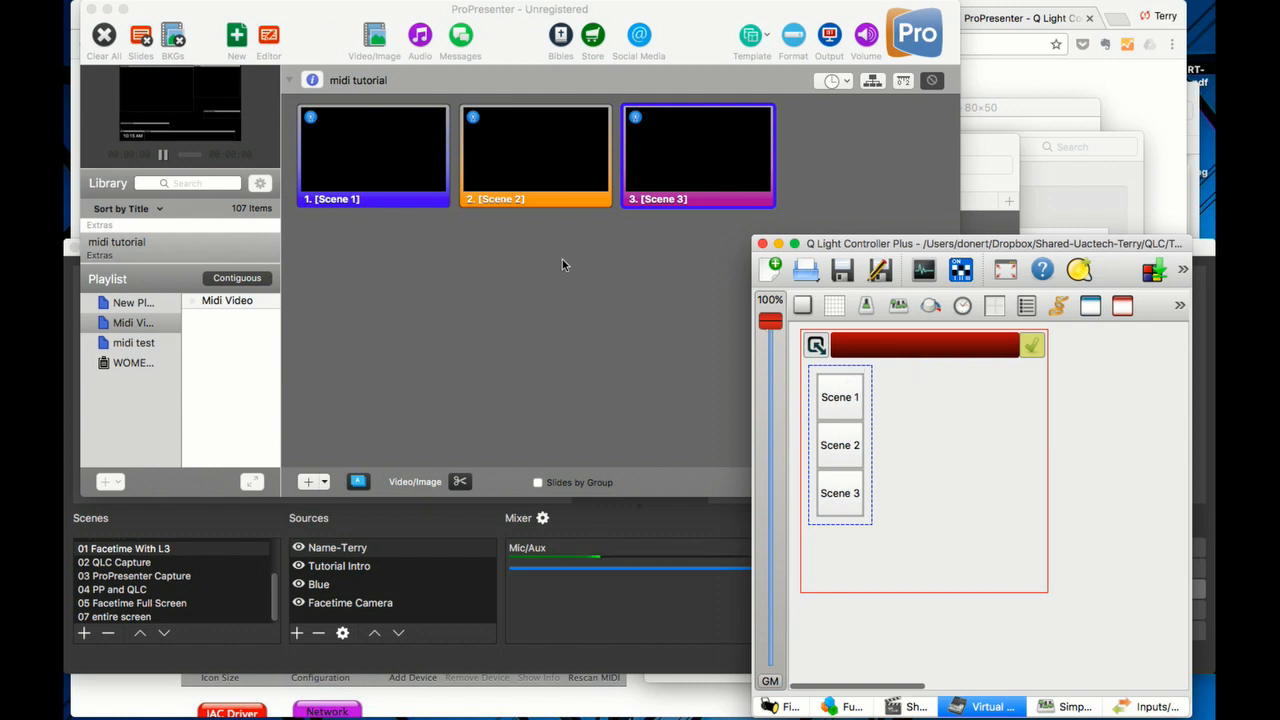
mouse_move(380, 156)
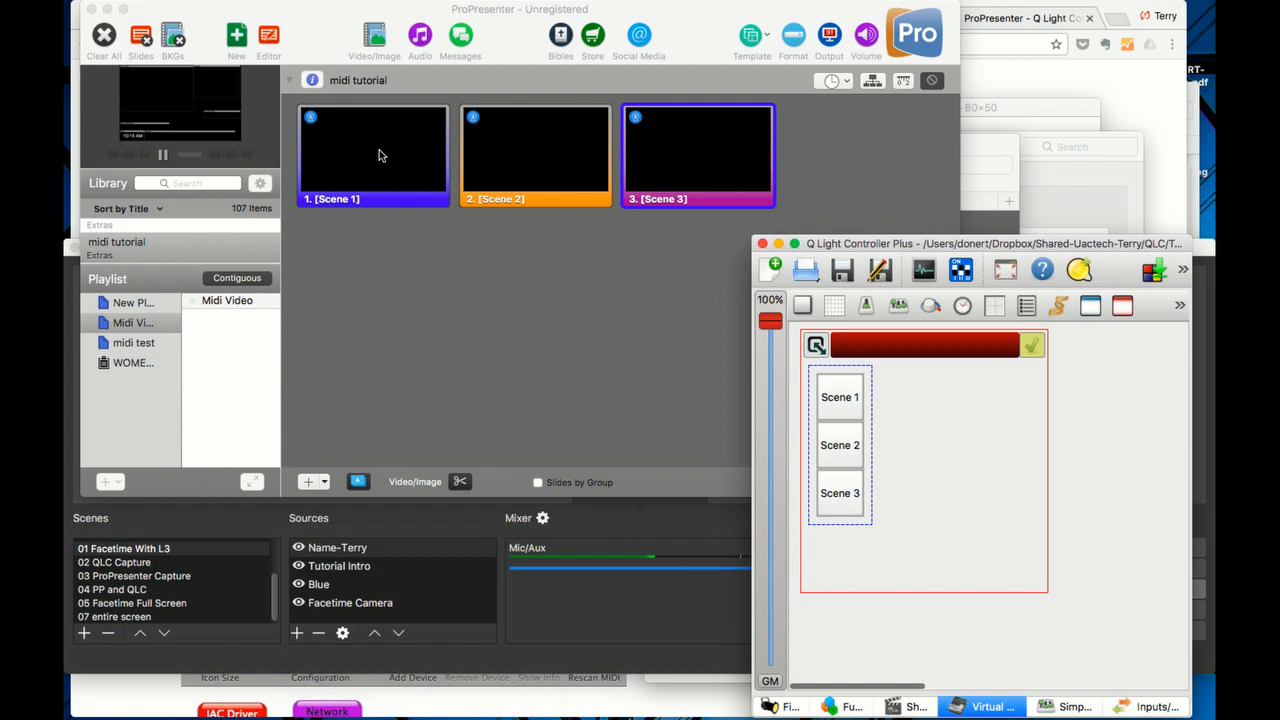
mouse_move(858, 414)
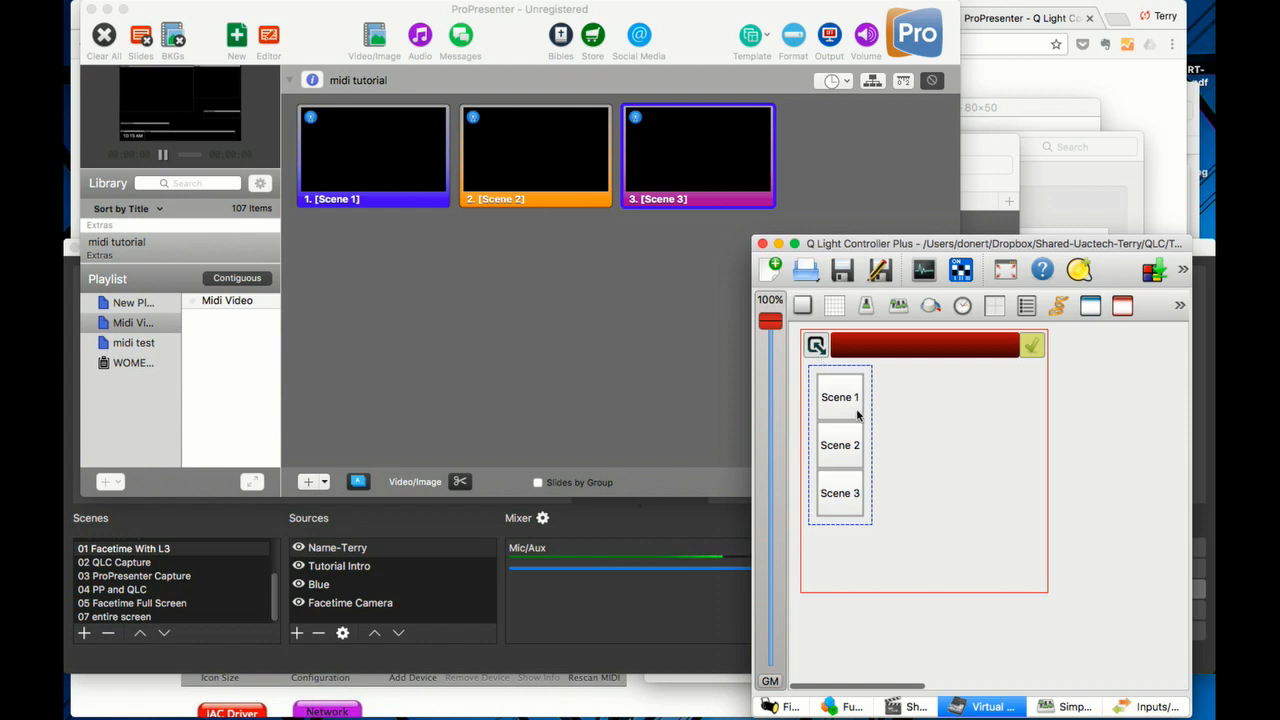
- Auto-detect the Scene 1 button's external input as universe 1: MIDI, channel 129
right_click(840, 396)
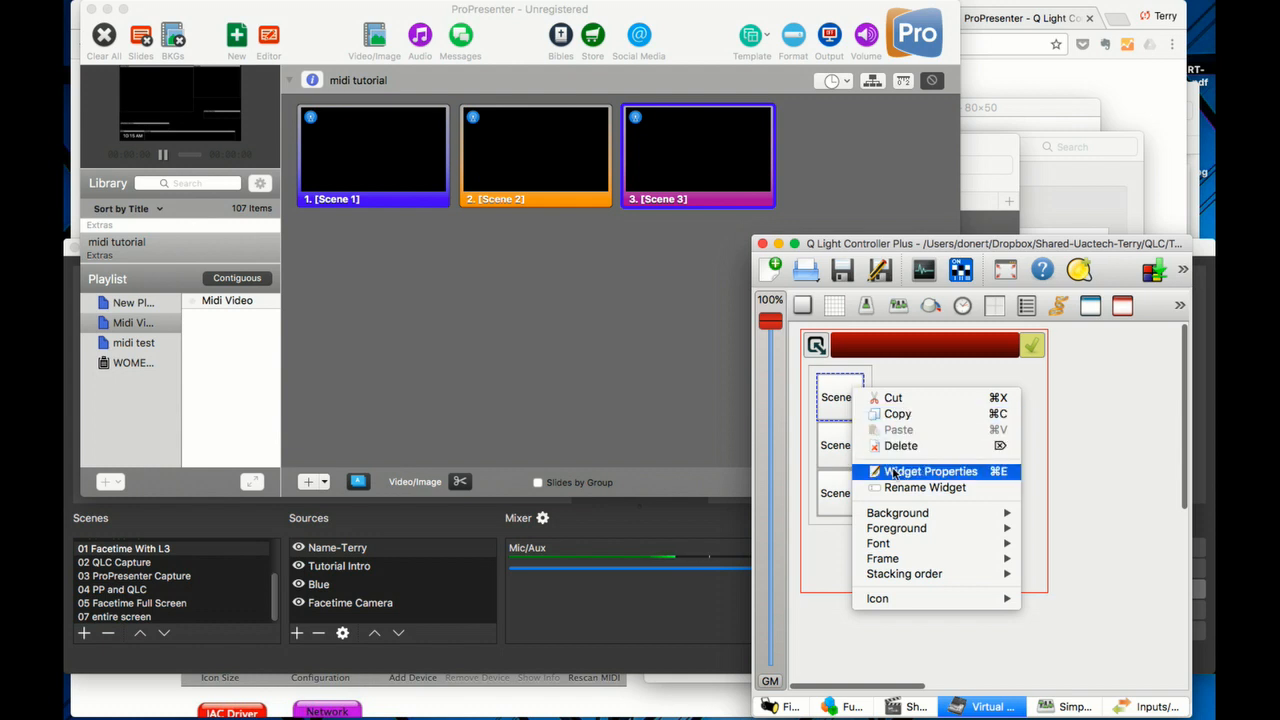
click(928, 472)
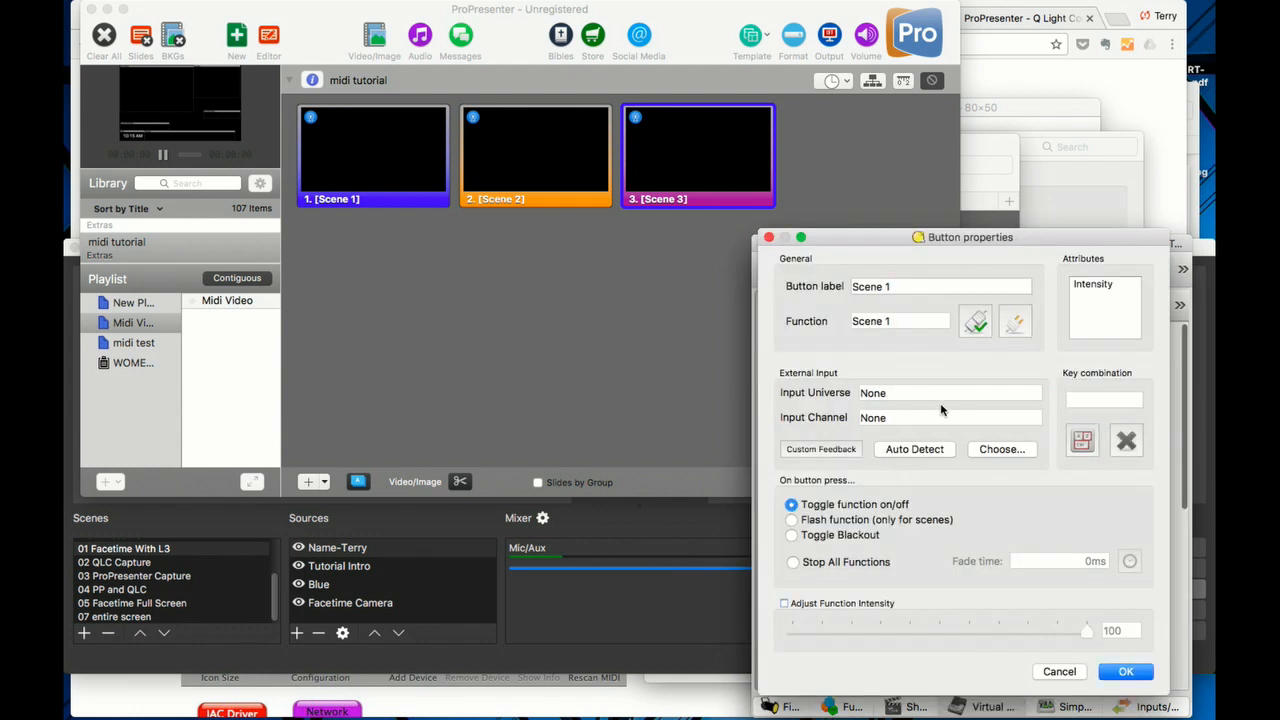
mouse_move(924, 452)
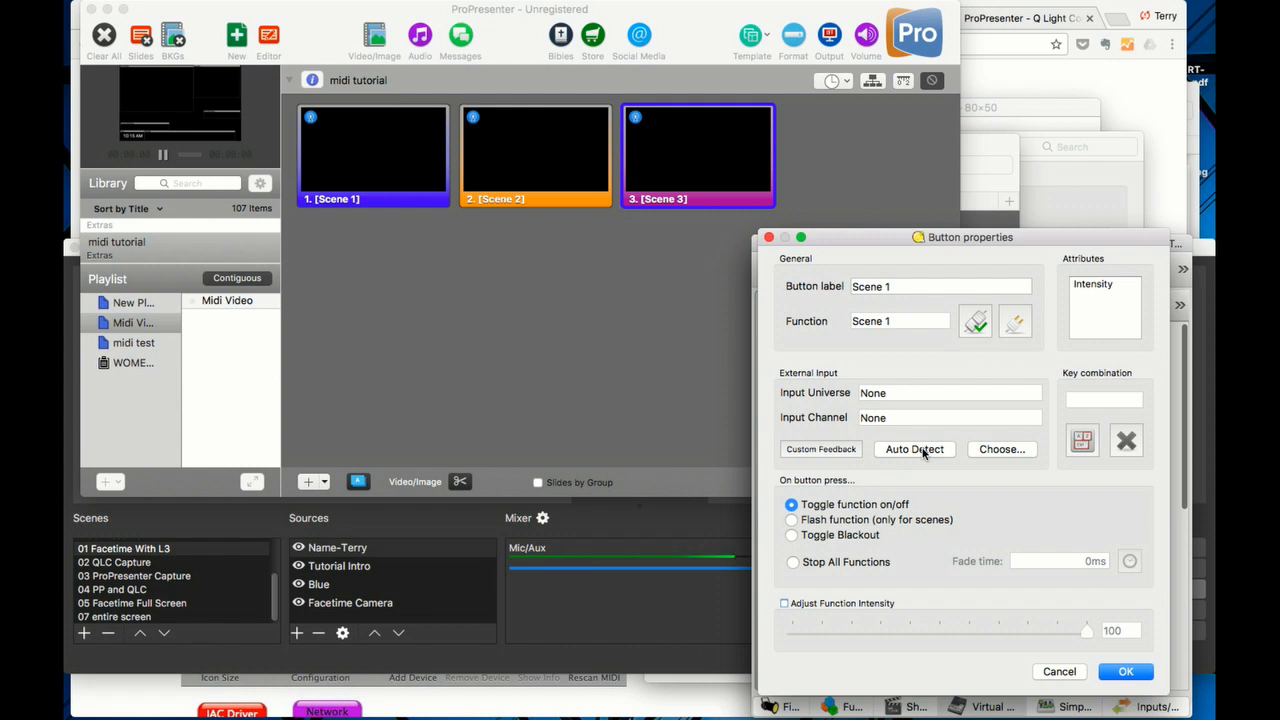
click(914, 448)
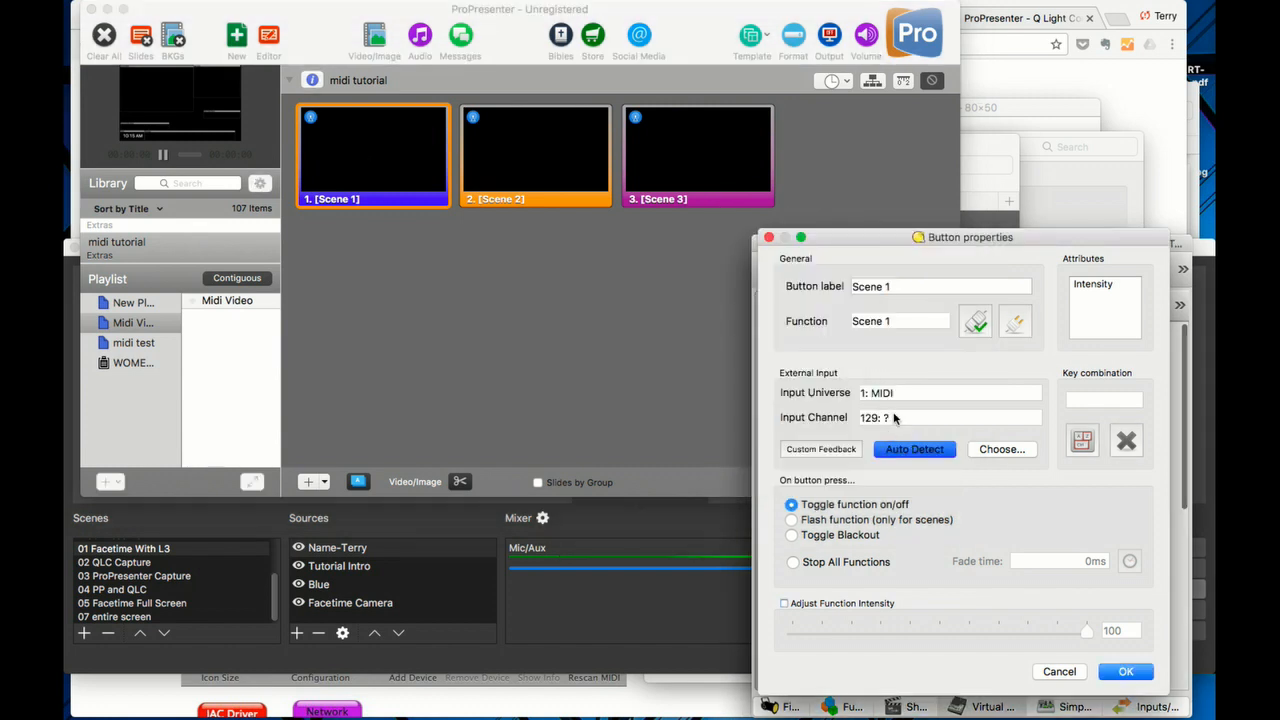
mouse_move(880, 400)
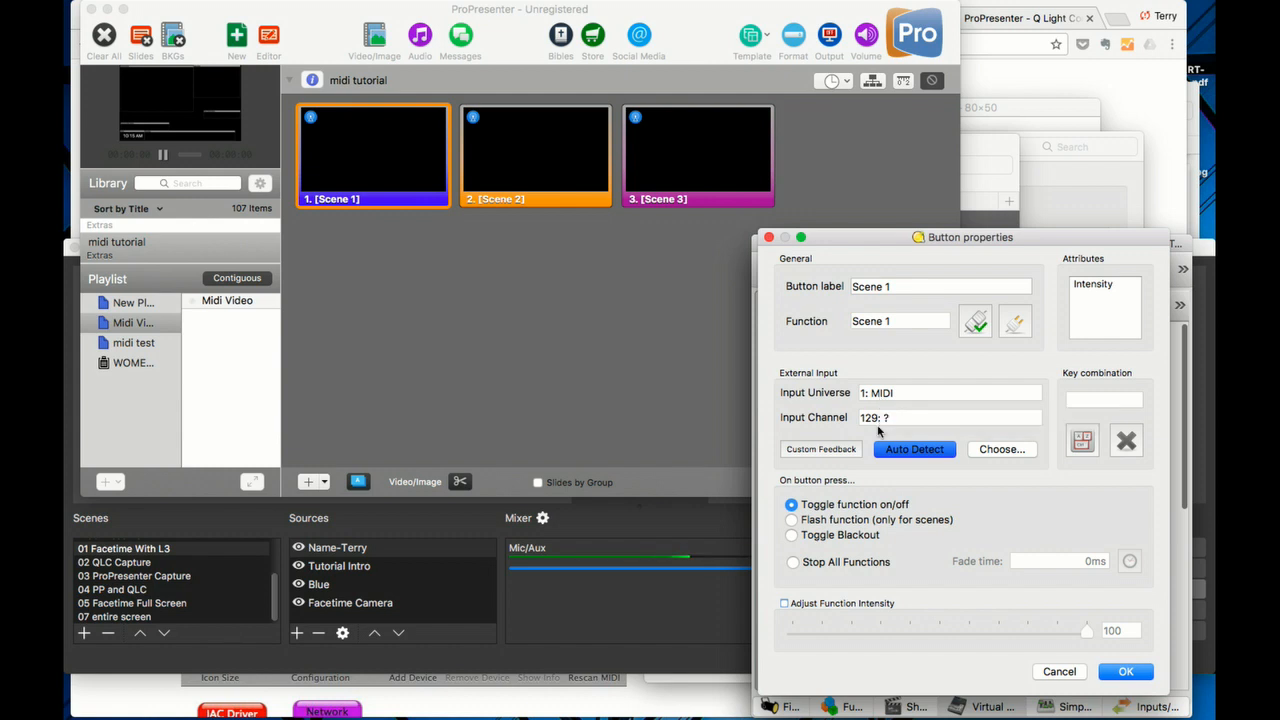
mouse_move(880, 424)
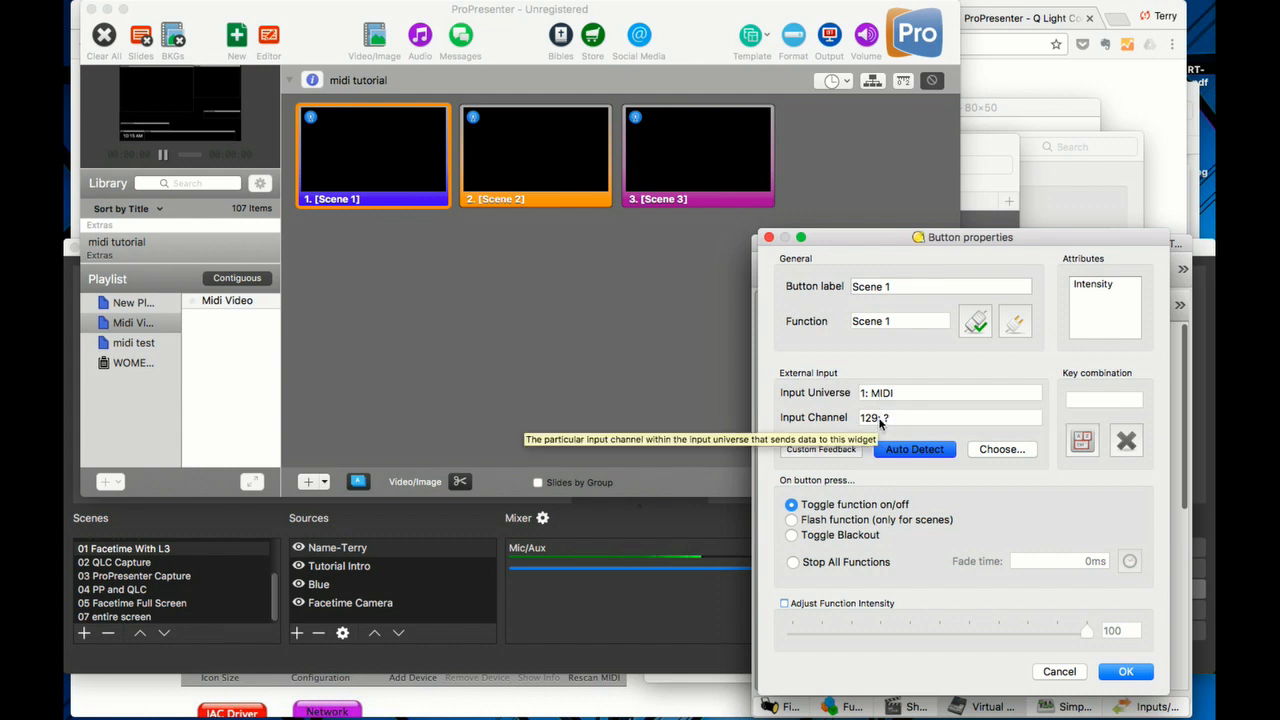
mouse_move(1078, 656)
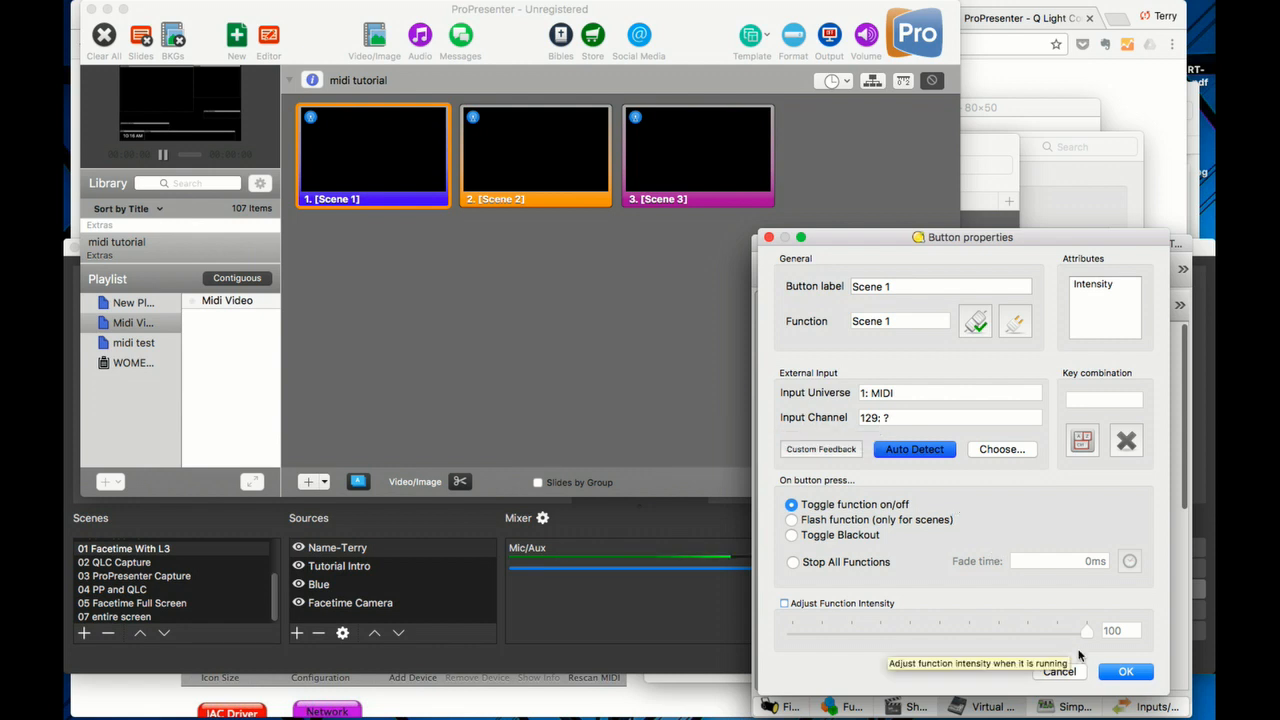
click(1124, 672)
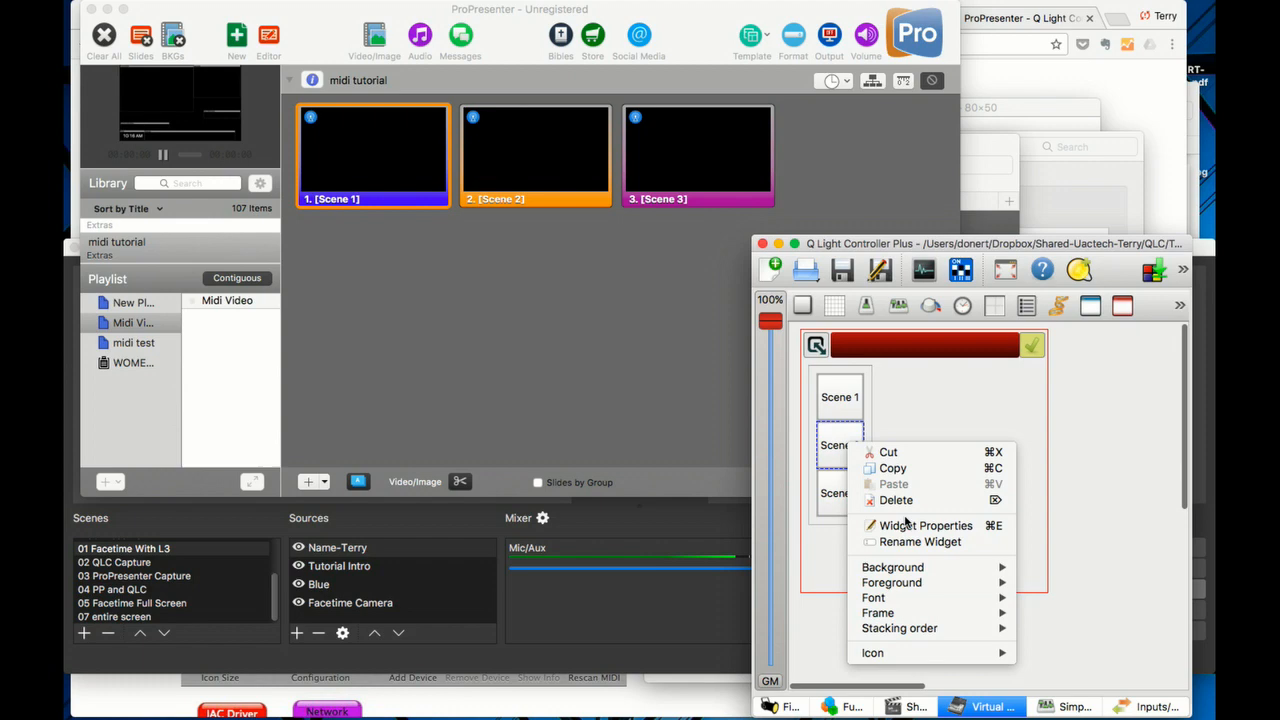
- Auto-detect Scene 2's input as universe 1: MIDI, channel 130, and start on Scene 3's button
click(924, 524)
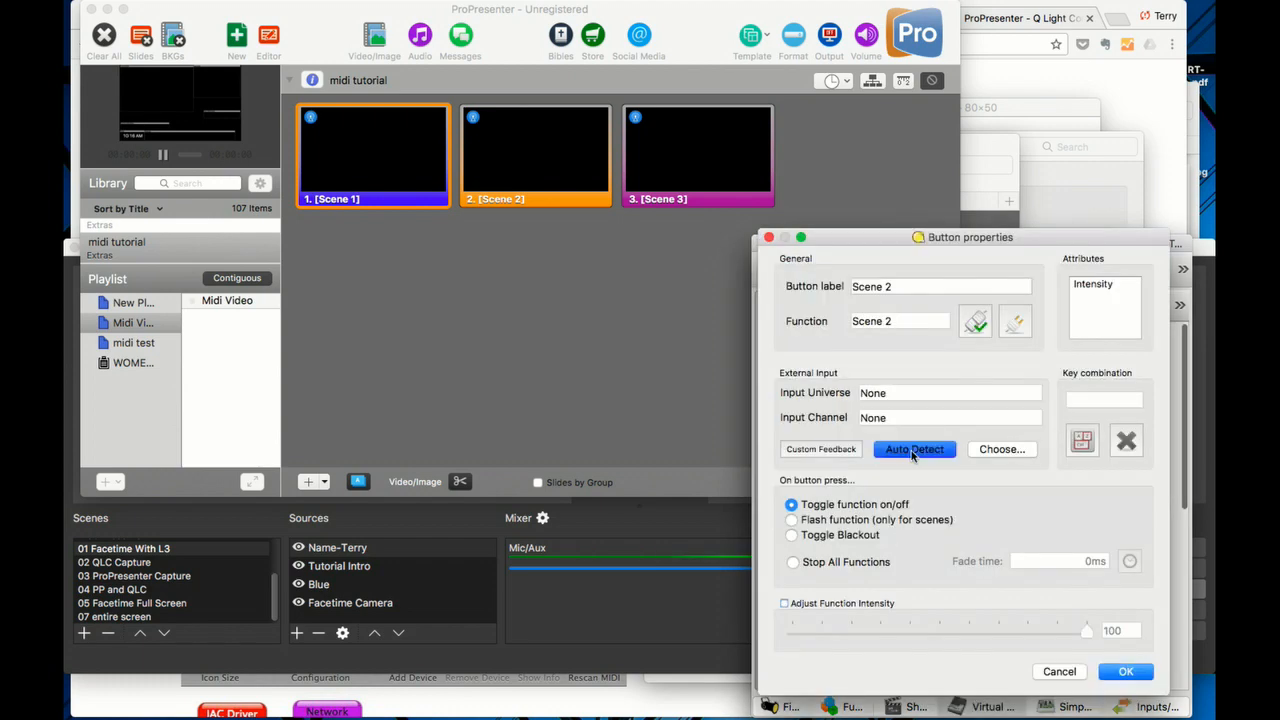
click(912, 448)
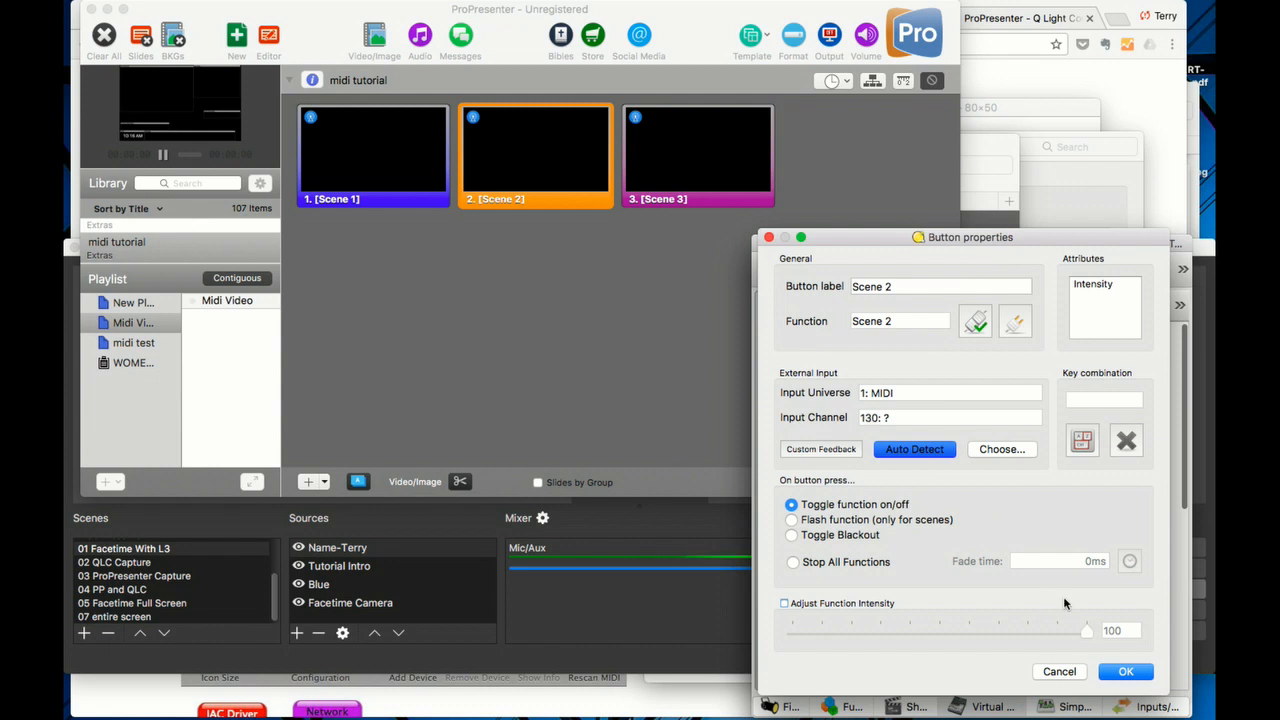
click(1124, 672)
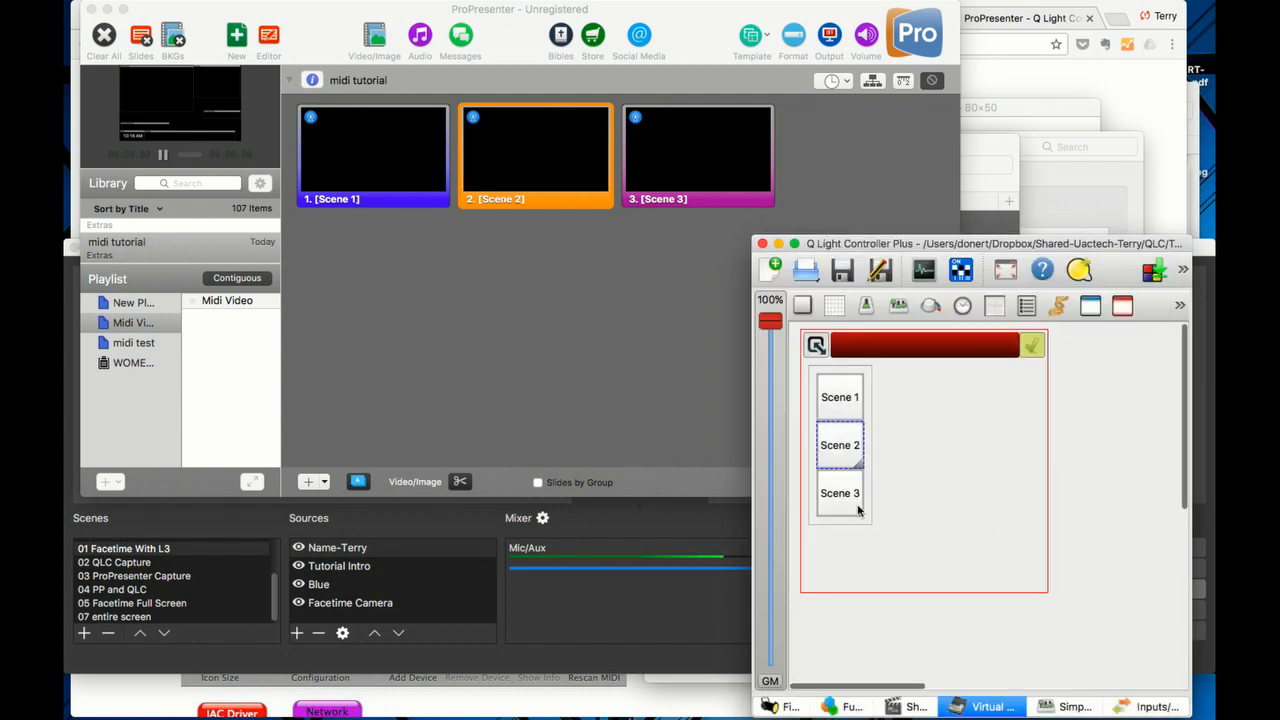
right_click(840, 444)
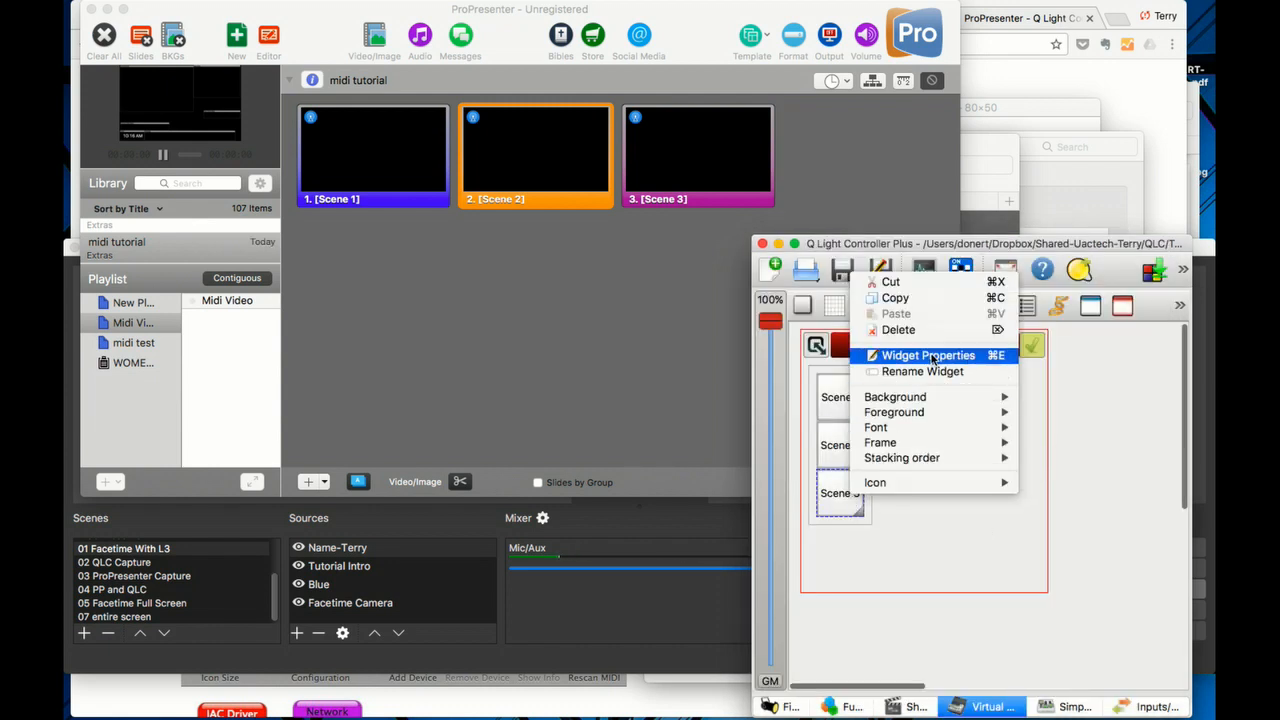
click(928, 356)
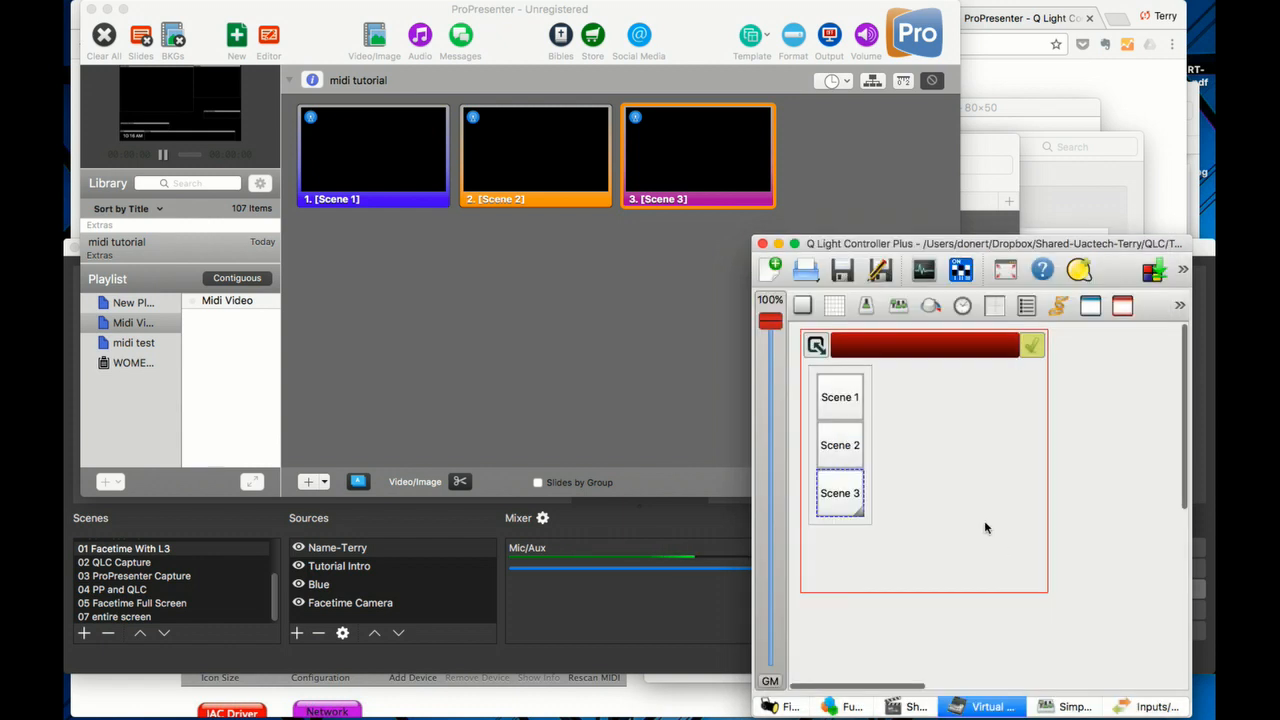
mouse_move(984, 352)
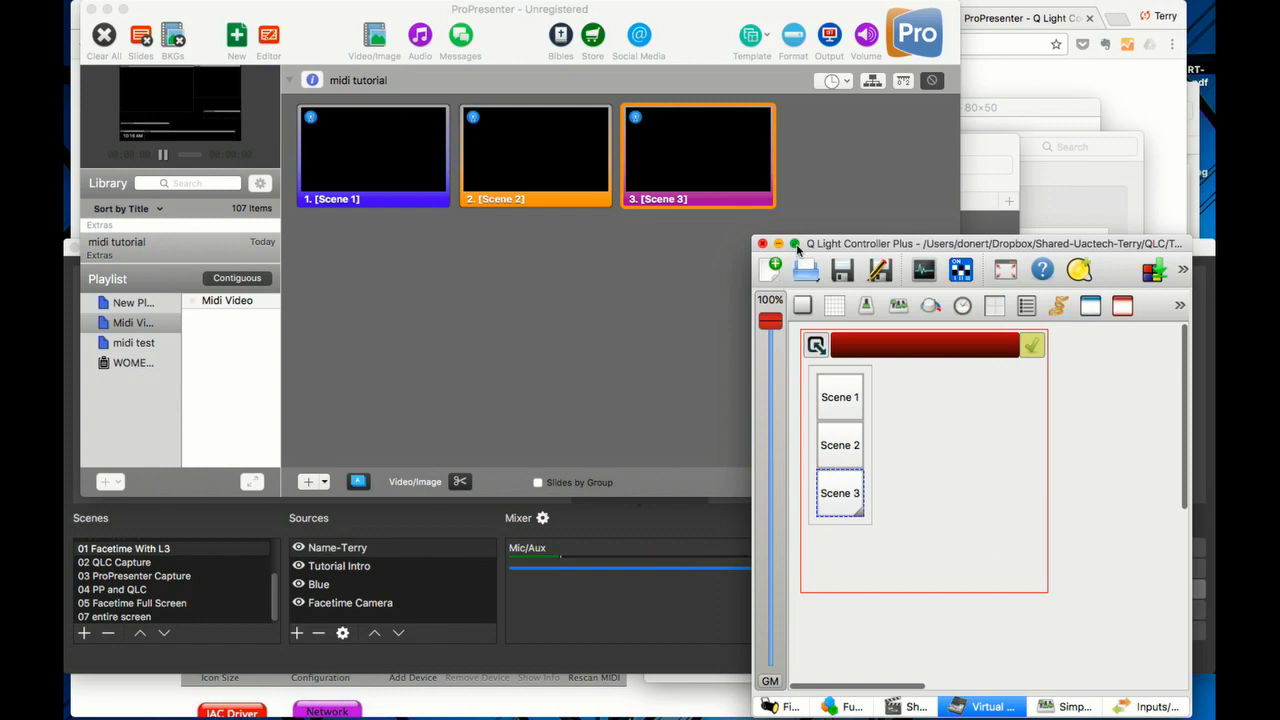
- Put the virtual console into operate mode and test the Scene buttons manually
click(794, 244)
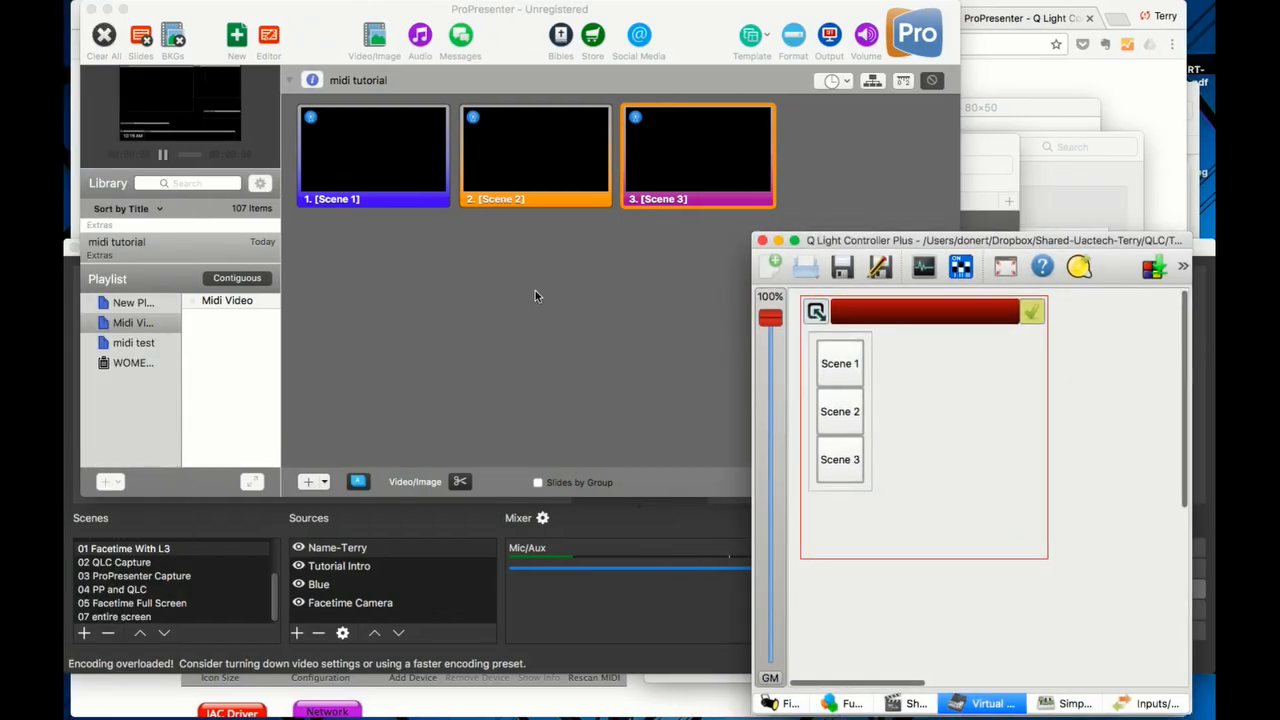
click(840, 364)
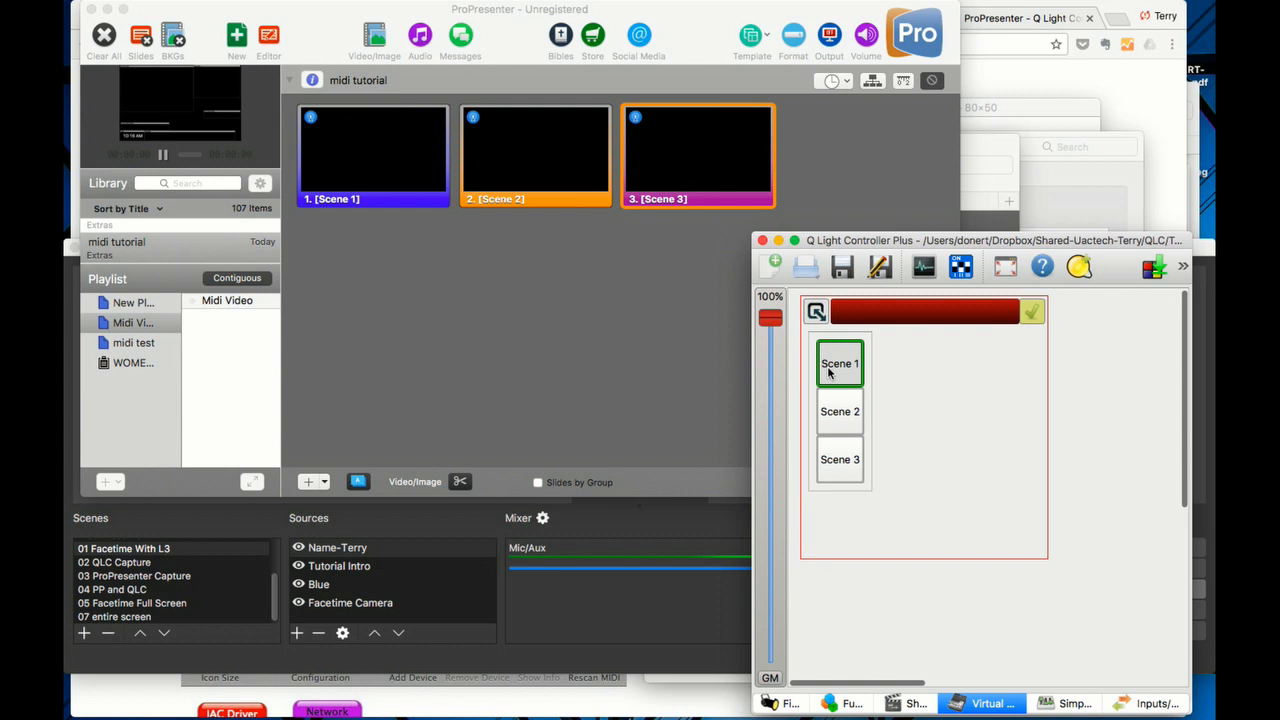
click(840, 458)
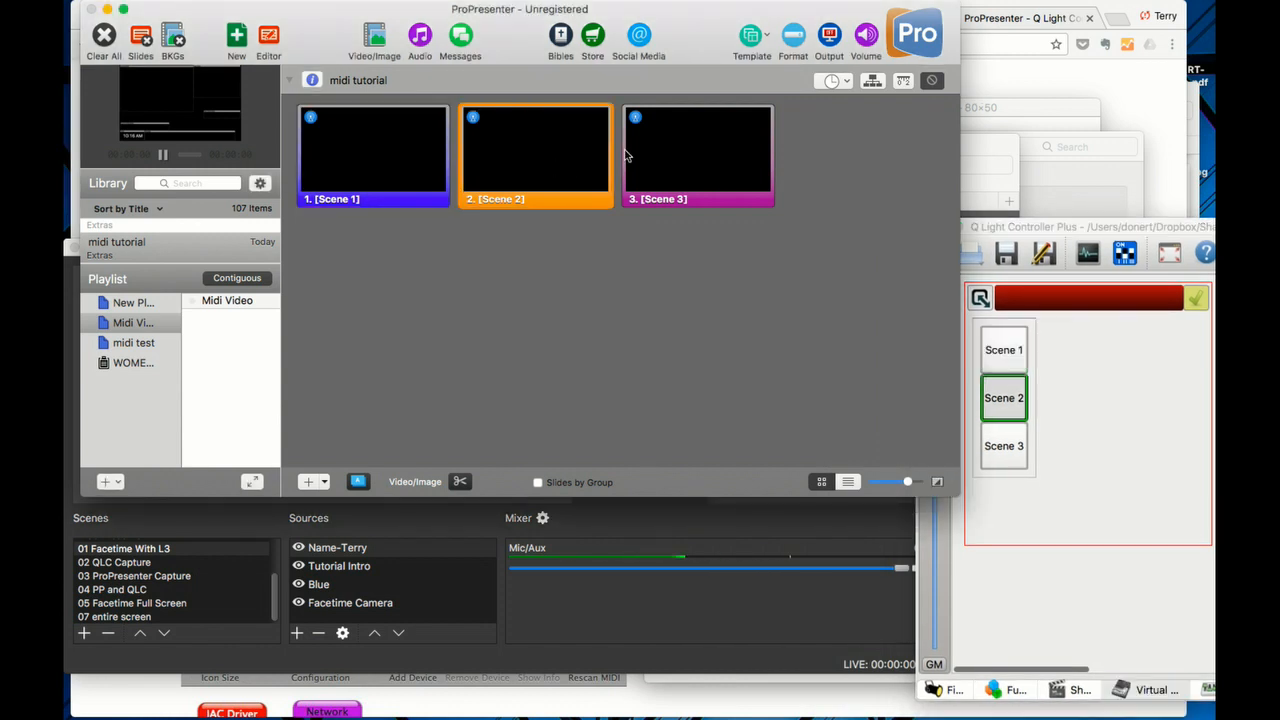
- Fire the Scene 1 slide in ProPresenter so its MIDI cue lights the matching scene button
click(696, 156)
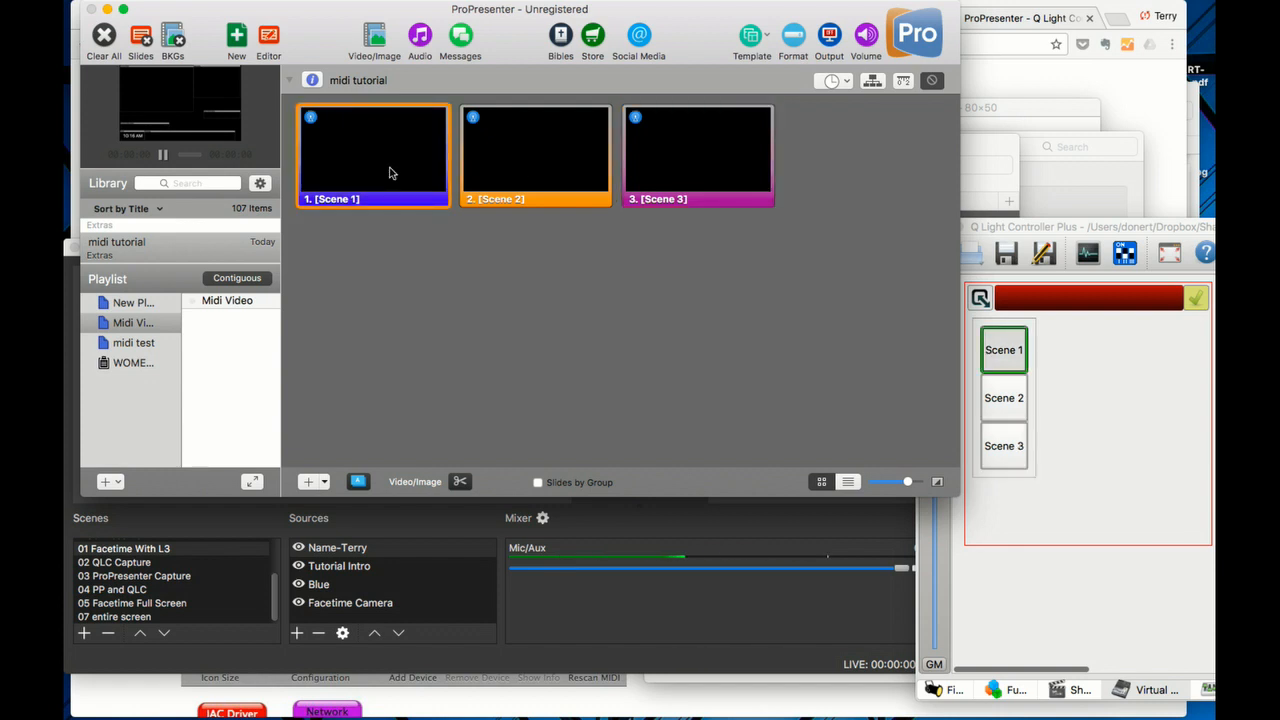
click(1004, 348)
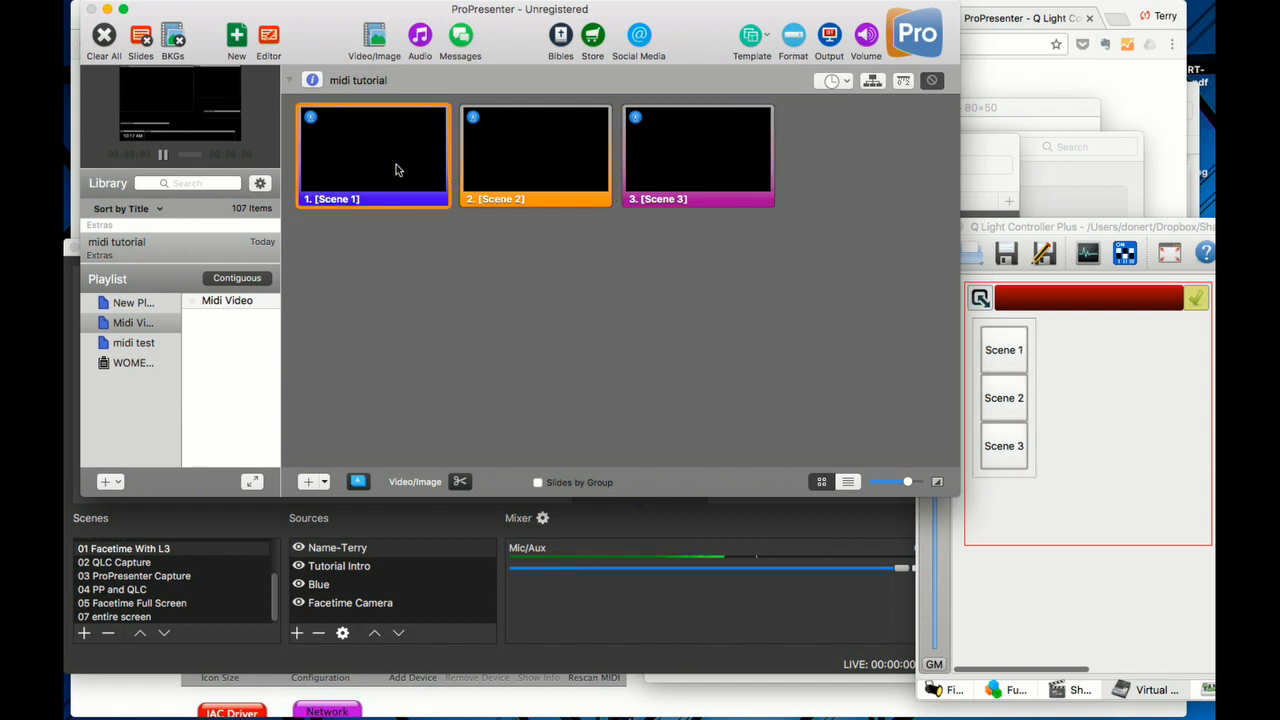